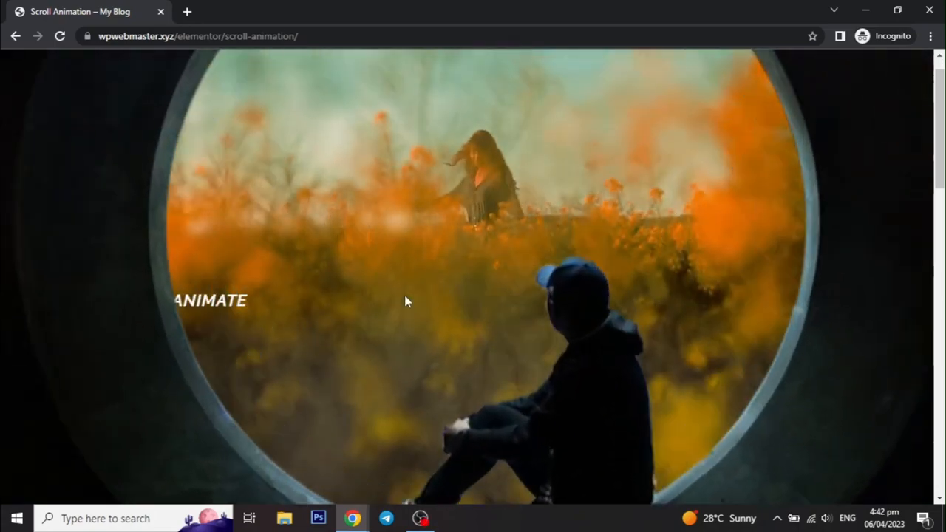
Create a new blank WordPress page titled 'Scroll Trigger'
scroll(down, 3)
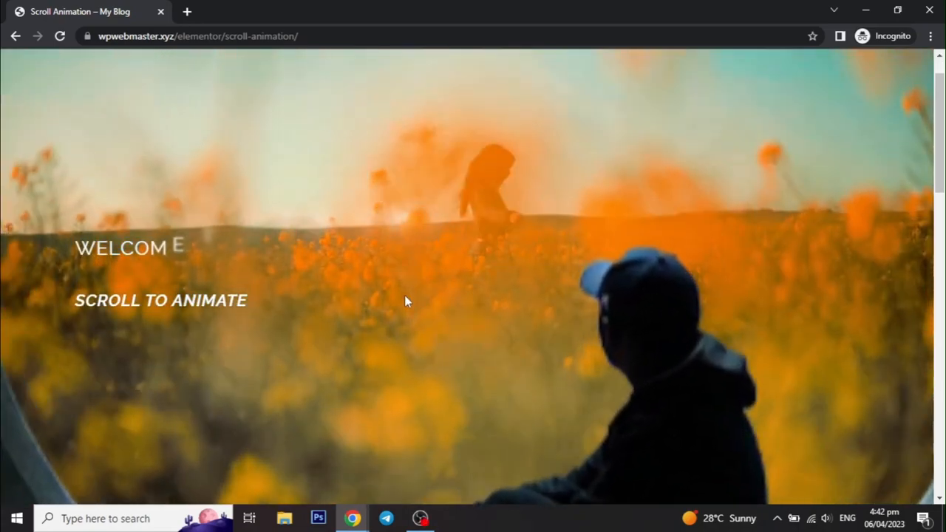
scroll(down, 3)
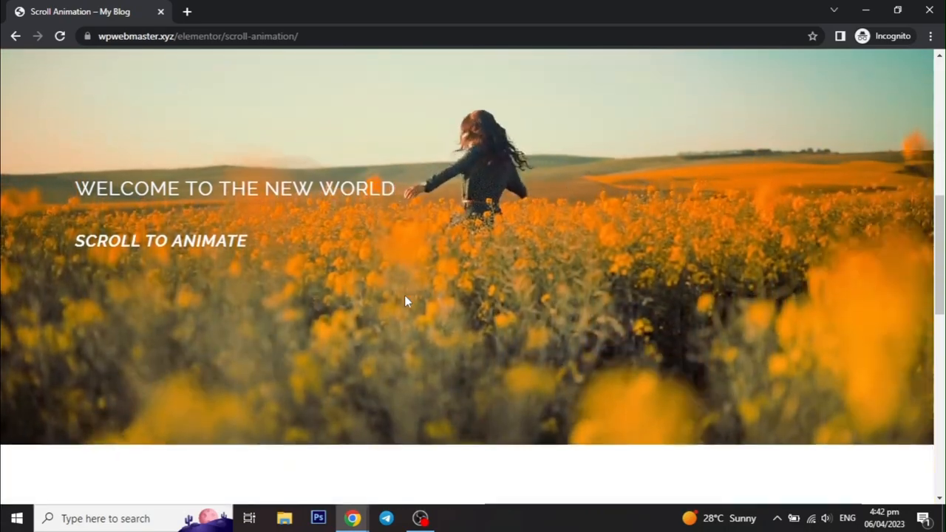
scroll(down, 3)
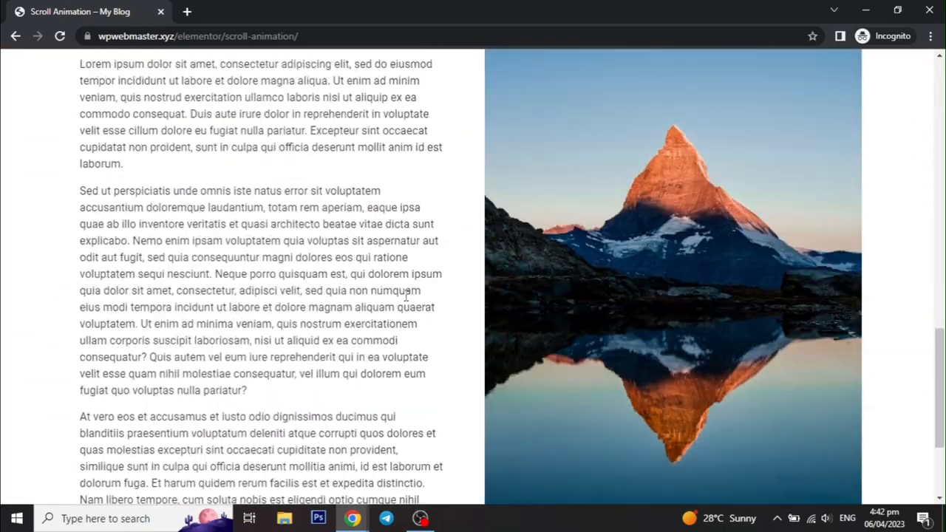
scroll(up, 3)
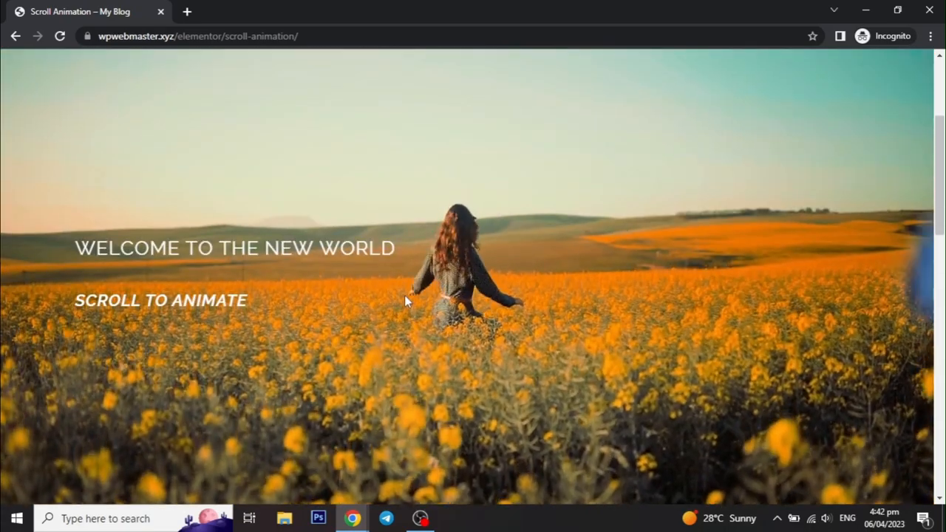
scroll(down, 3)
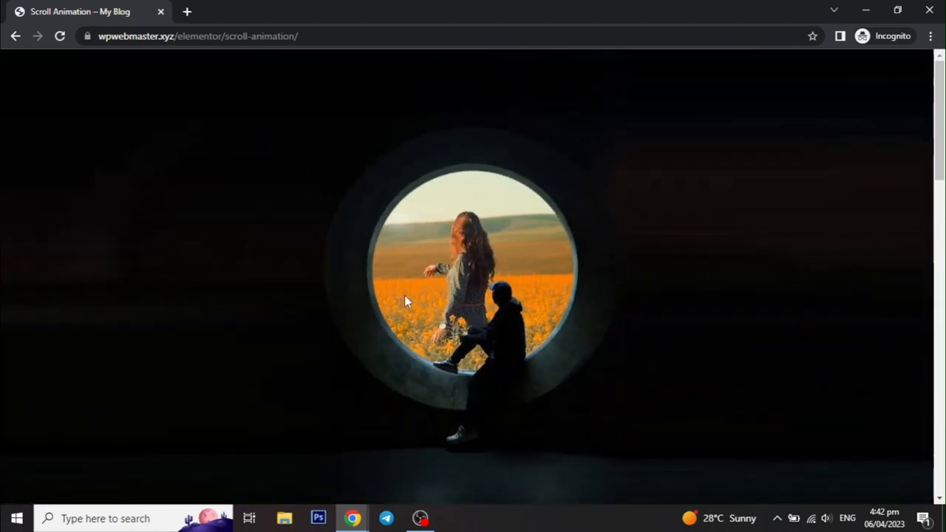
scroll(down, 3)
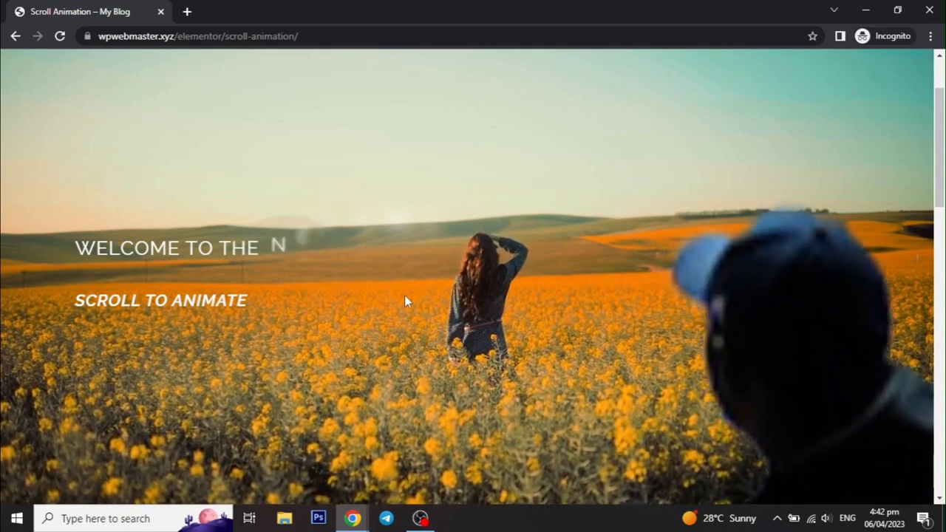
scroll(down, 3)
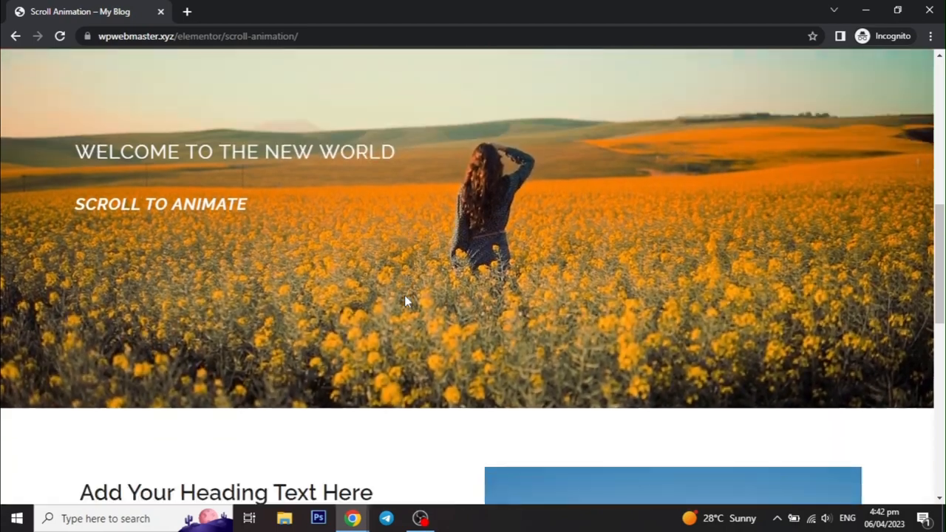
scroll(down, 3)
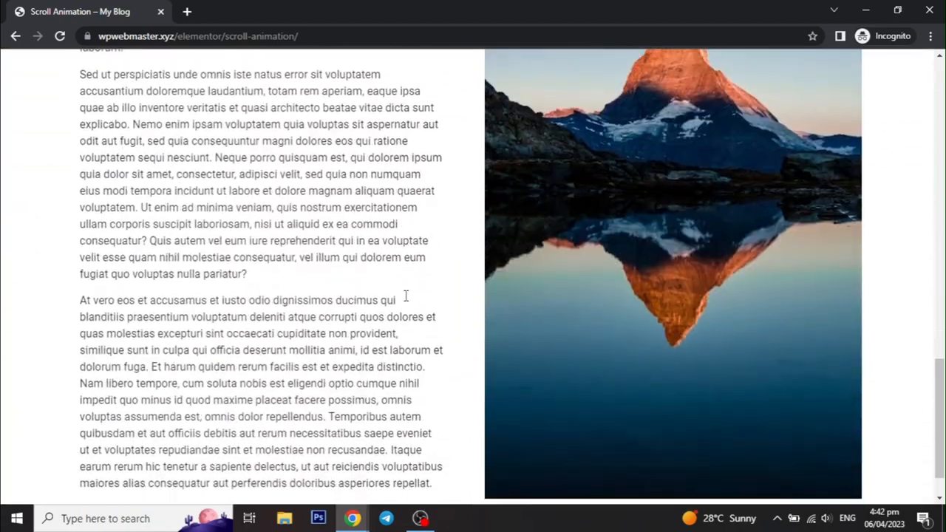
scroll(up, 3)
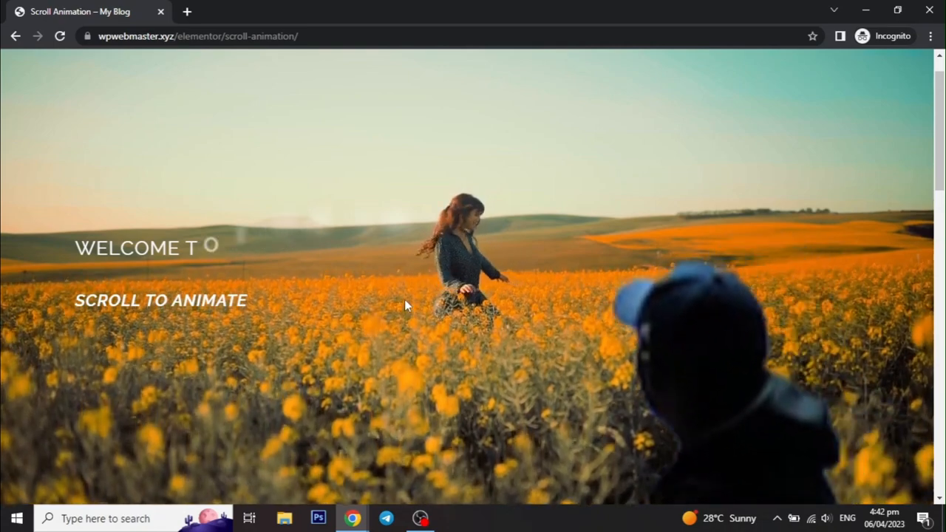
scroll(down, 3)
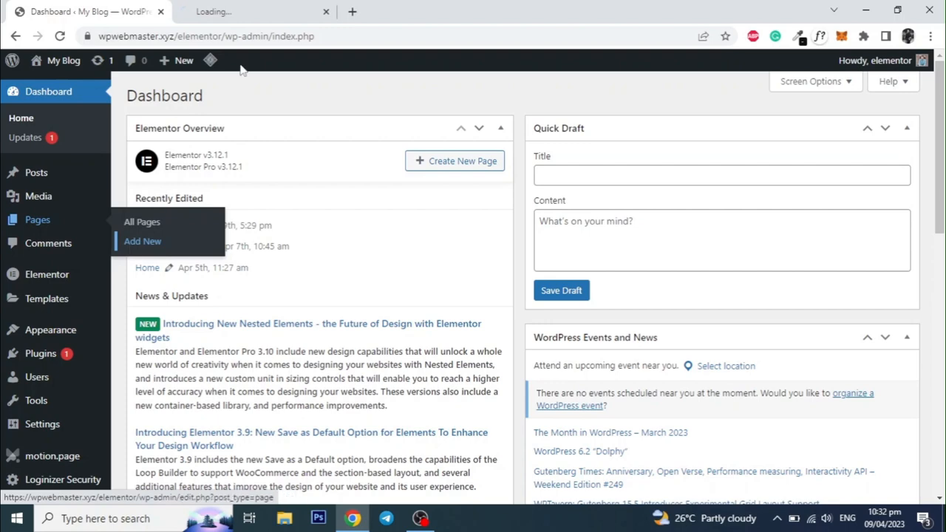
click(142, 241)
text(S)
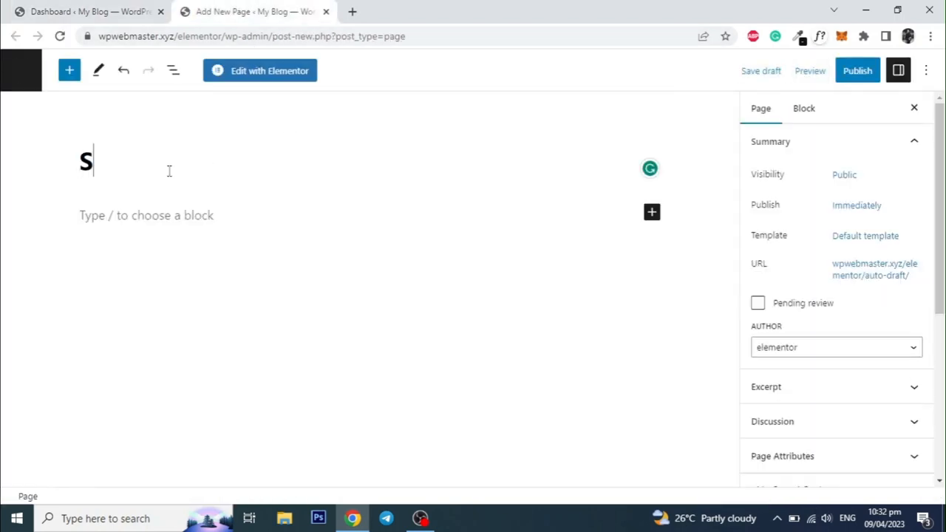
text(croll Tr)
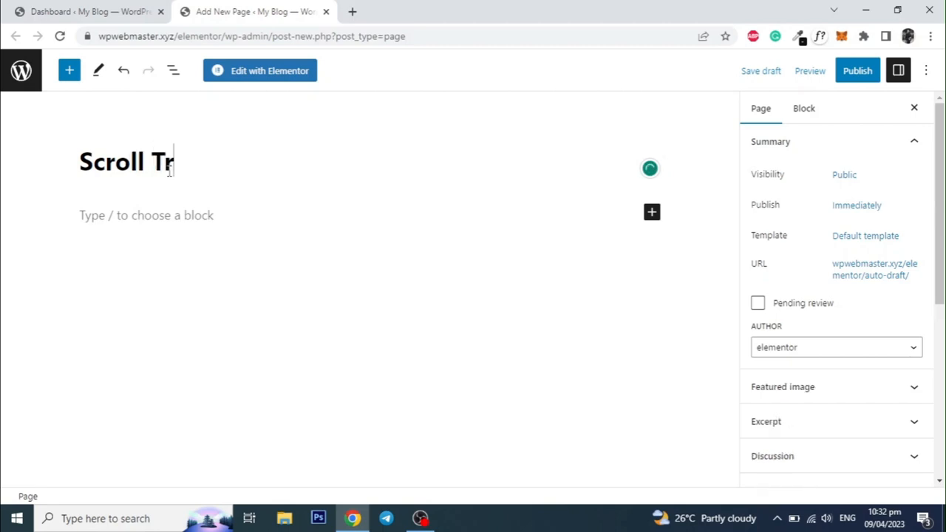
text(igger)
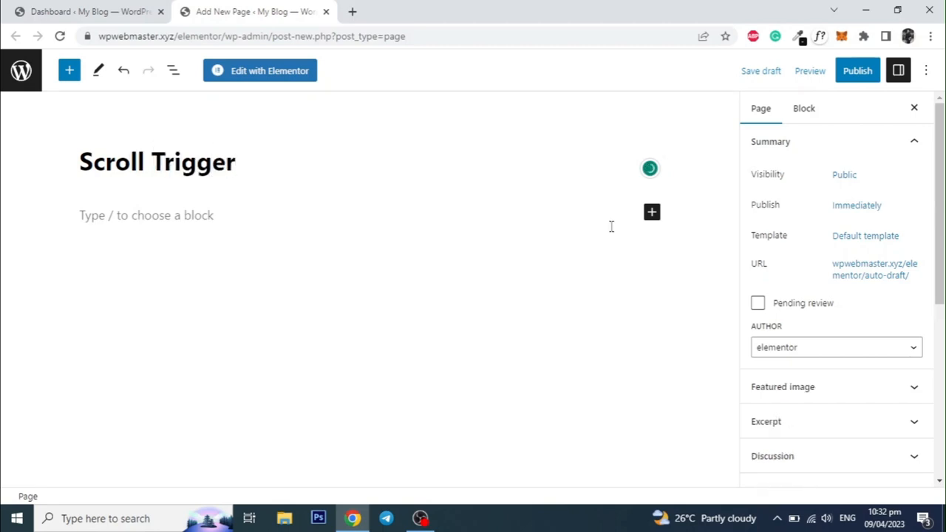
Publish the Scroll Trigger page and open it in Elementor
click(865, 236)
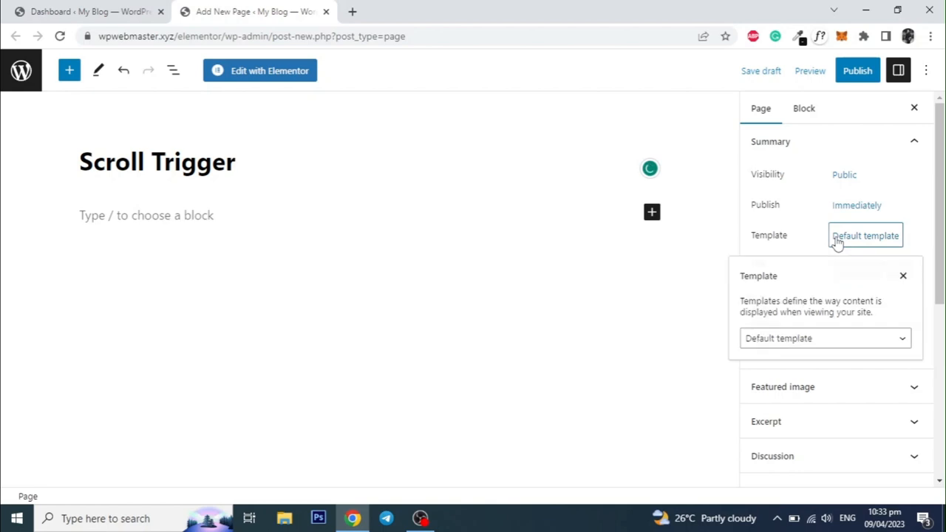
click(825, 338)
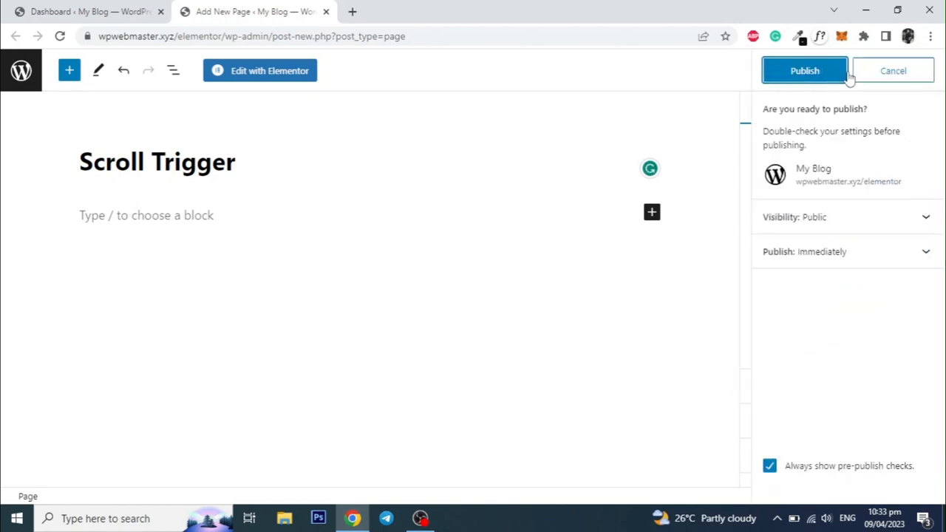
click(804, 70)
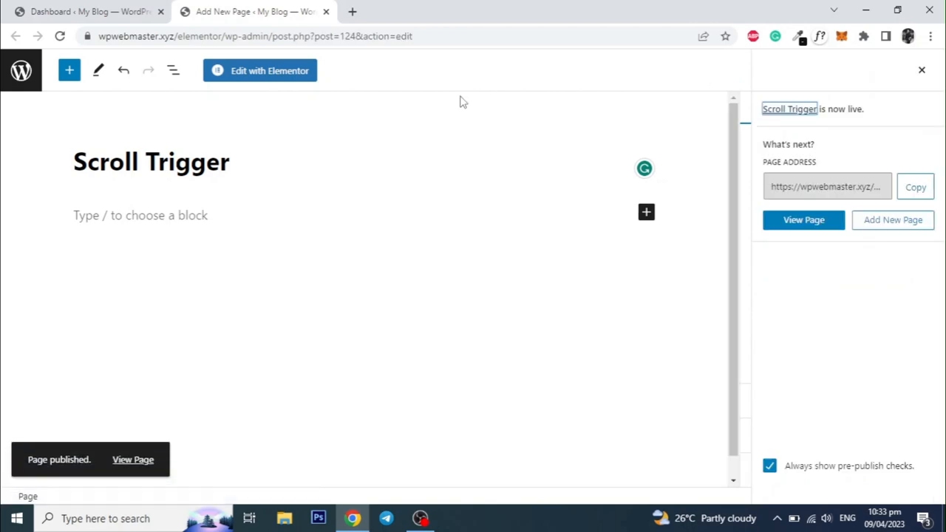
click(261, 70)
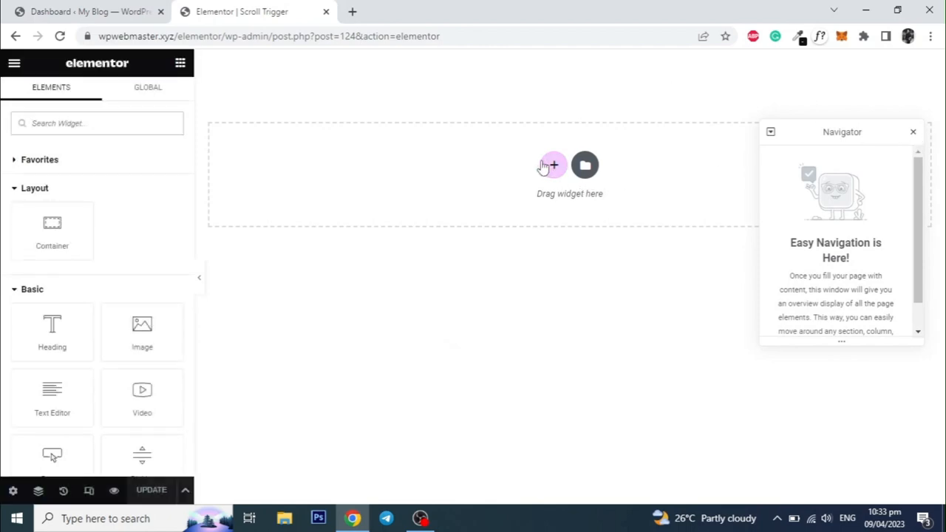
Add a single full-width container with a section HTML tag
click(552, 165)
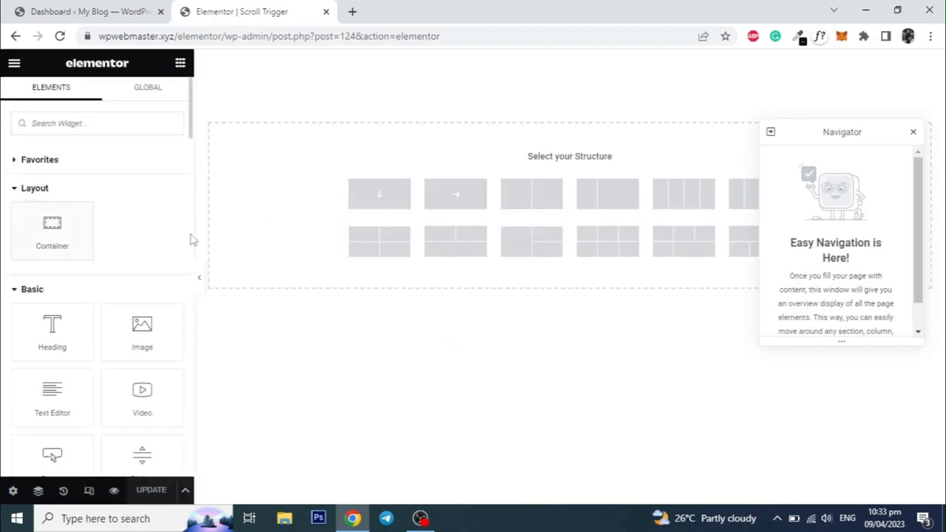
click(379, 193)
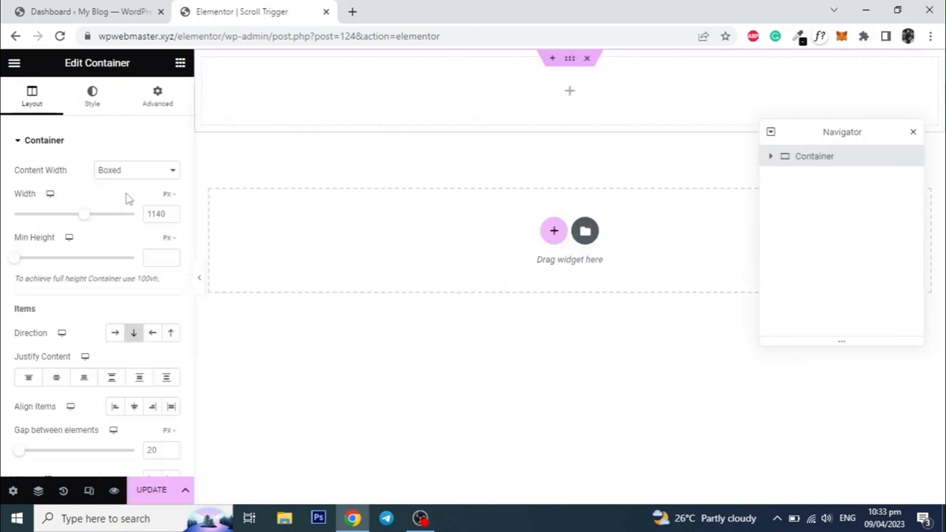
click(136, 170)
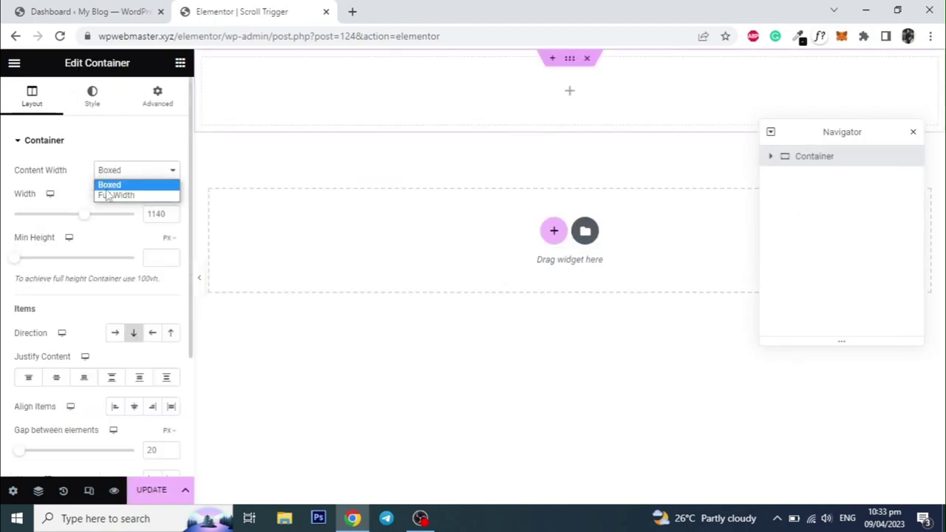
click(116, 194)
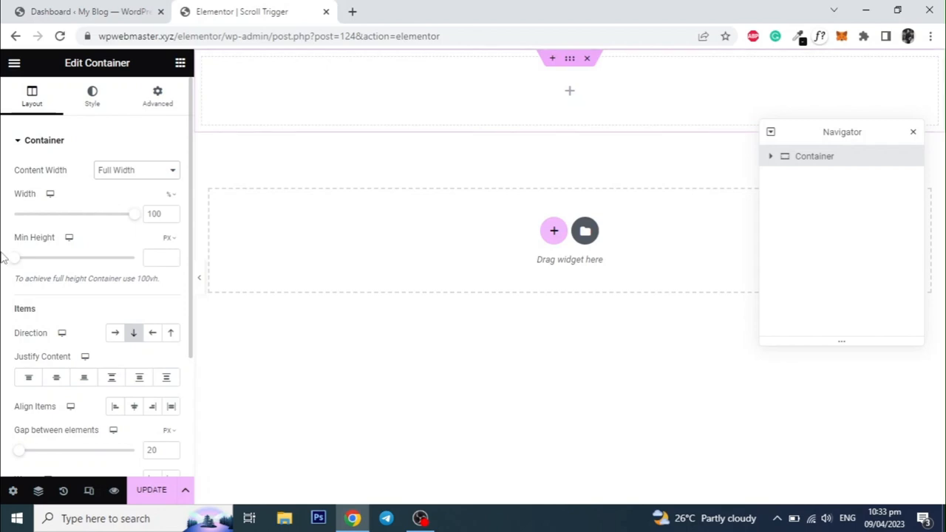
scroll(down, 3)
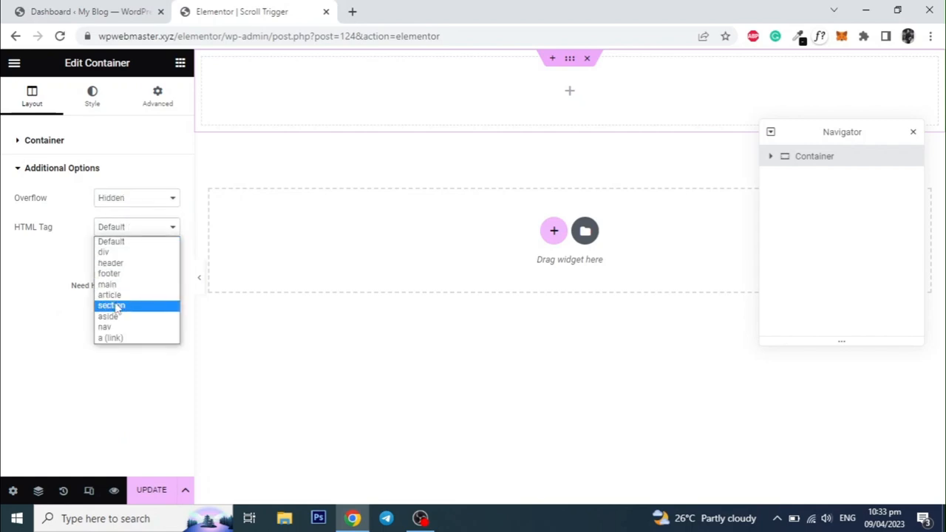
click(111, 305)
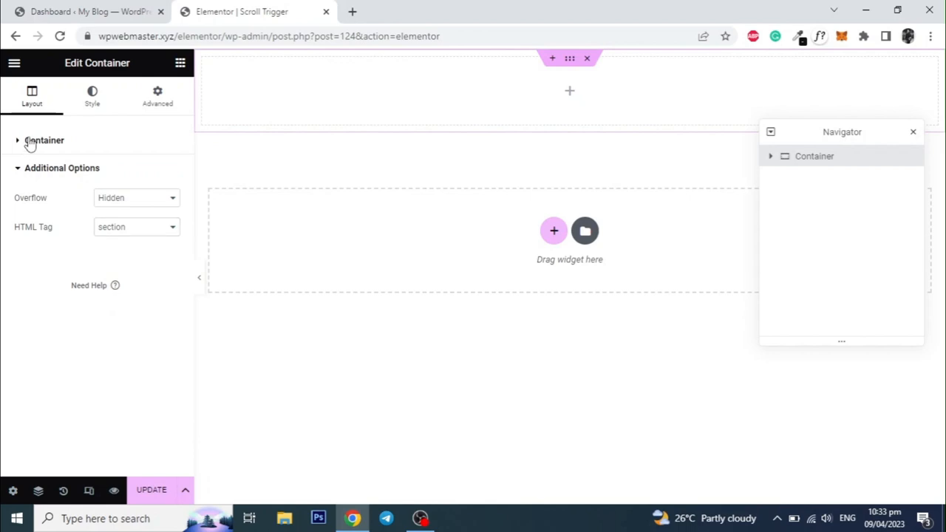
Set the container's padding to 1 px in its Advanced settings
click(44, 140)
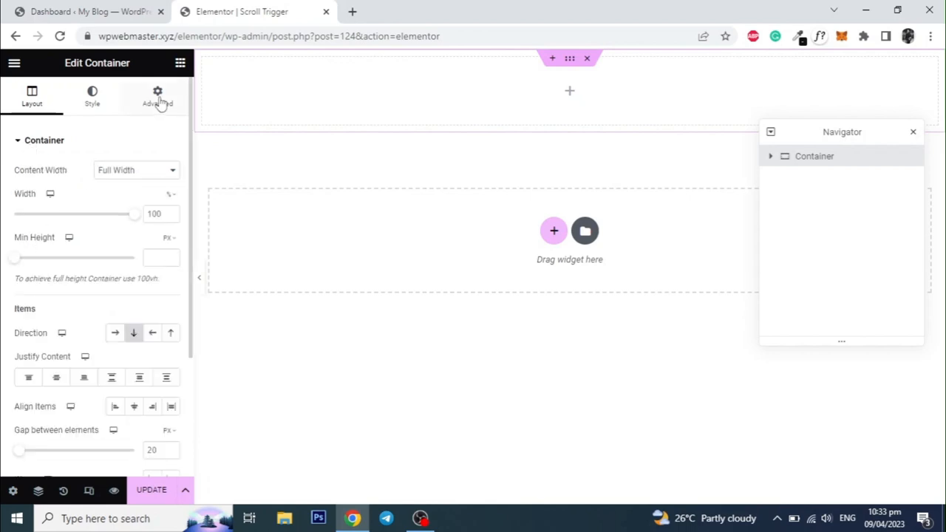
click(158, 96)
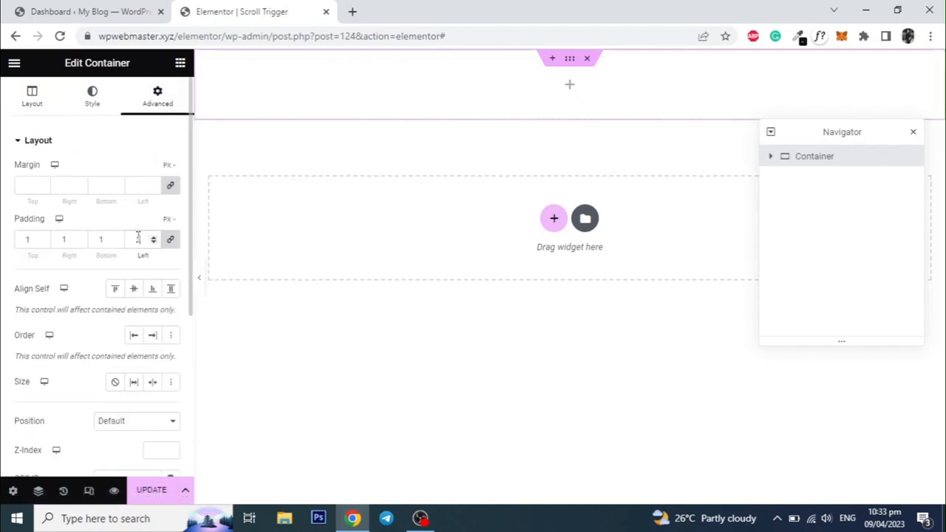
click(32, 96)
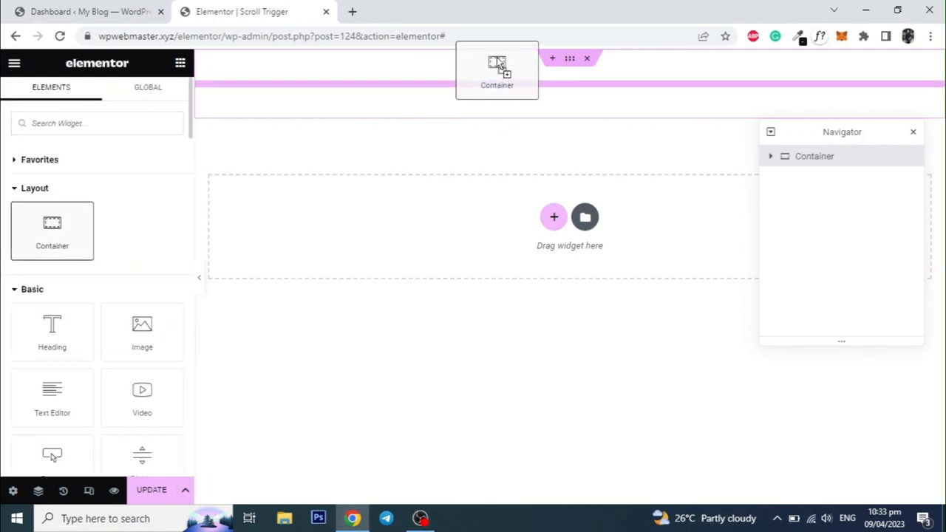
Nest an inner container with viewport-unit minimum height and a div HTML tag
click(497, 70)
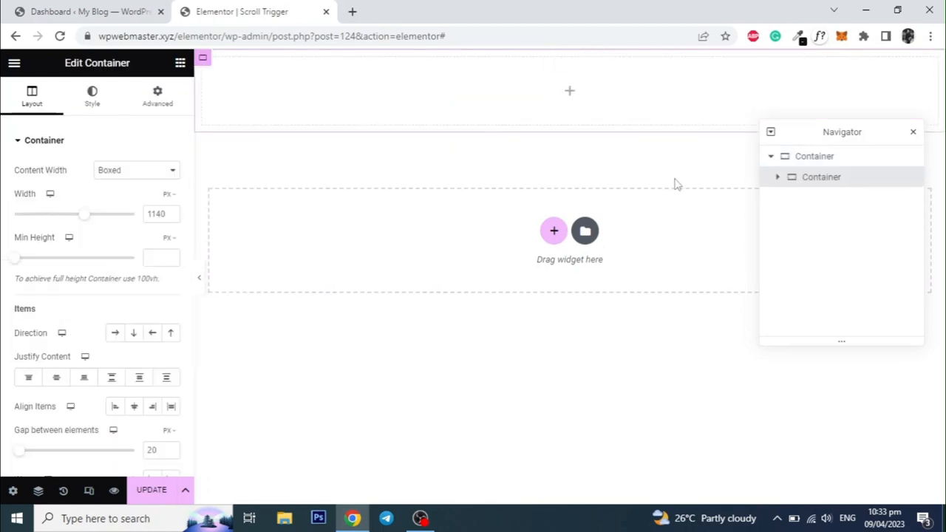
mouse_move(141, 180)
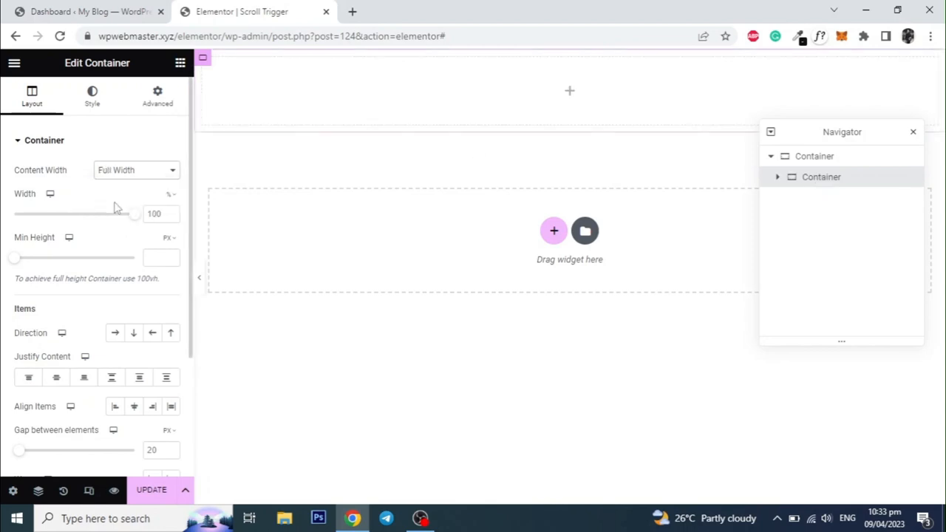
click(167, 237)
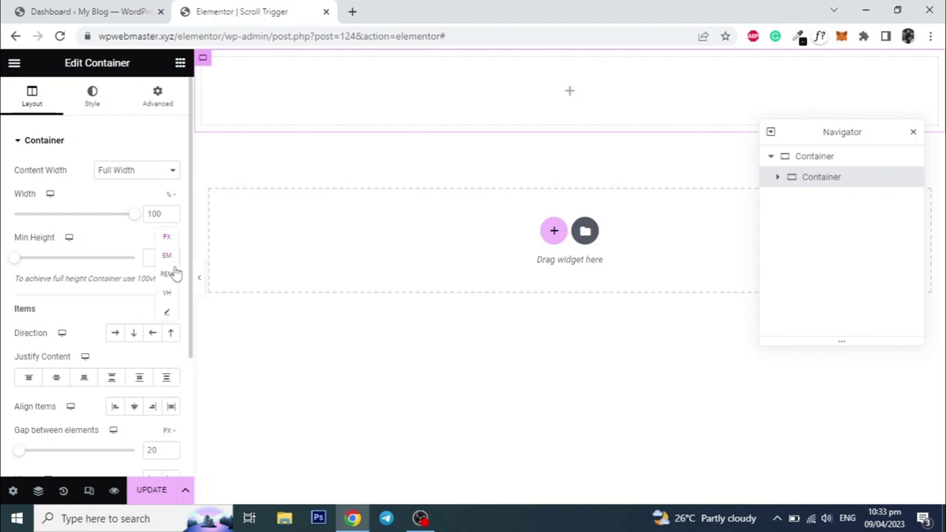
click(166, 291)
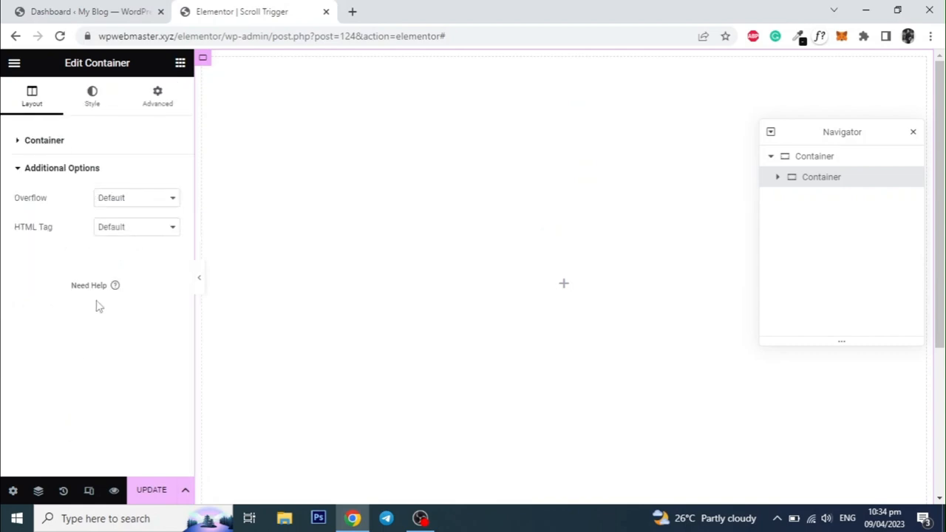
click(136, 227)
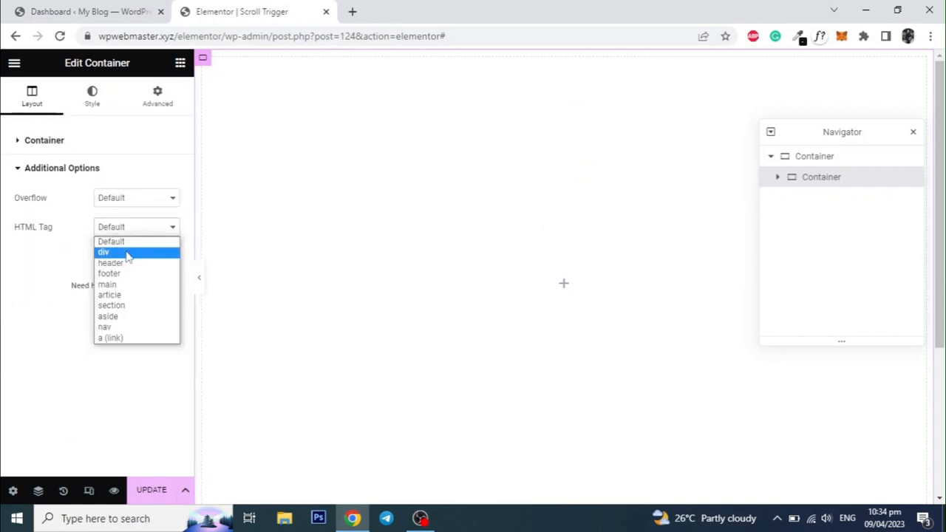
click(103, 252)
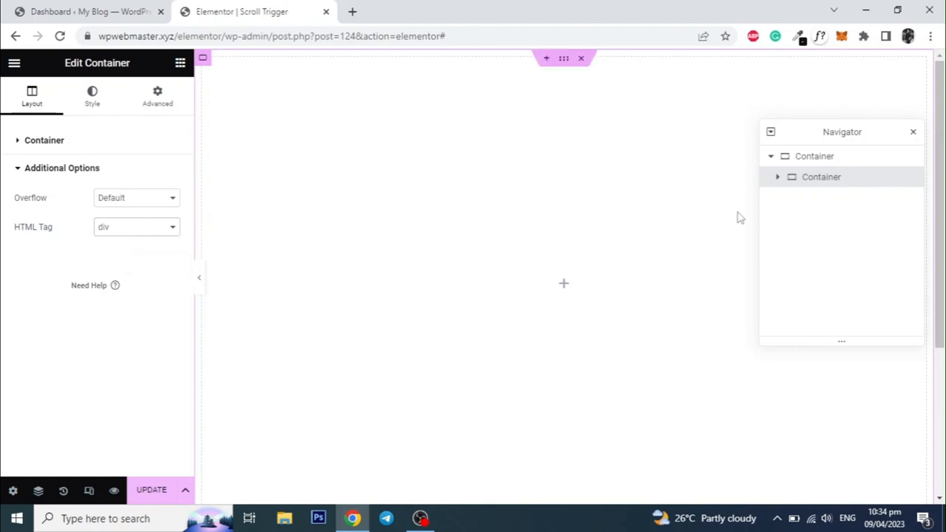
Rename the inner container 'Video Cont' and switch to the WordPress dashboard
double_click(822, 177)
text(Video Cont)
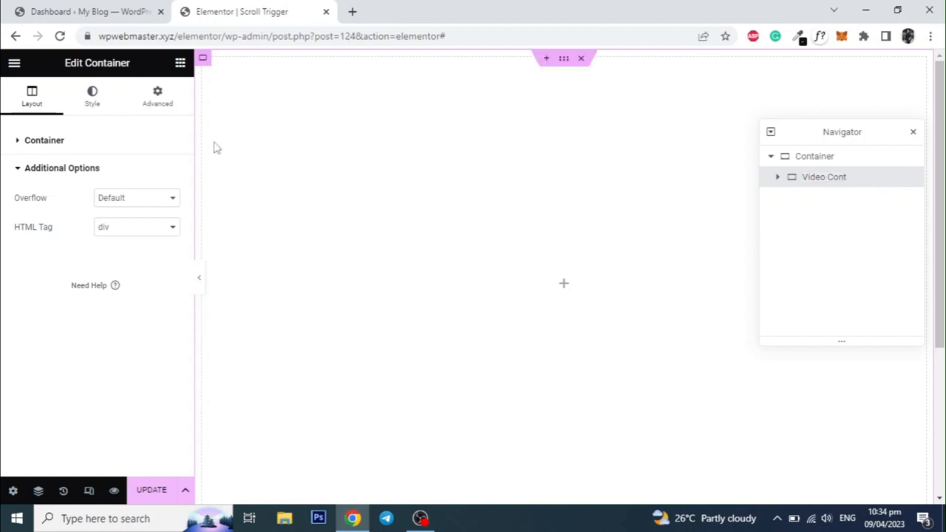
click(92, 96)
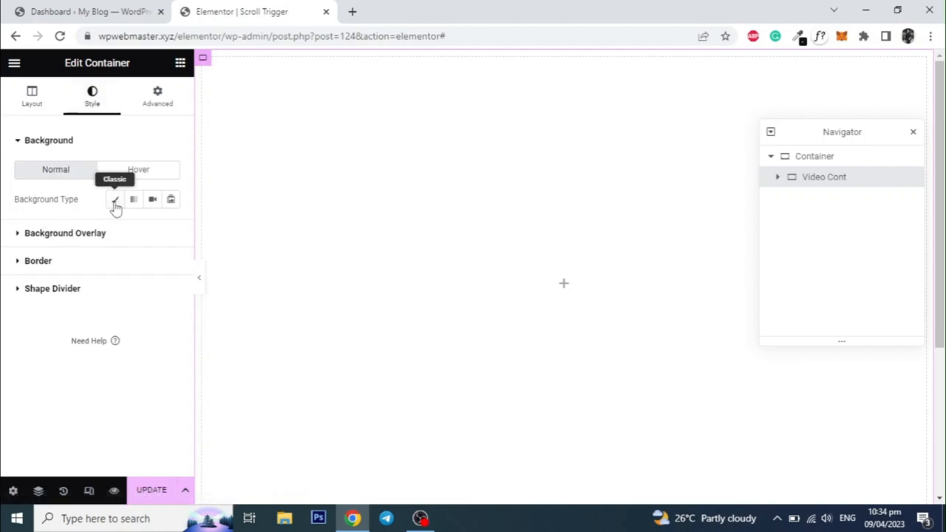
click(152, 200)
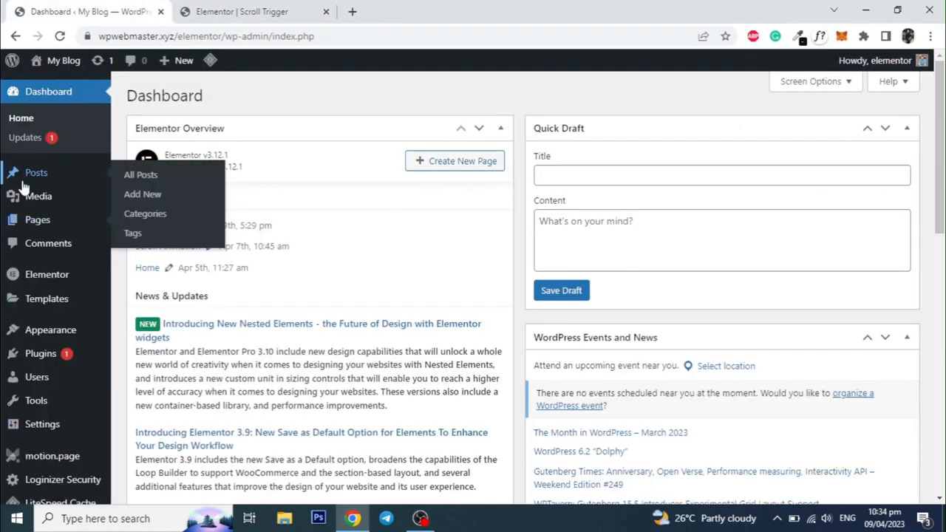
Open flower.mp4's attachment details in the media library for its URL, then return to Elementor
click(38, 196)
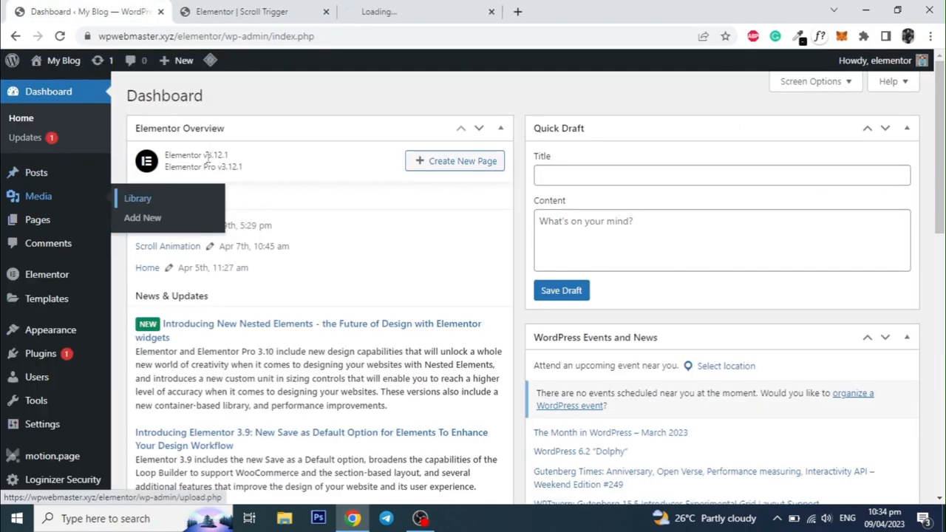
click(138, 198)
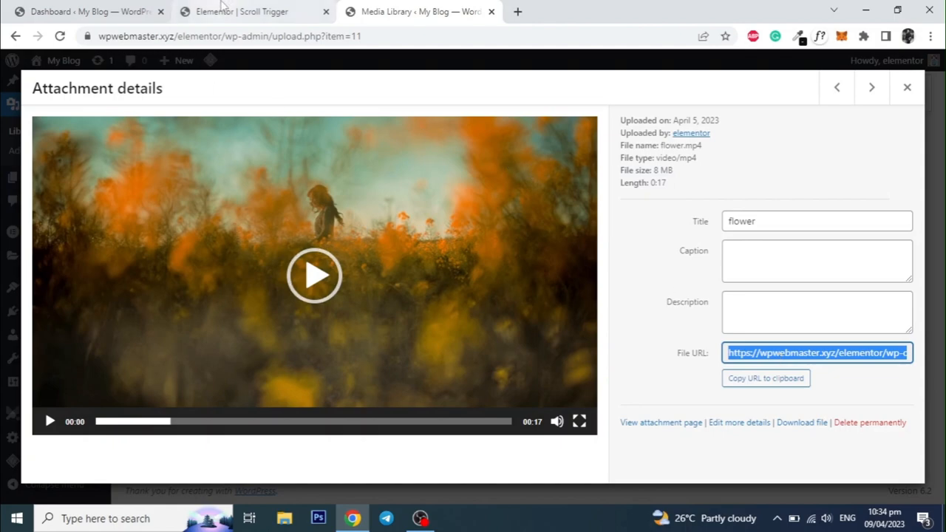
click(242, 11)
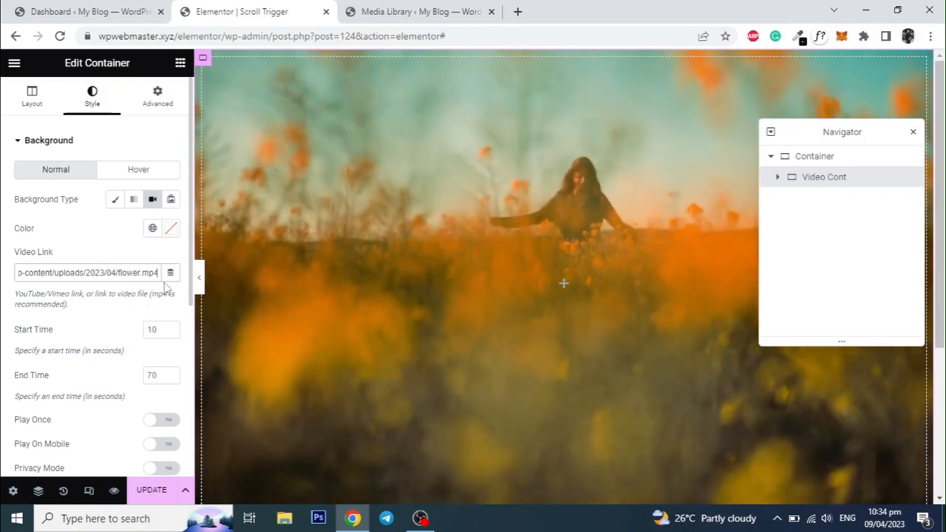
Preview the flower video background and set Video Cont's CSS ID to 'video'
click(200, 277)
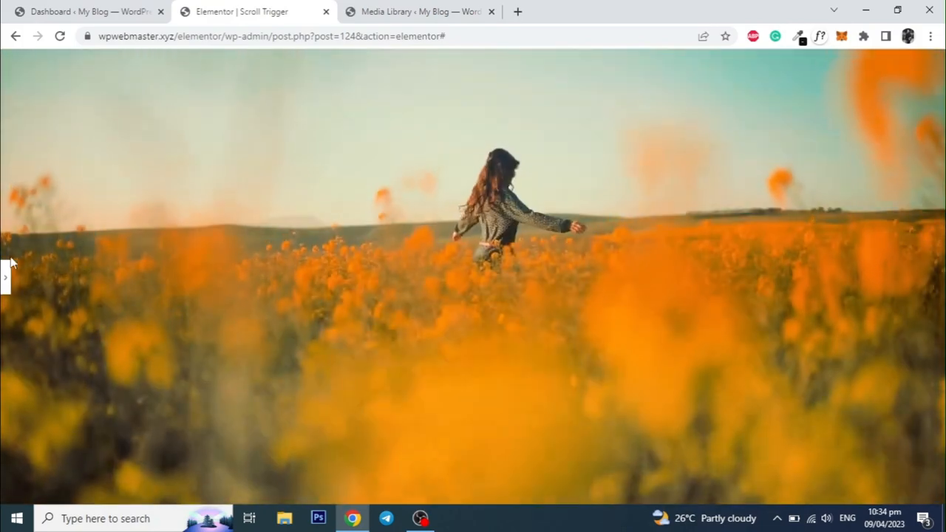
click(6, 277)
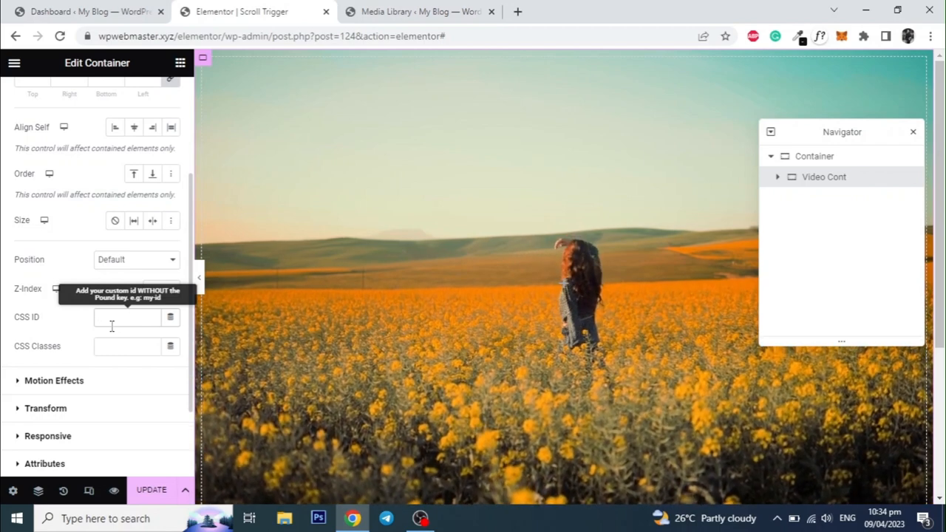
text(video)
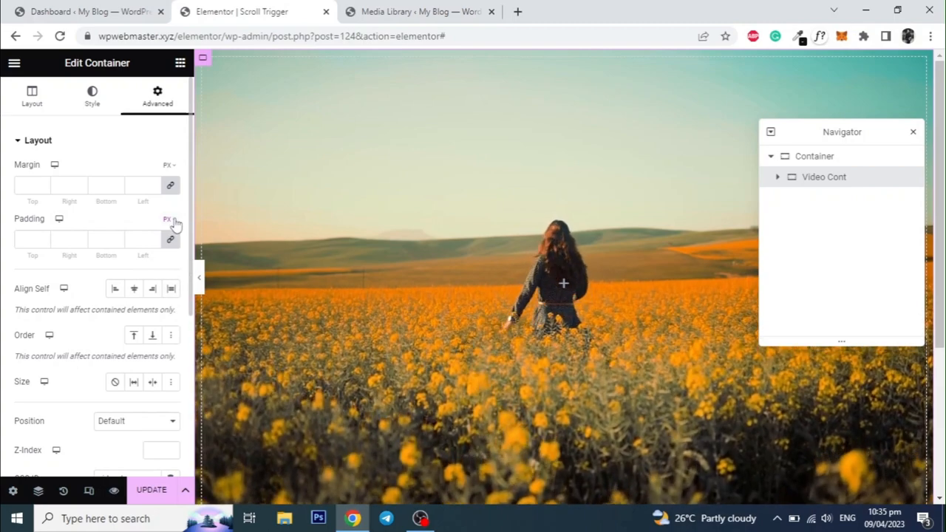
mouse_move(171, 240)
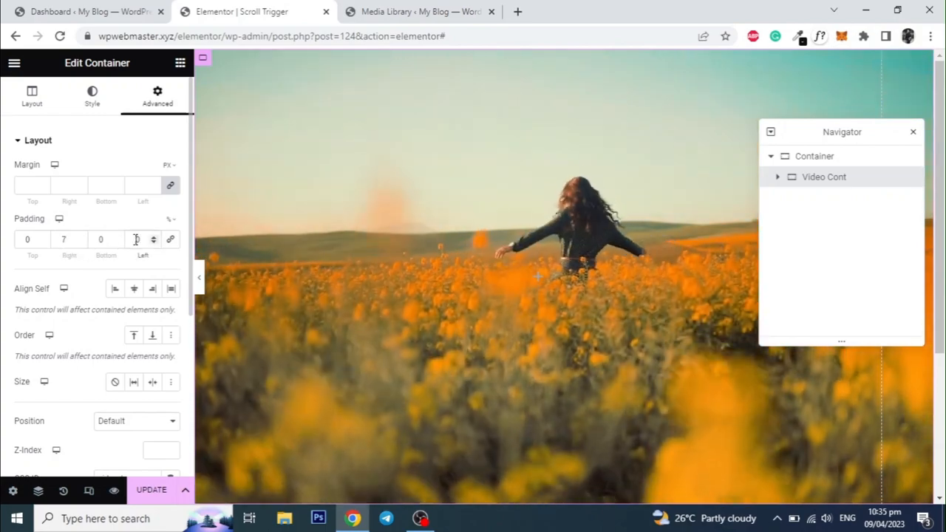
Enter 7% horizontal padding for Video Cont
text(7)
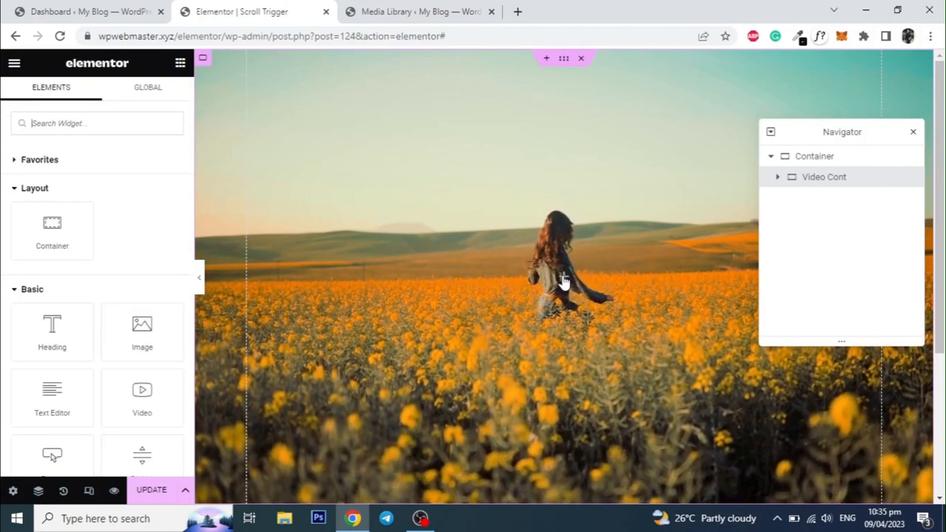
Add a white 'Welcome to the new World' heading inside Video Cont
drag(51, 325, 454, 307)
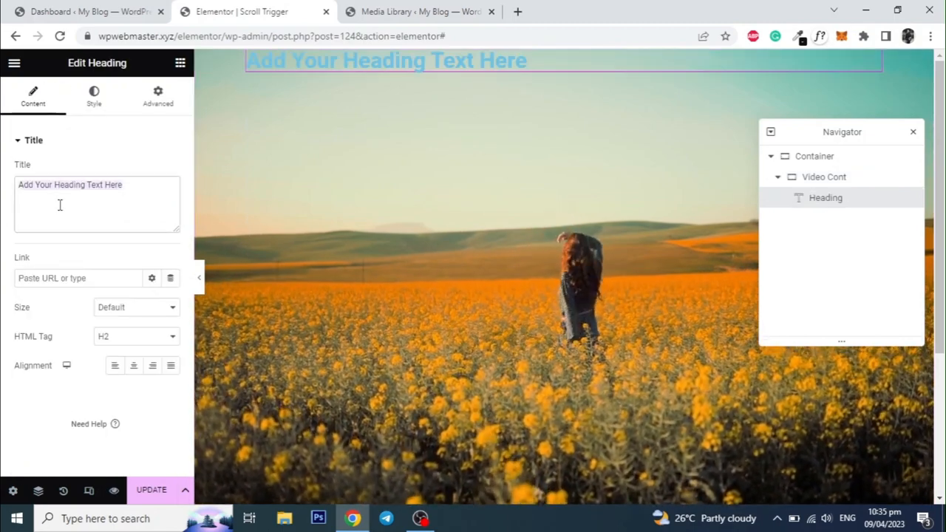
text(Welcome to the new)
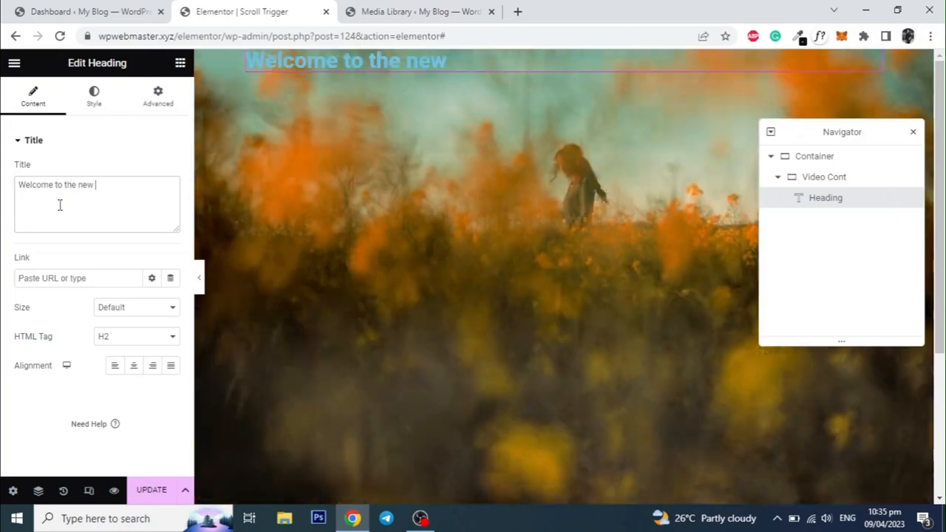
click(93, 96)
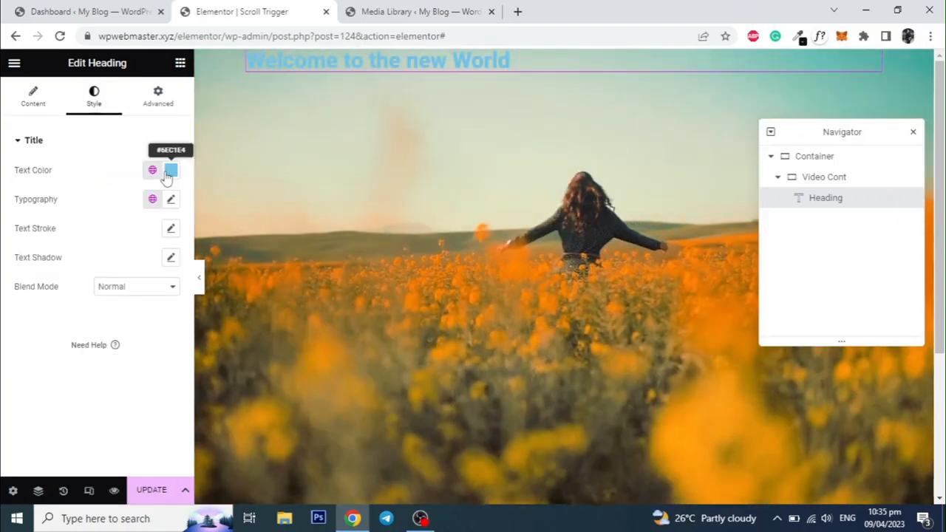
click(171, 199)
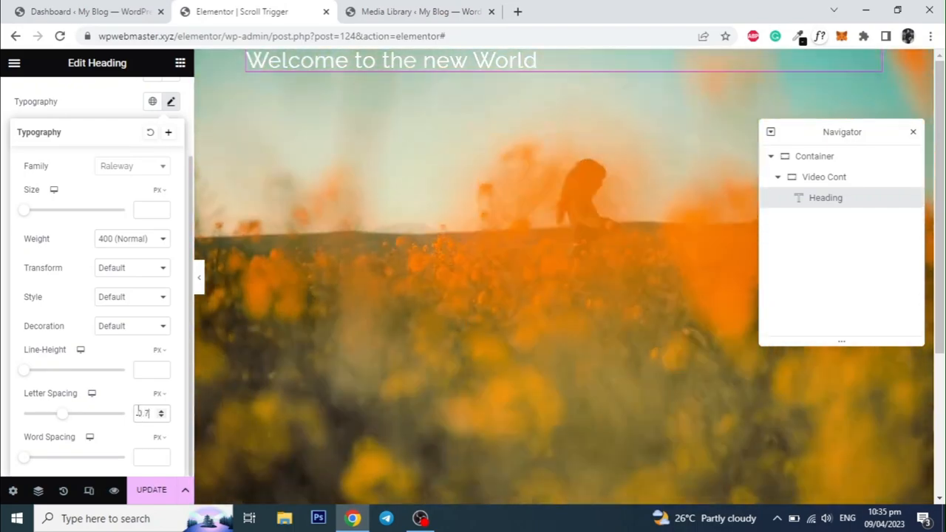
click(823, 176)
text(Scroll to Animate)
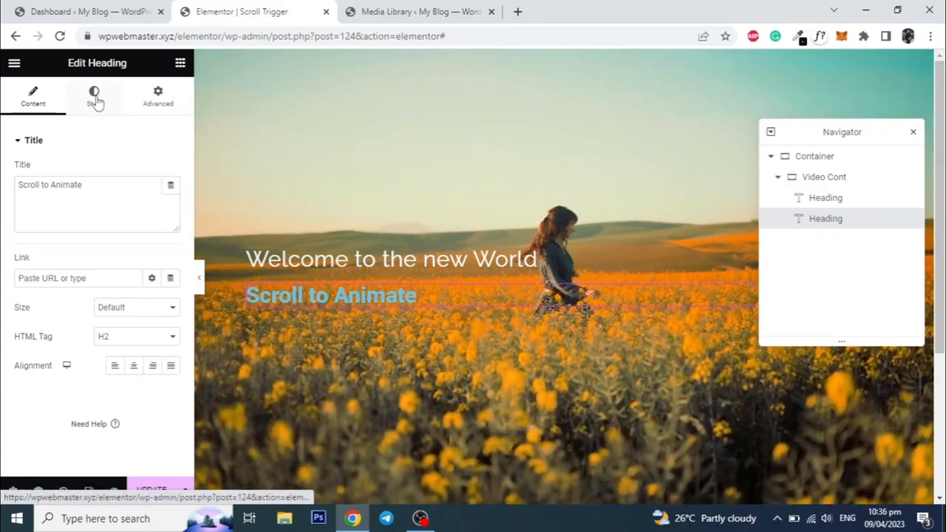
Apply Capitalize transform to both 'Scroll to Animate' and 'Welcome to the new World' headings
click(93, 96)
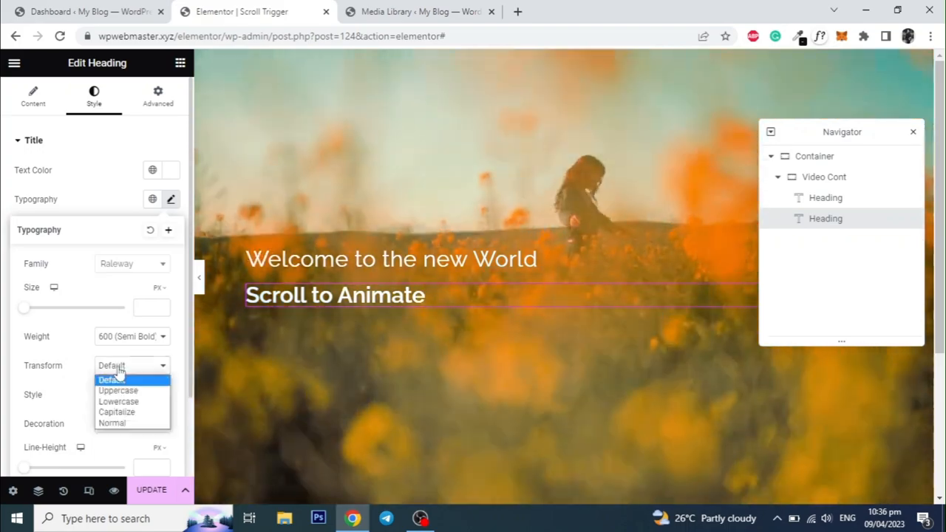
click(116, 412)
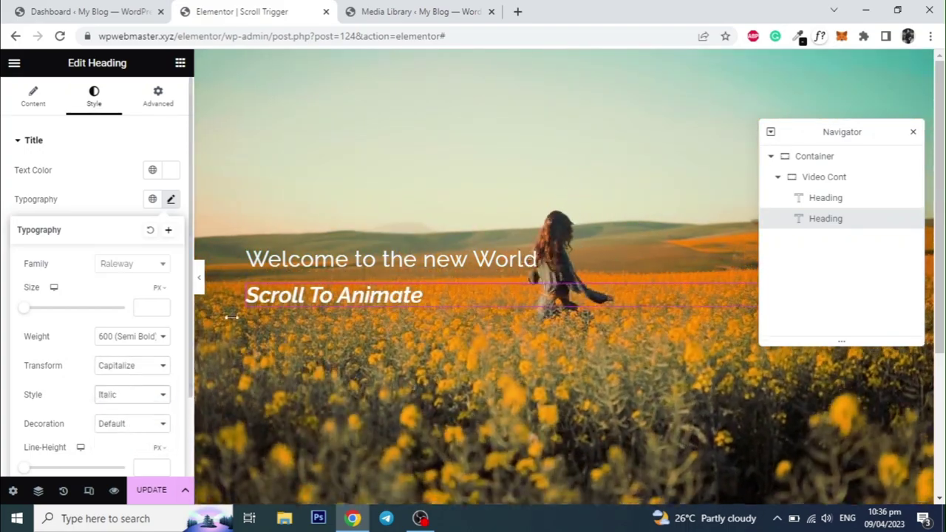
click(132, 365)
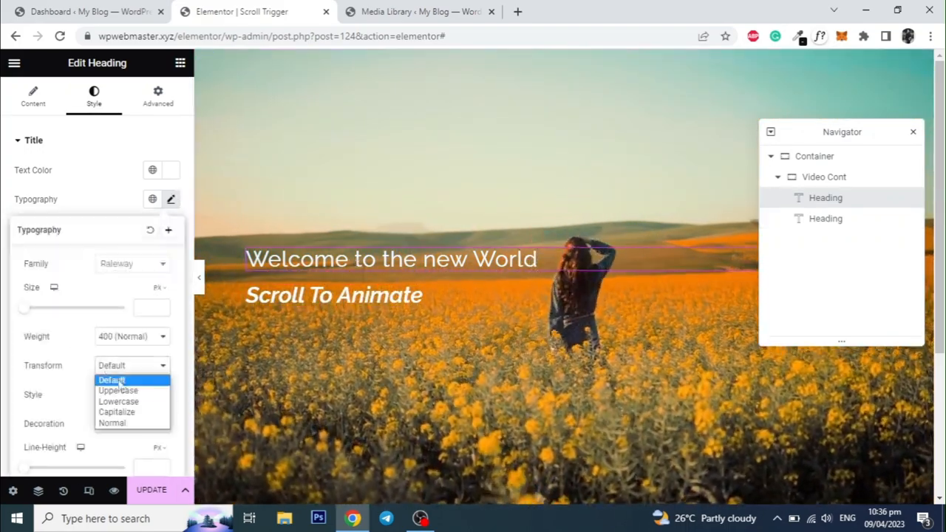
click(117, 412)
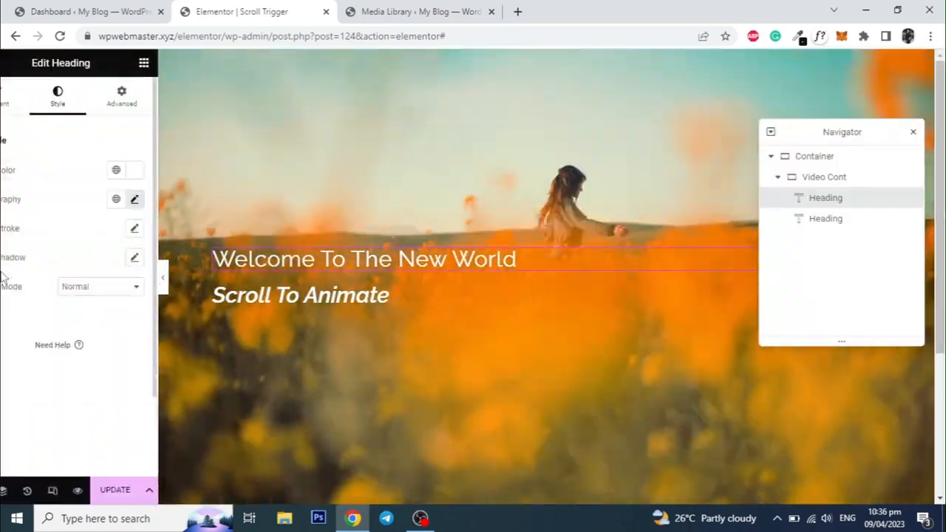
click(823, 176)
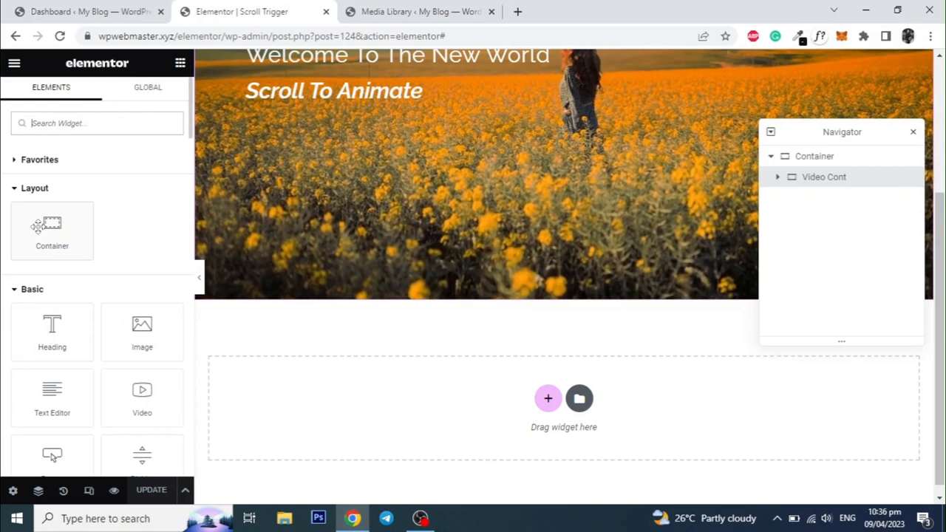
Add 'Image Cont' below Video Cont: full width, 100% wide, 100vh tall, div tag
click(548, 399)
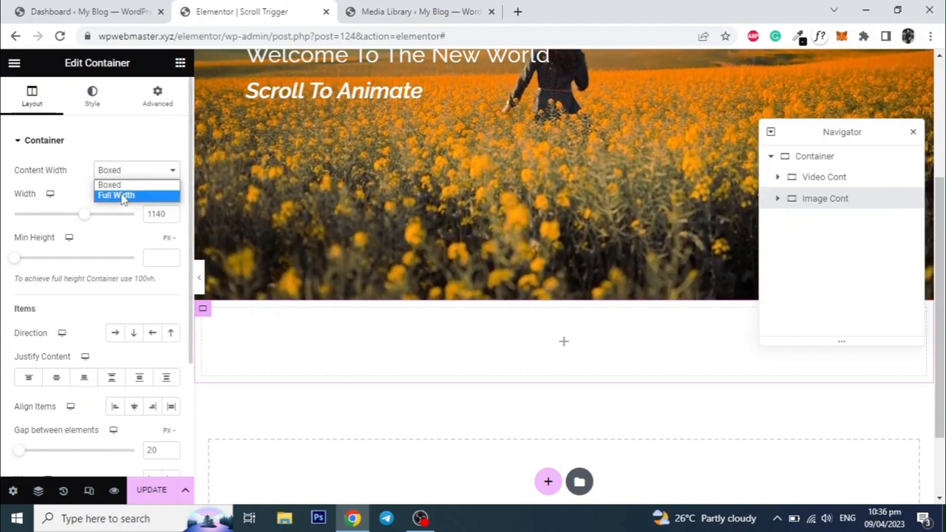
click(116, 195)
text(100)
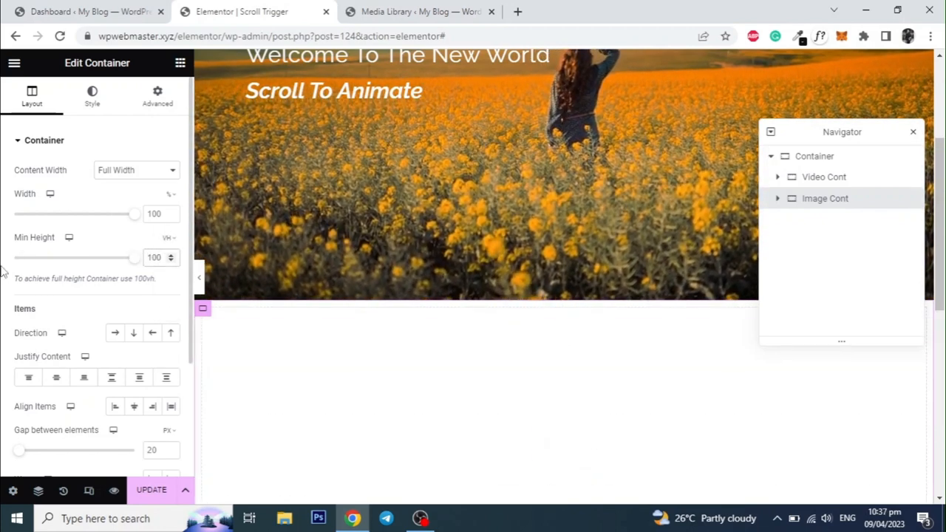
scroll(down, 3)
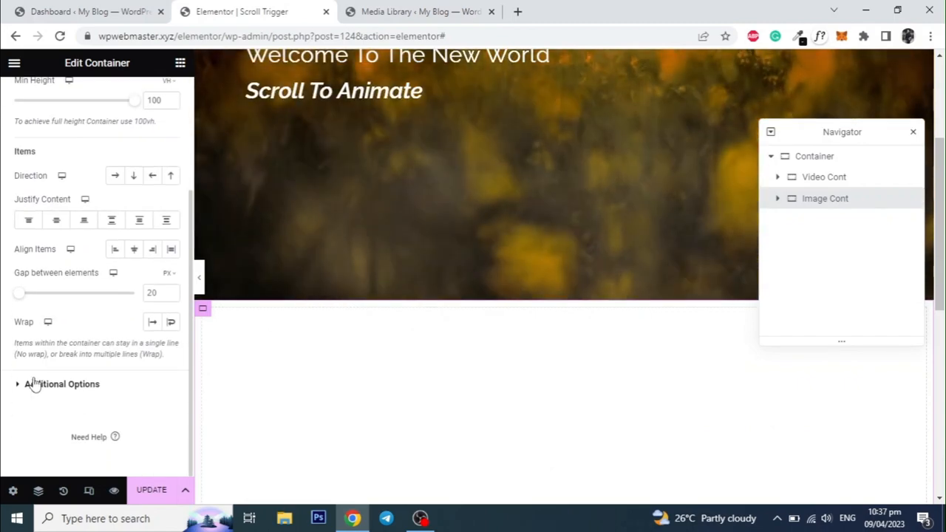
click(61, 383)
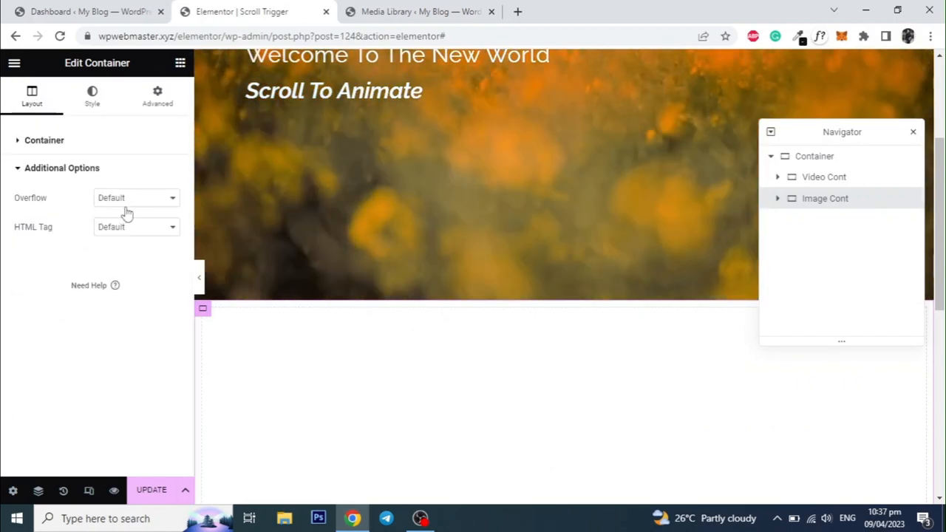
click(136, 226)
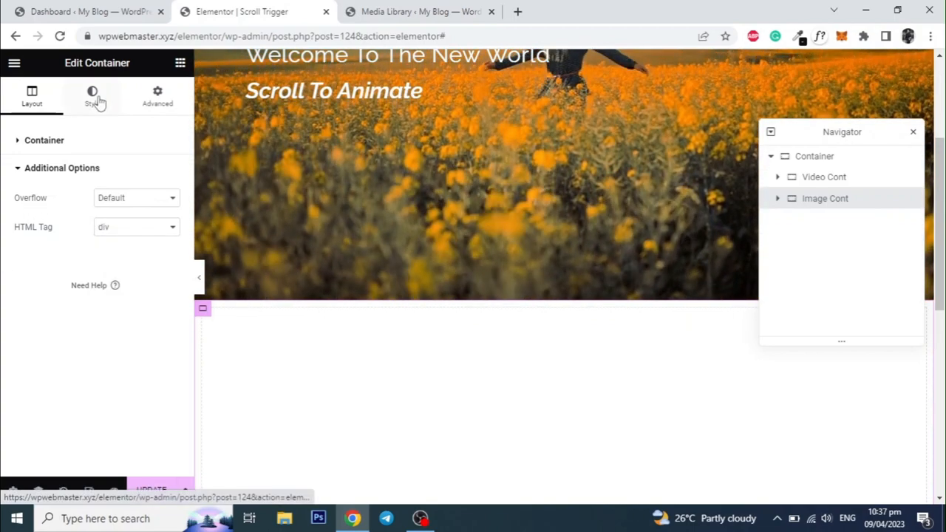
click(92, 96)
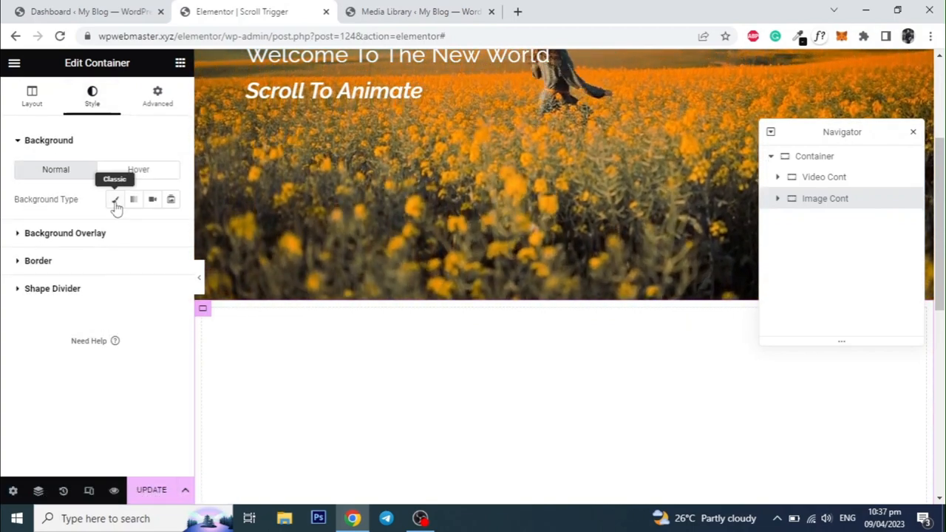
Give Image Cont the circular-tunnel silhouette background image, positioned center center
click(134, 199)
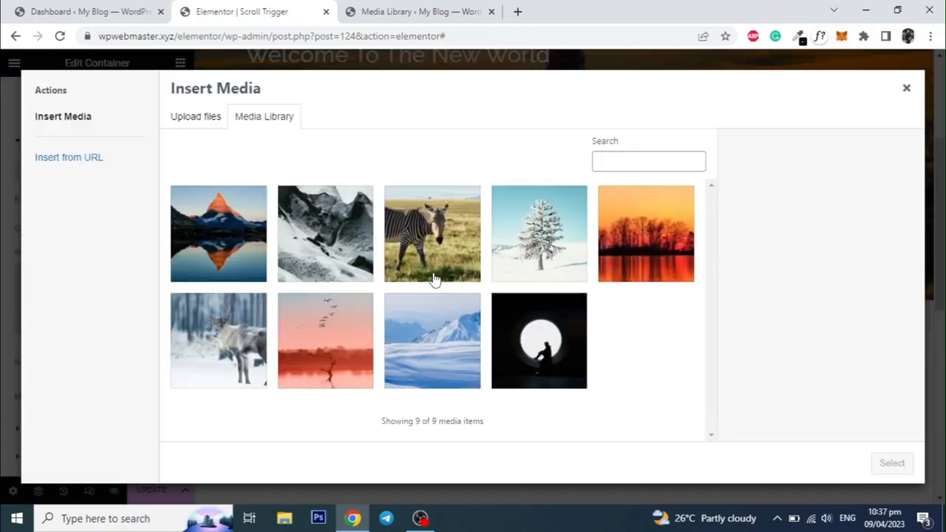
click(539, 340)
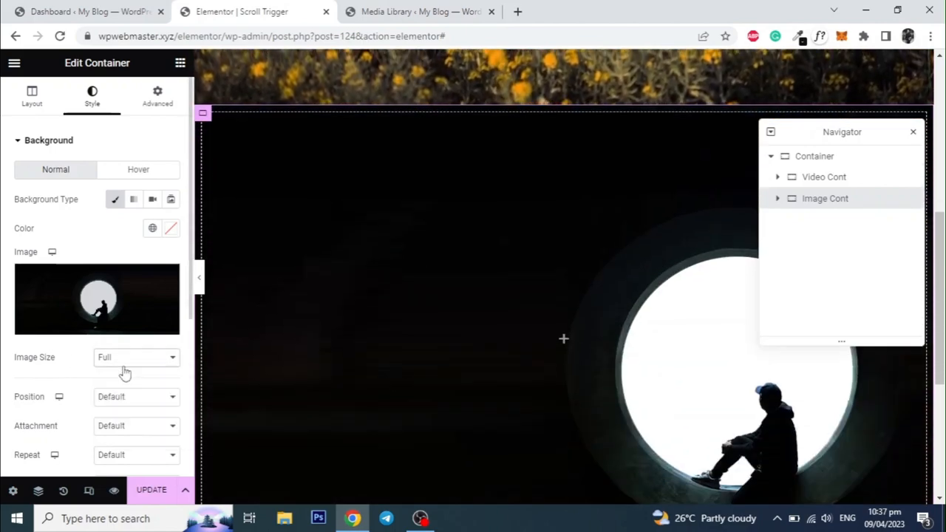
click(136, 397)
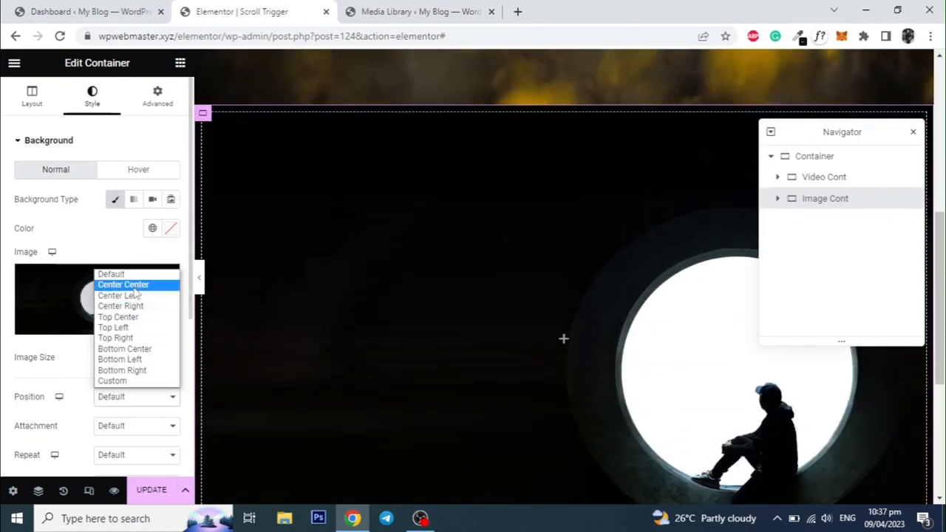
click(124, 285)
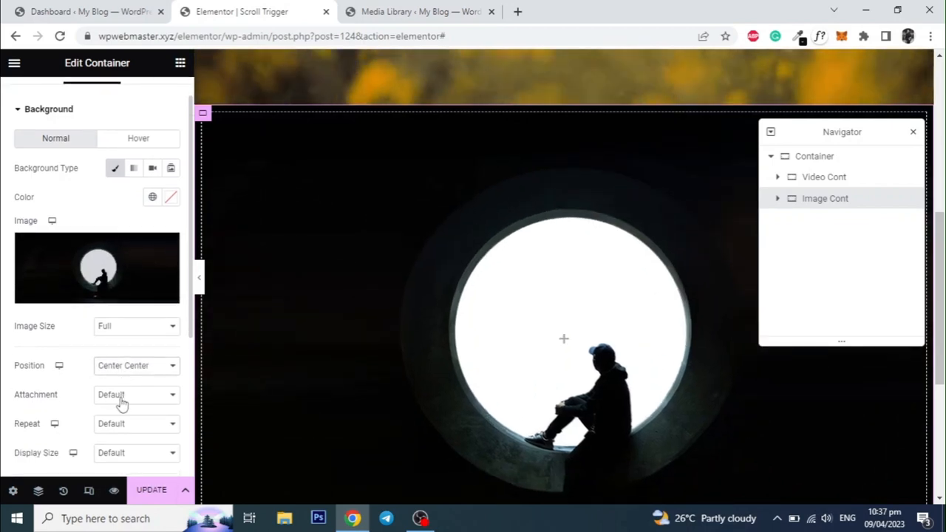
Set the background to no-repeat, choose a display size, and preview
click(136, 381)
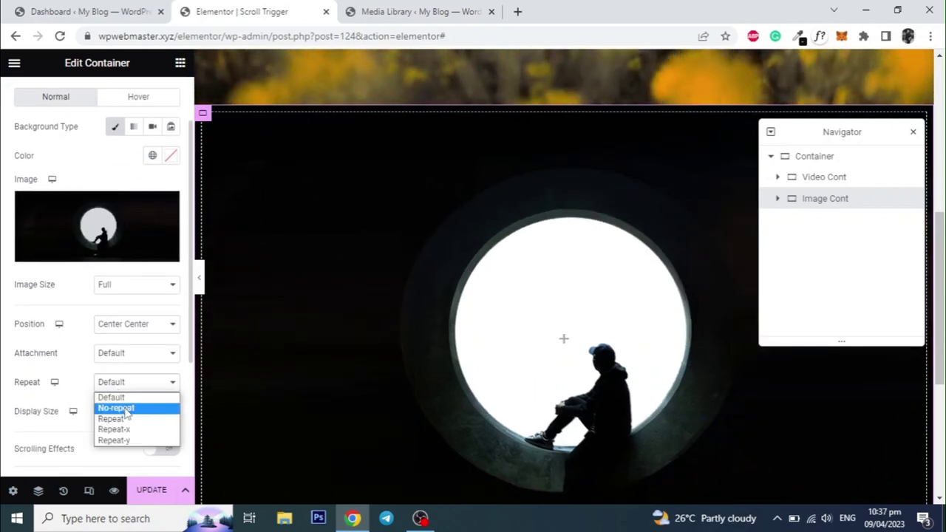
click(115, 408)
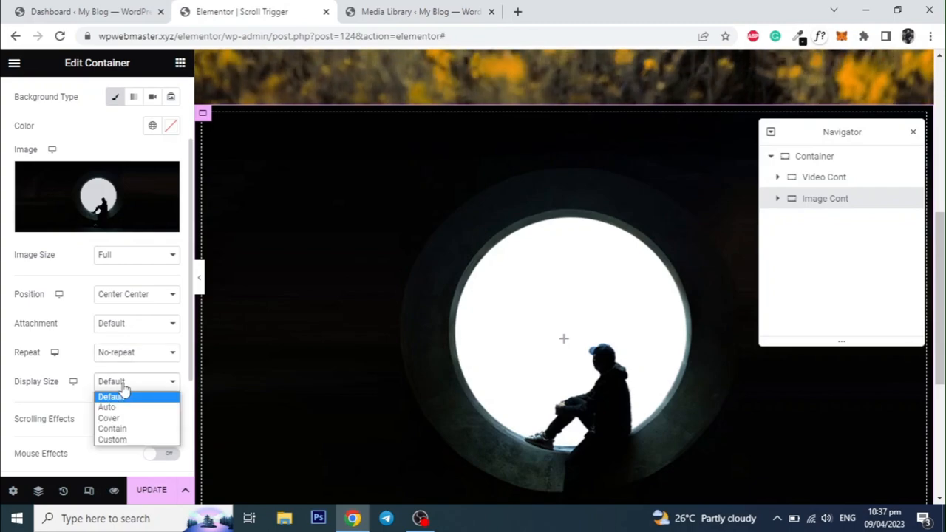
click(108, 418)
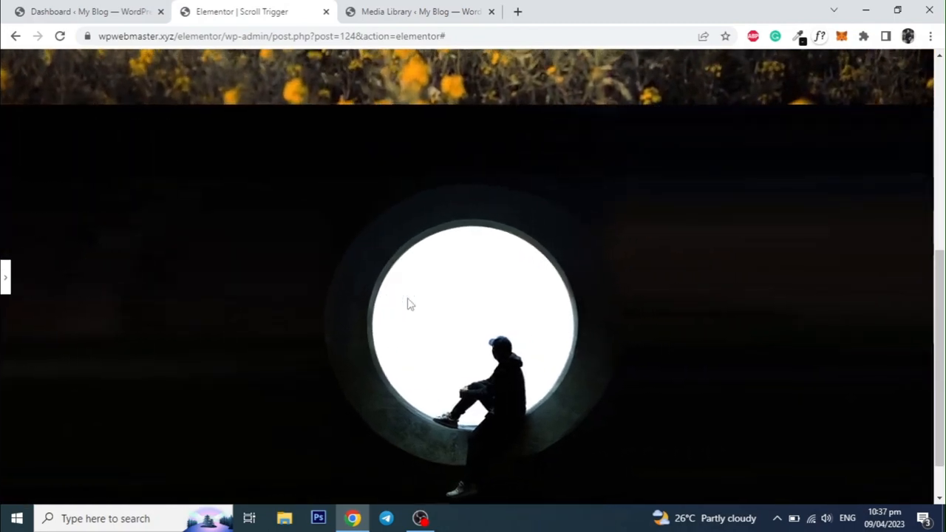
scroll(up, 3)
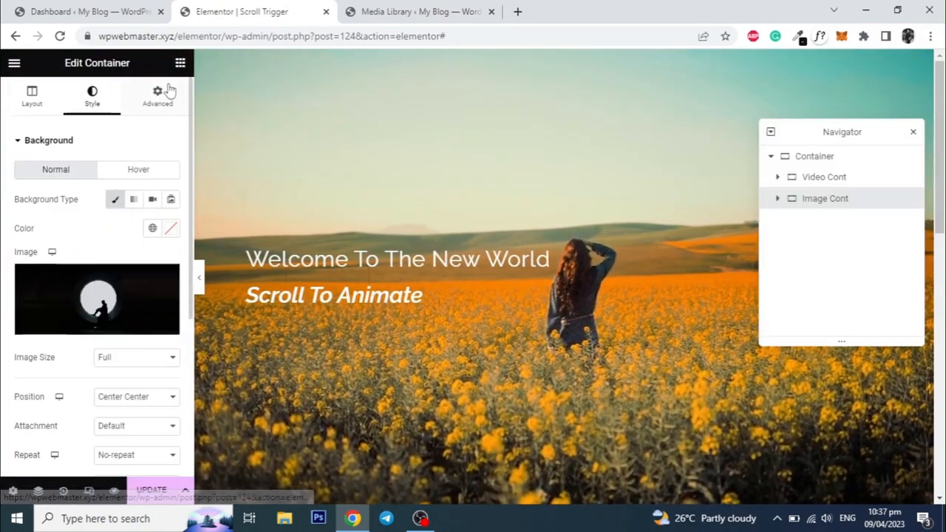
Make Image Cont absolute with CSS ID 'scroll-img', update the page, and return to the dashboard
click(157, 96)
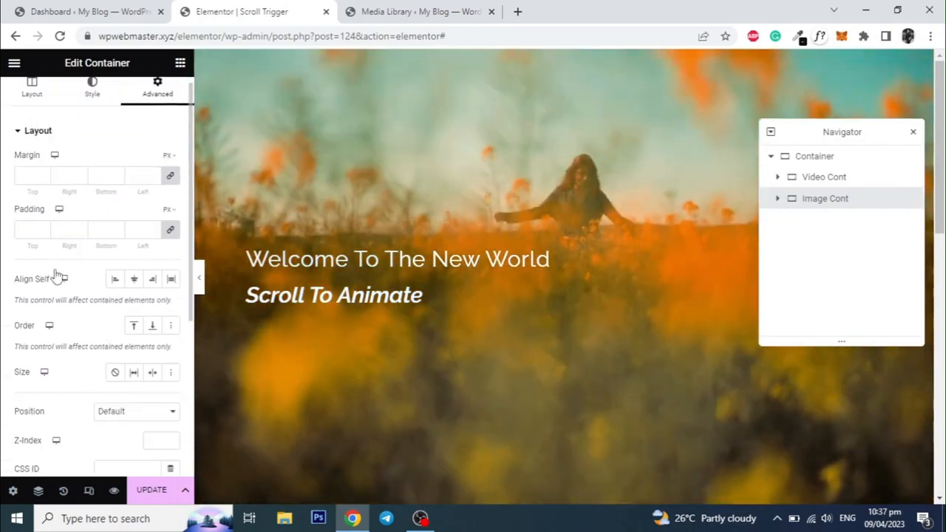
click(136, 360)
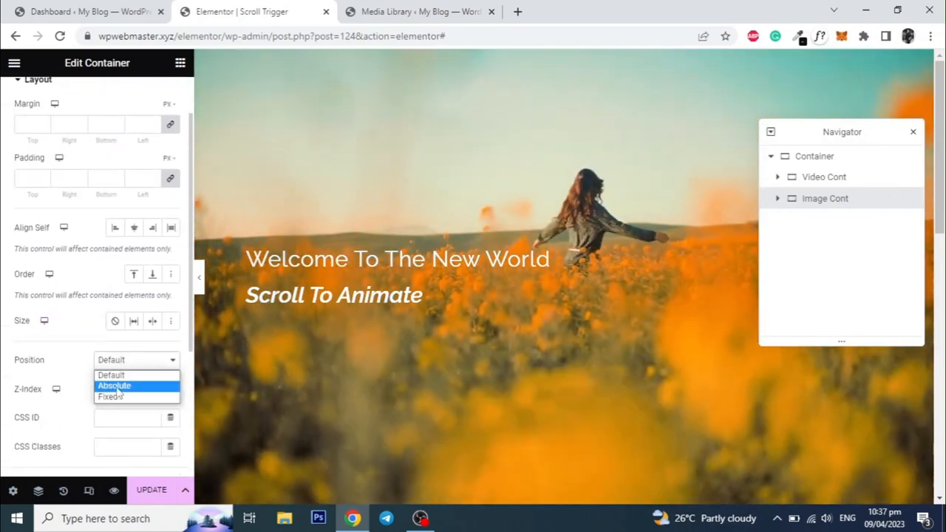
click(114, 386)
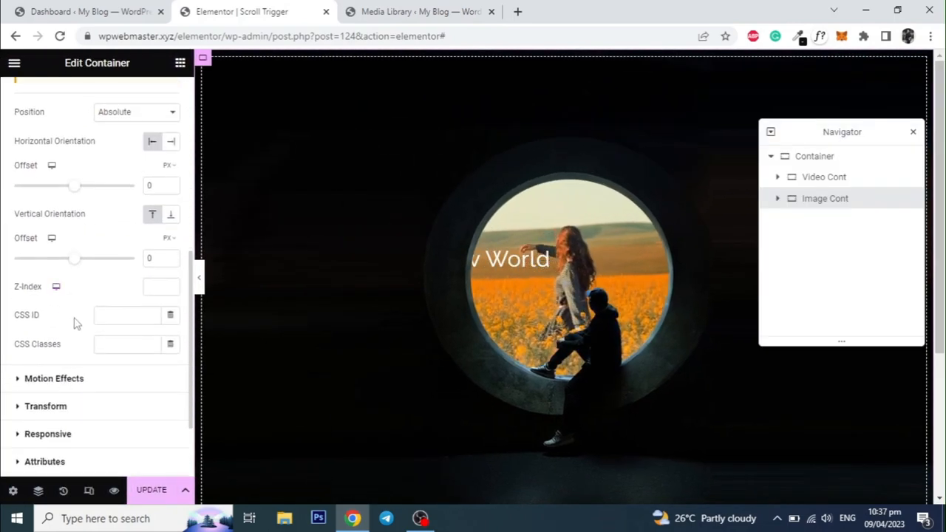
click(127, 315)
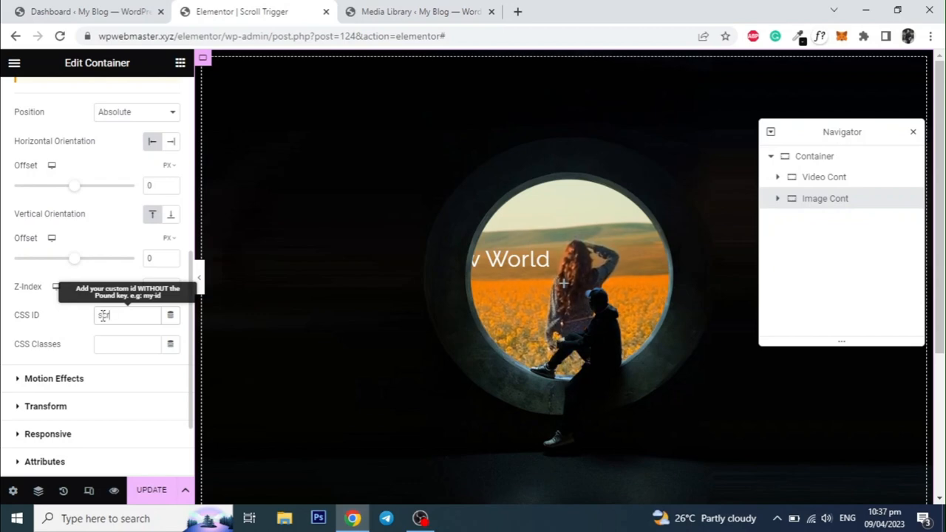
text(scroll-img)
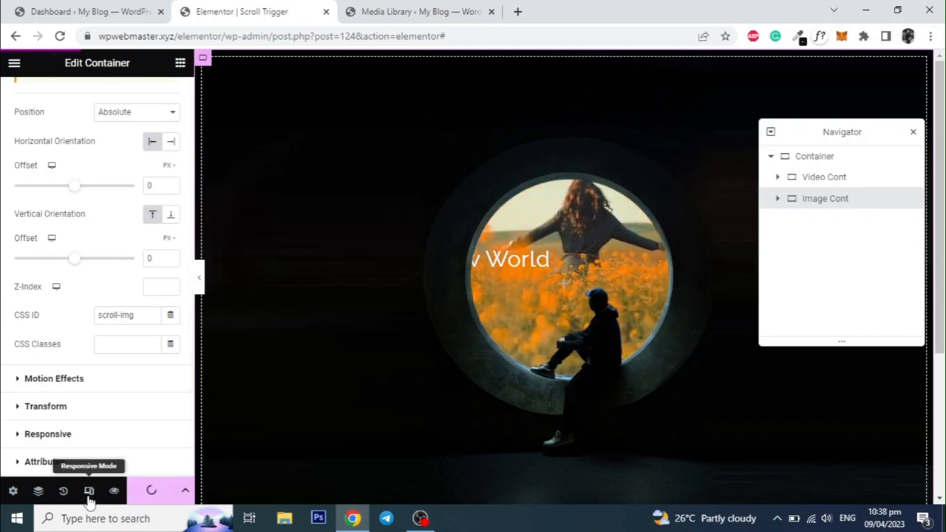
click(89, 491)
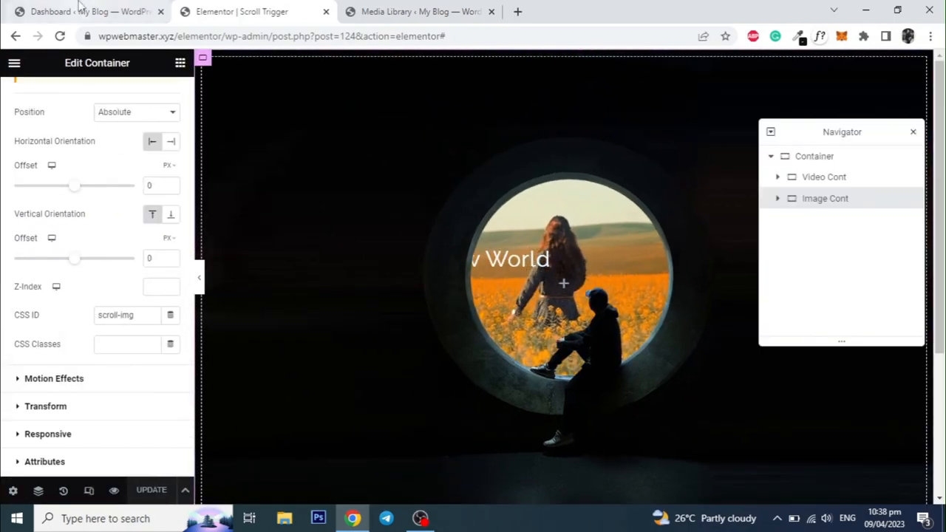
click(81, 11)
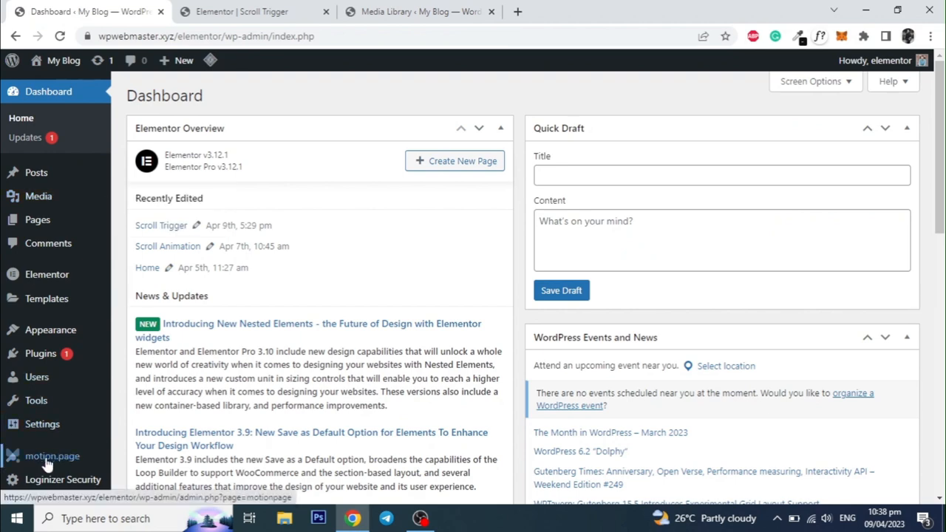
Open motion.page from the admin sidebar in its own tab and start a new timeline
click(52, 456)
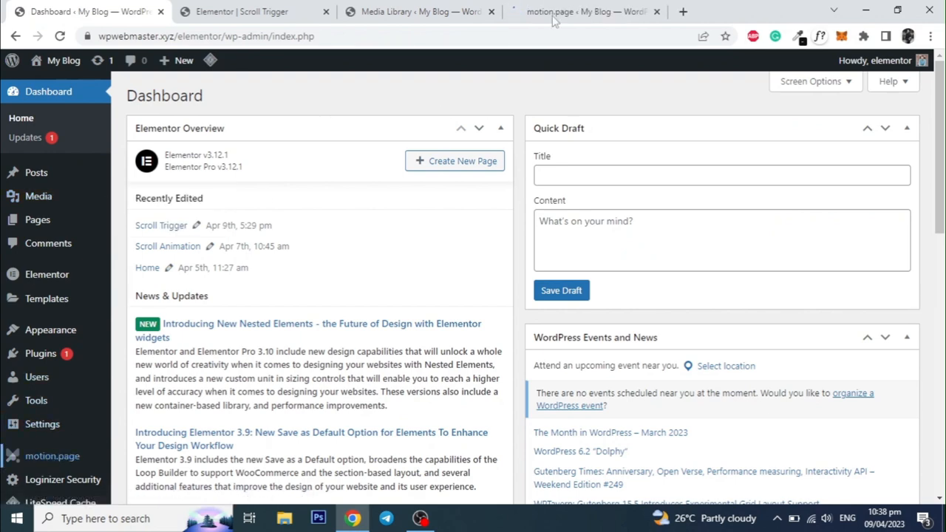
mouse_move(584, 12)
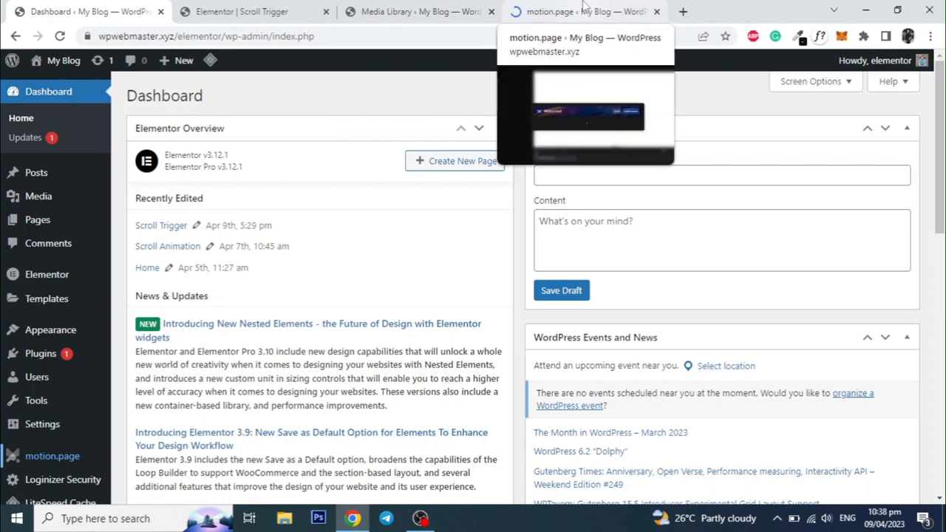
click(584, 11)
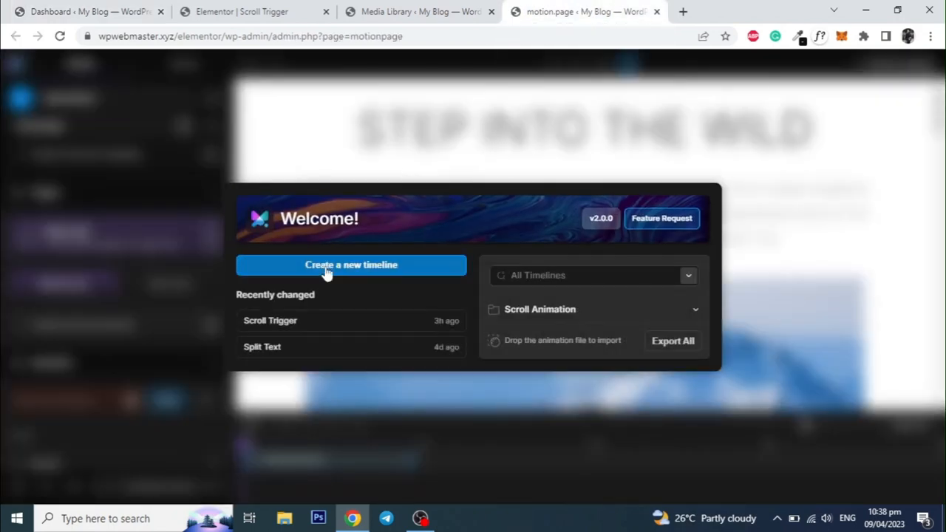
click(351, 265)
text(S)
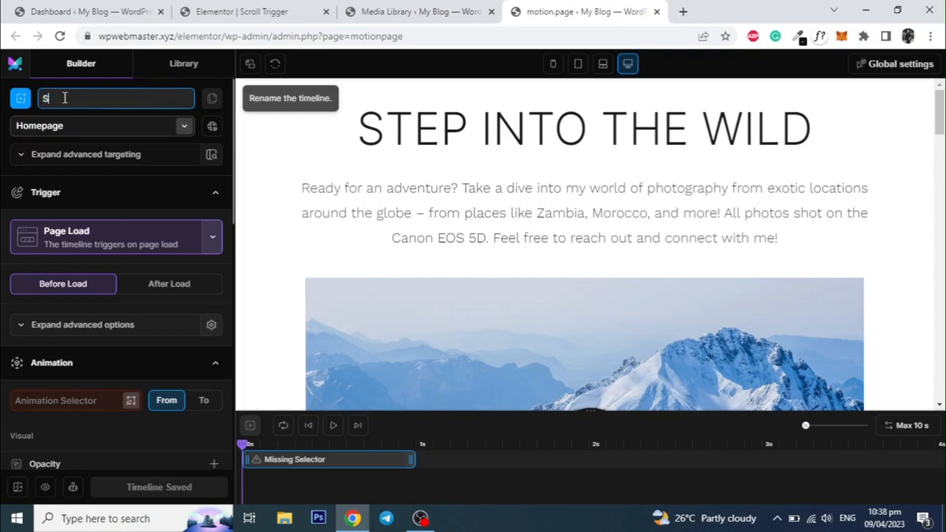
Name the timeline 'Scroll Animations' and target the Scroll Trigger page
text(croll)
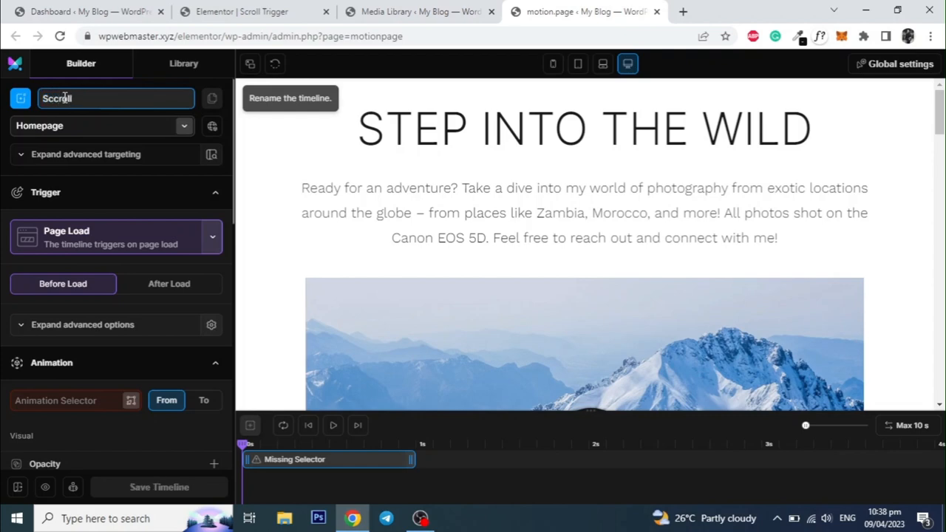
text(An)
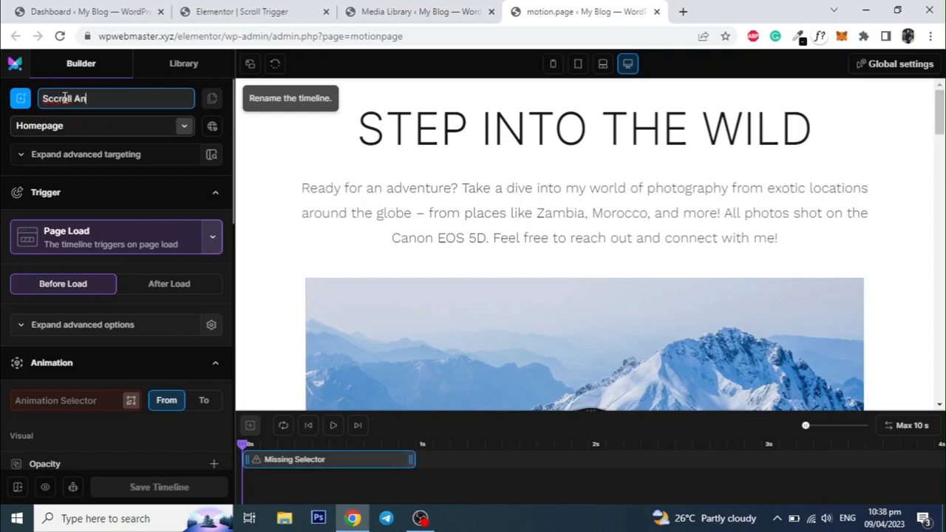
text(imatio)
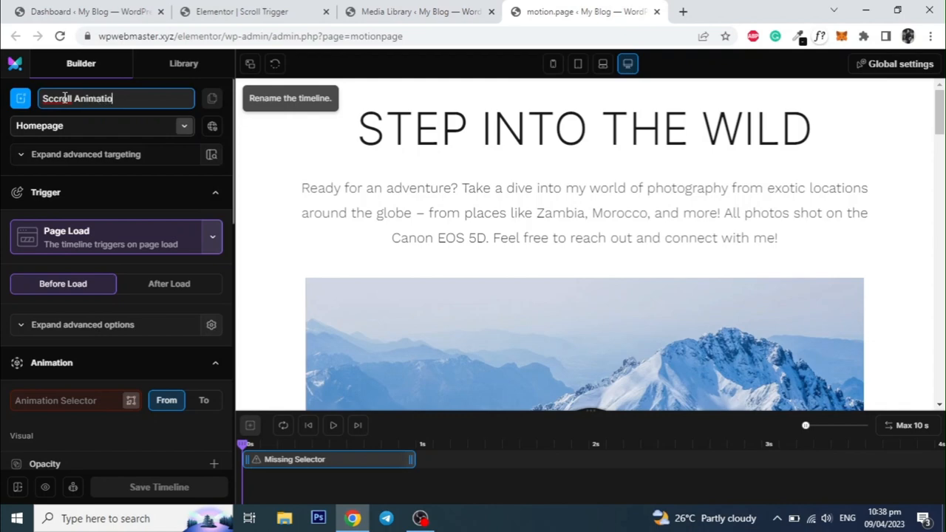
text(ns)
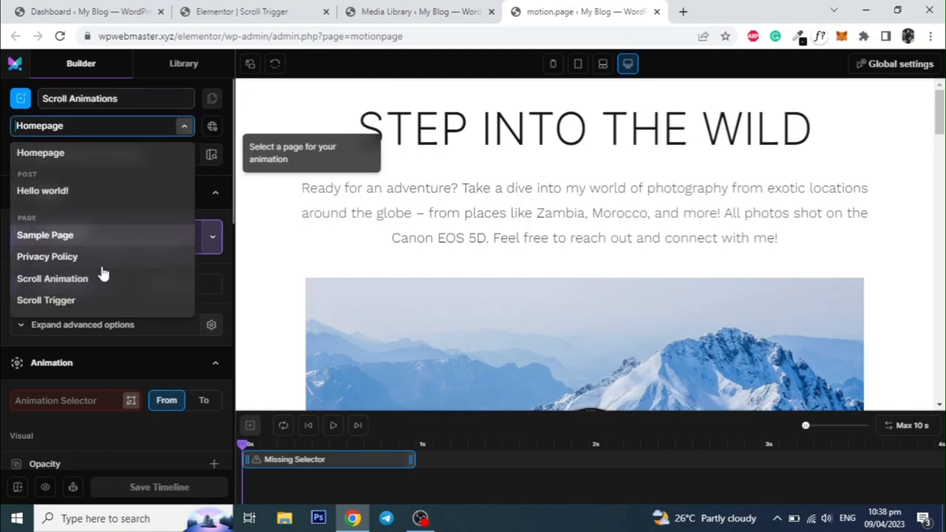
click(46, 301)
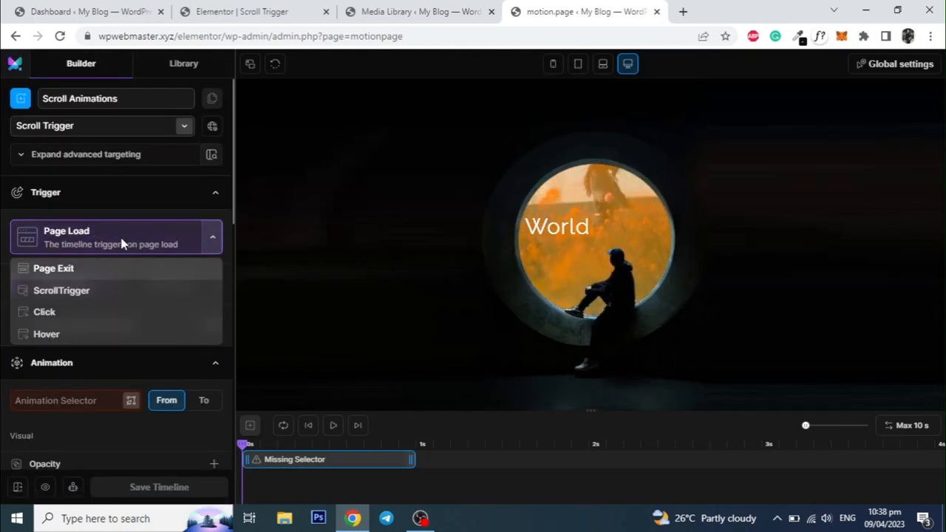
Set the trigger to ScrollTrigger with Lock to scrollbar and Pinned element enabled
click(62, 289)
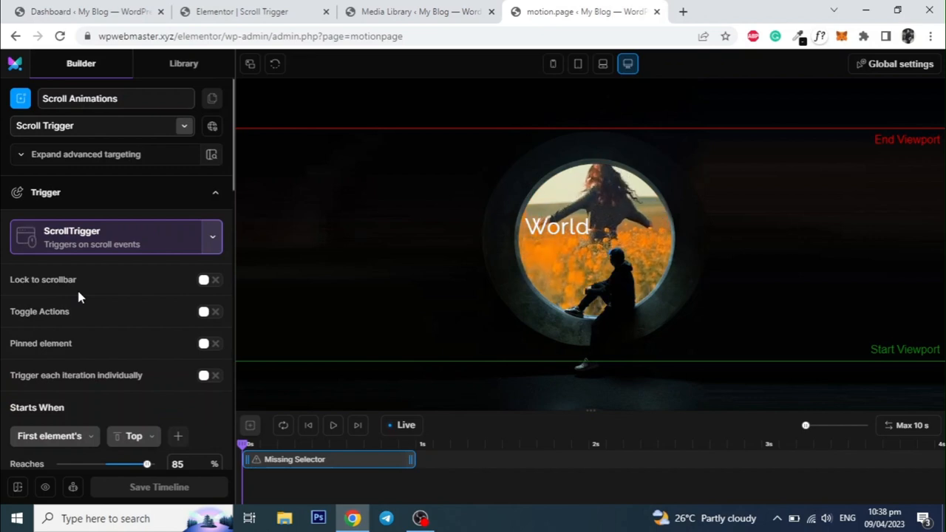
mouse_move(205, 279)
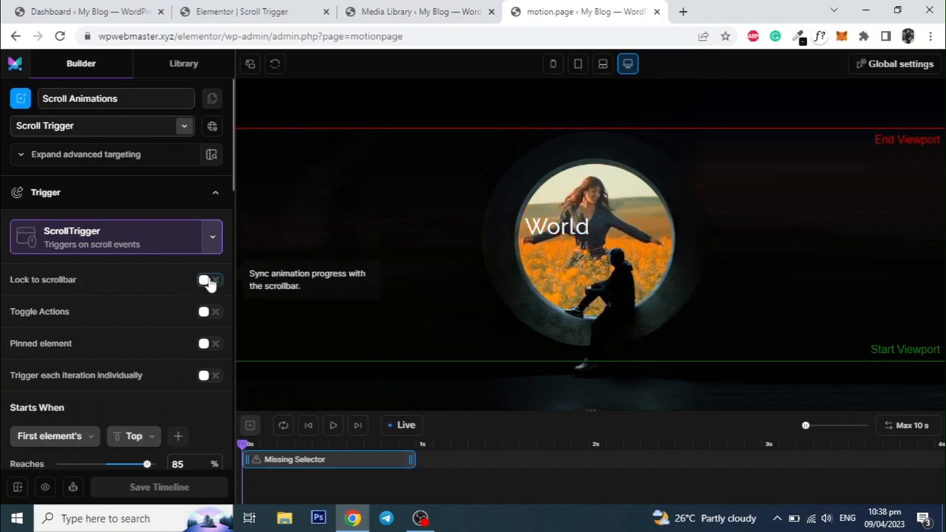
click(210, 280)
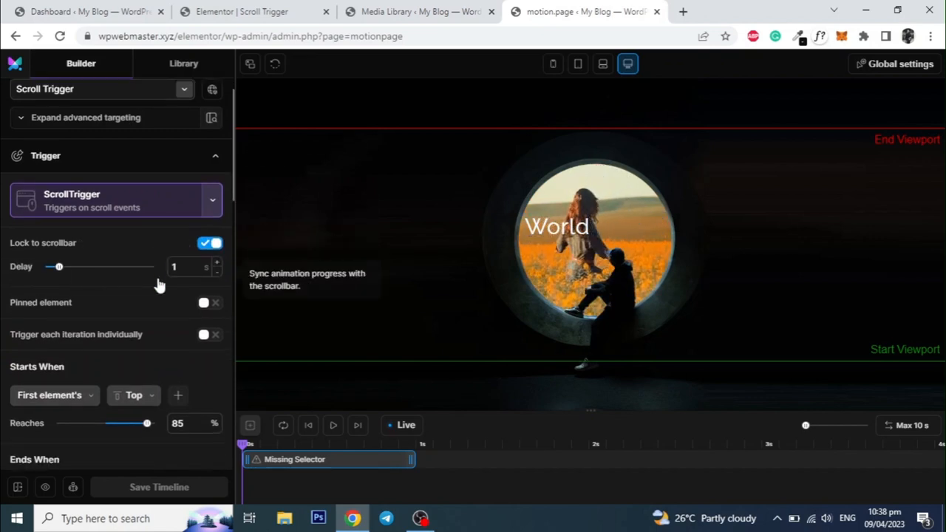
click(210, 302)
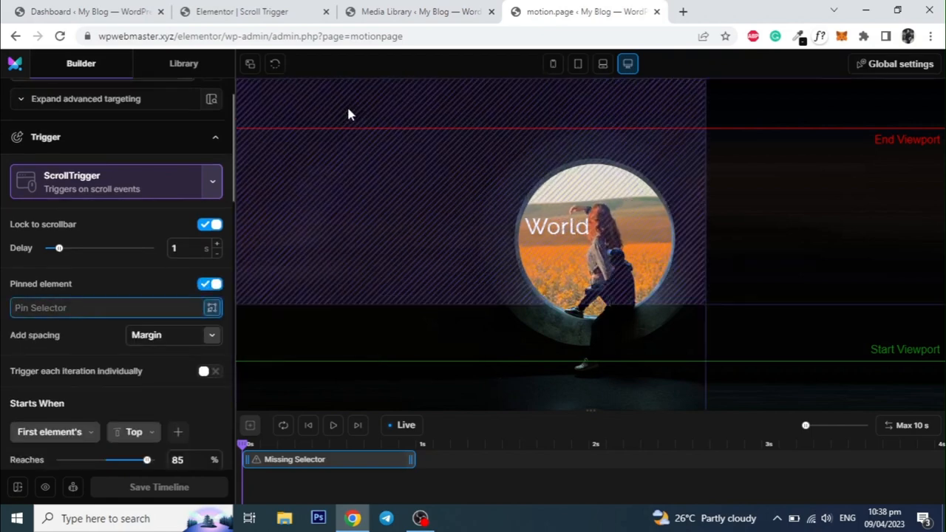
click(242, 11)
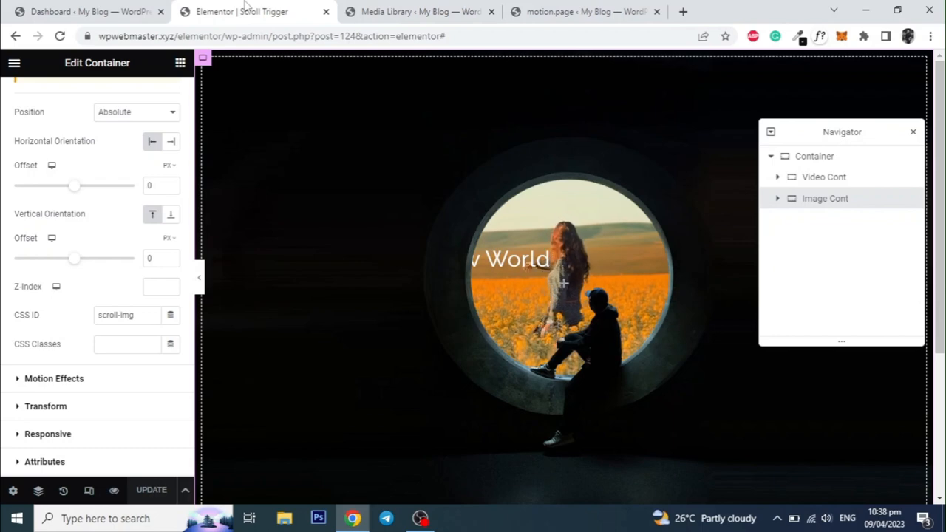
Select Video Cont in the Navigator and copy its Advanced CSS ID, video-bg
click(824, 176)
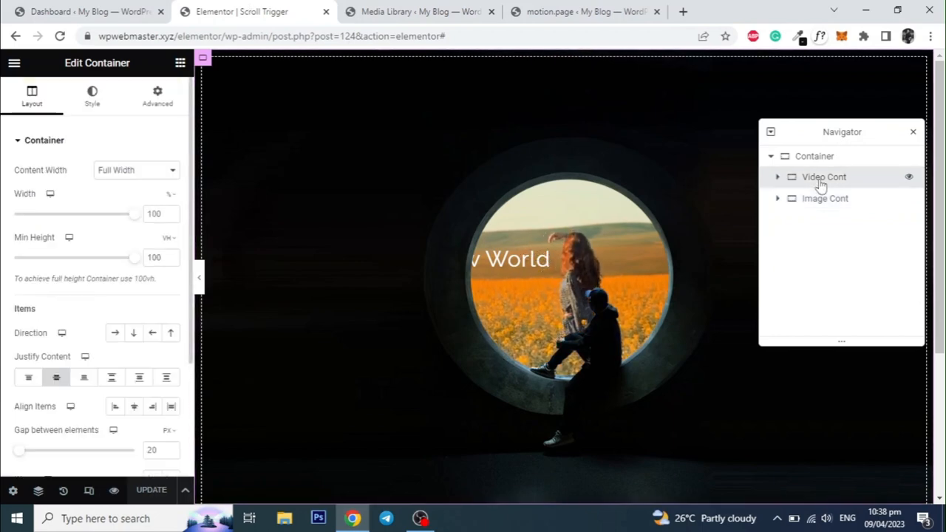
click(157, 96)
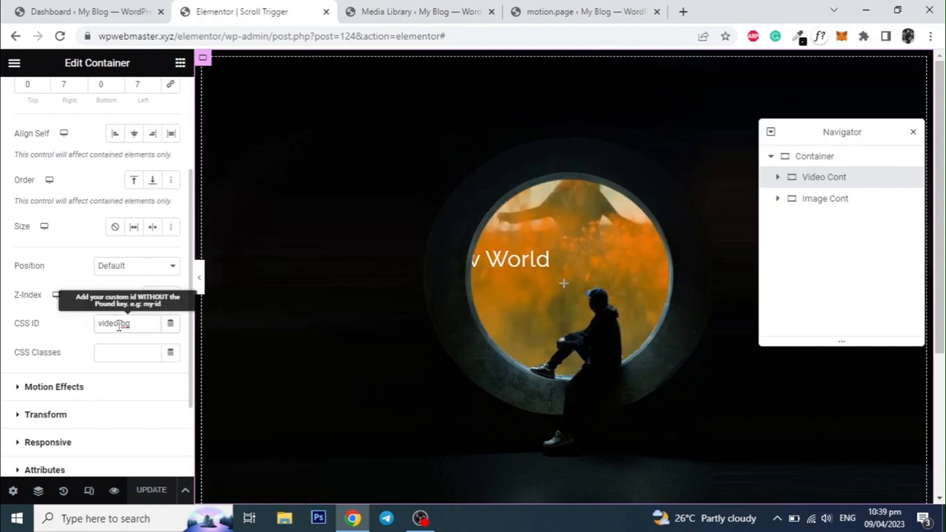
right_click(125, 323)
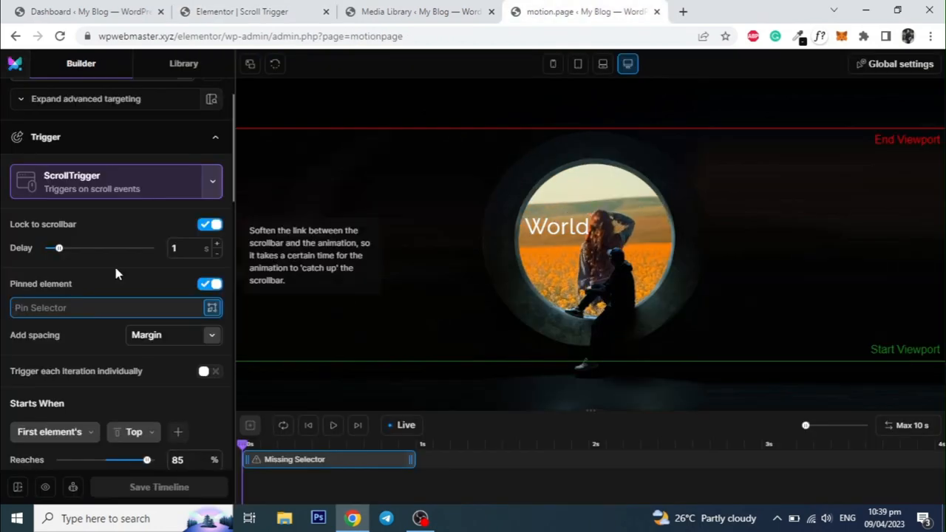
Enter video-bg as the element to pin and scroll down the settings
text(video-bg)
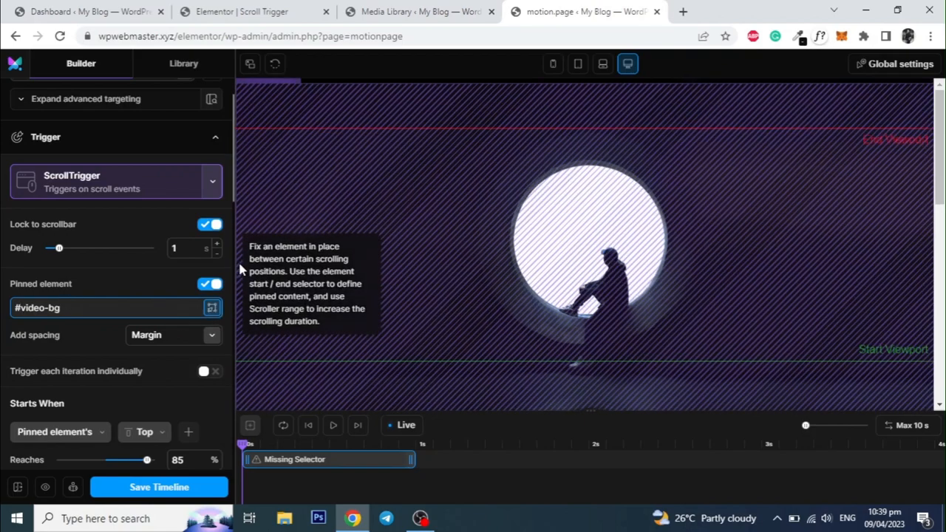
scroll(down, 3)
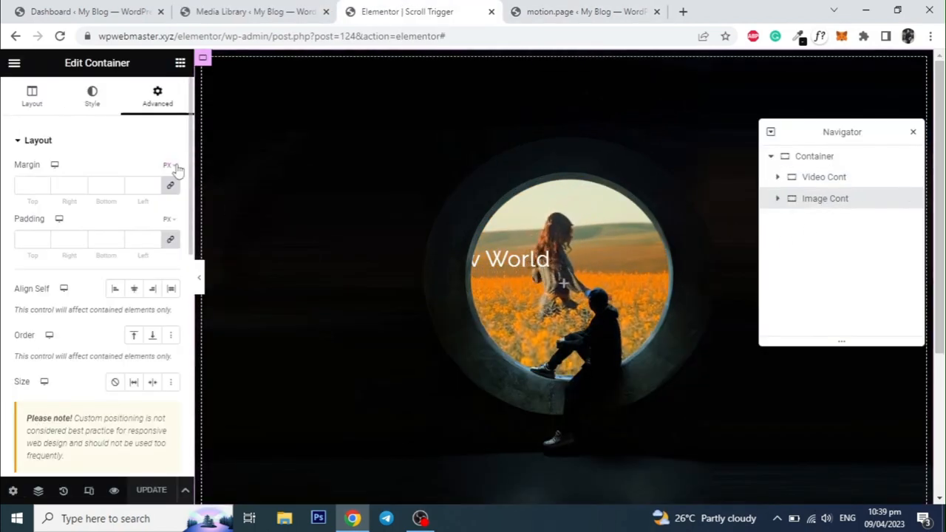
Scroll to Image Cont's CSS ID field and copy 'scroll-img'
scroll(down, 3)
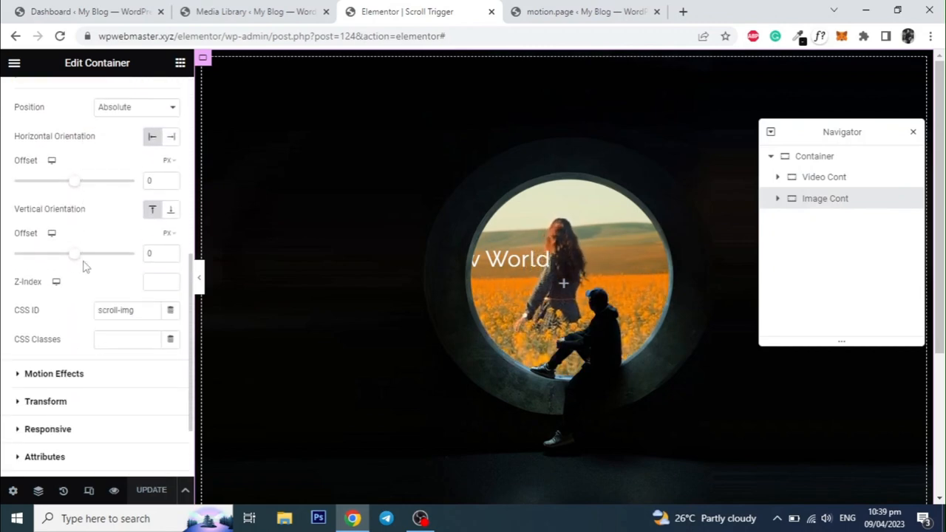
right_click(126, 310)
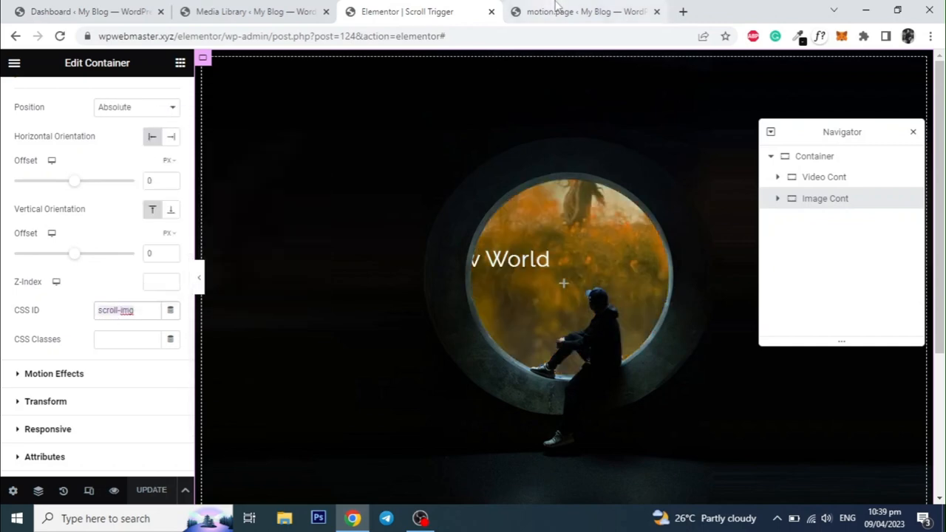
Target #scroll-img, add a To animation with Scale 25, and save the timeline
click(584, 11)
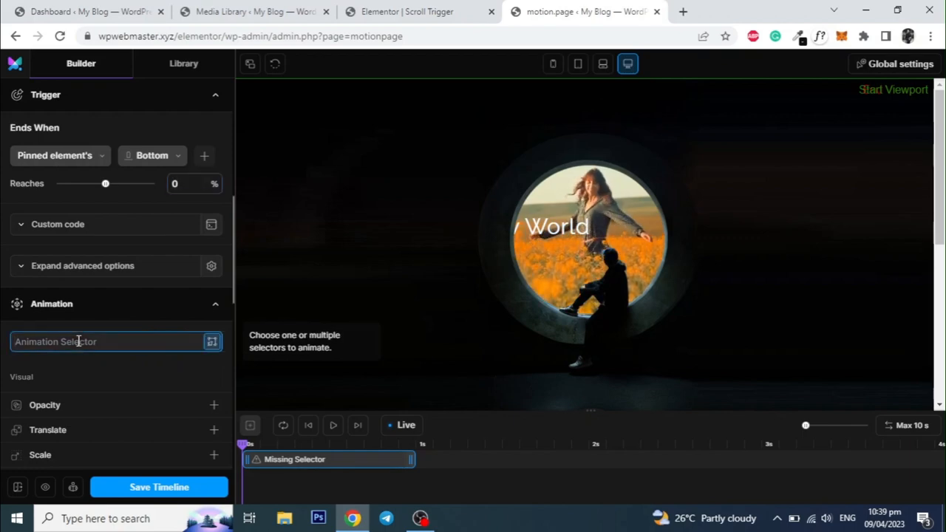
text(#scroll-img)
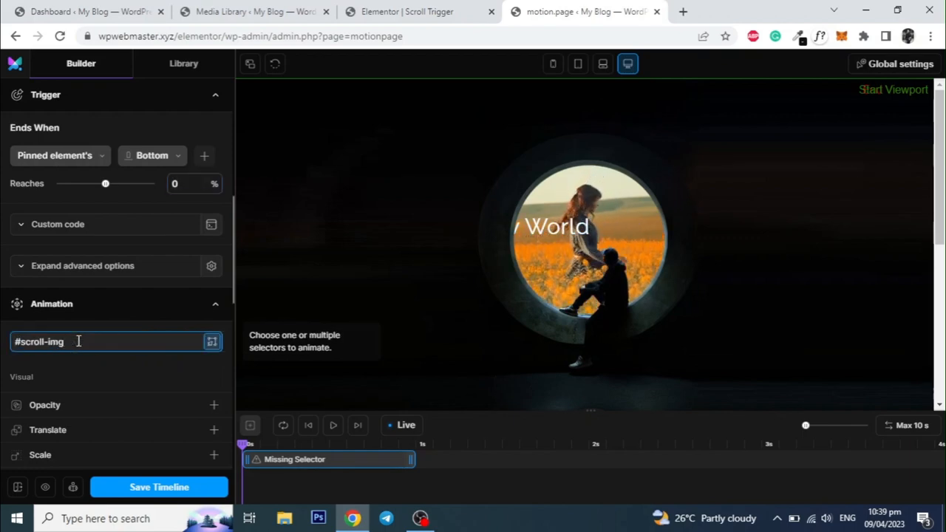
key(Return)
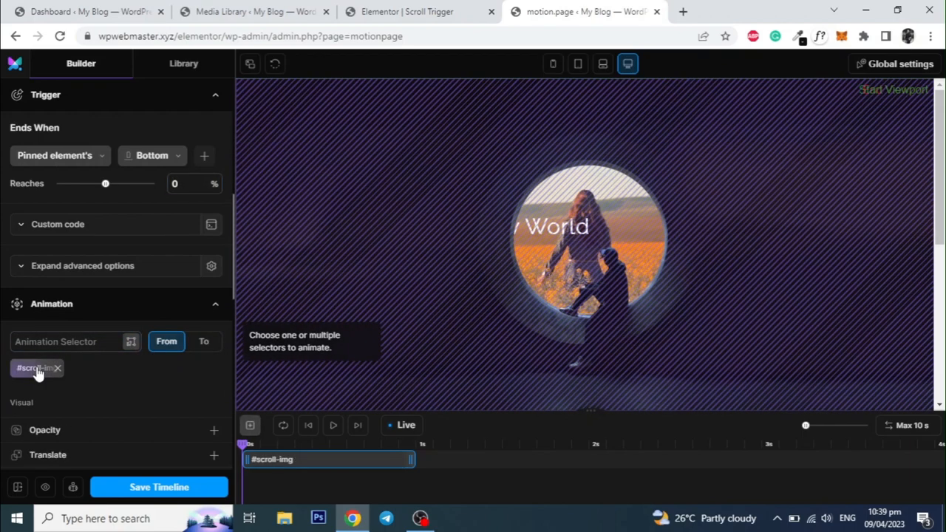
mouse_move(148, 386)
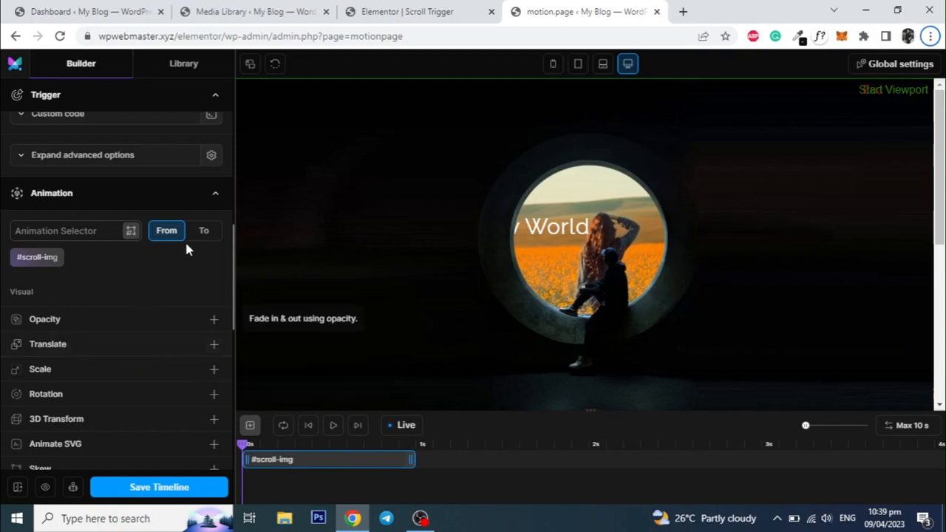
click(203, 230)
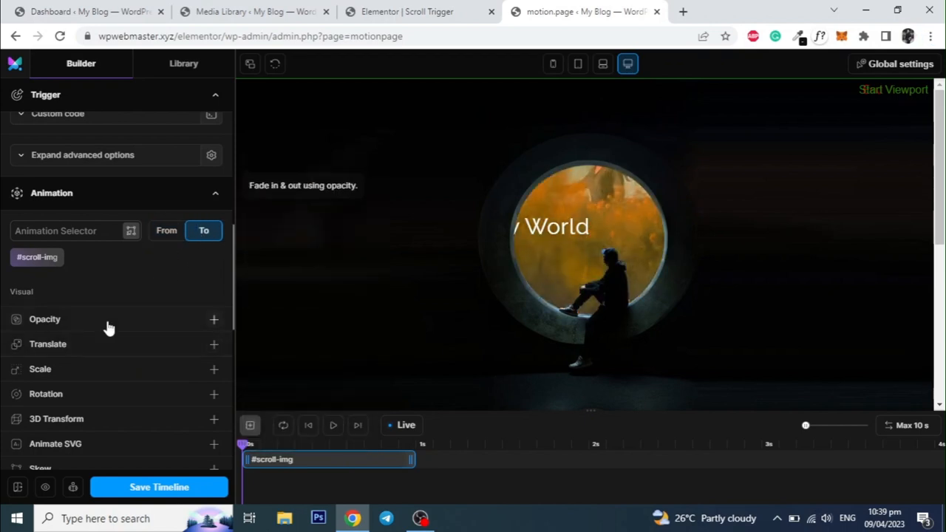
click(213, 369)
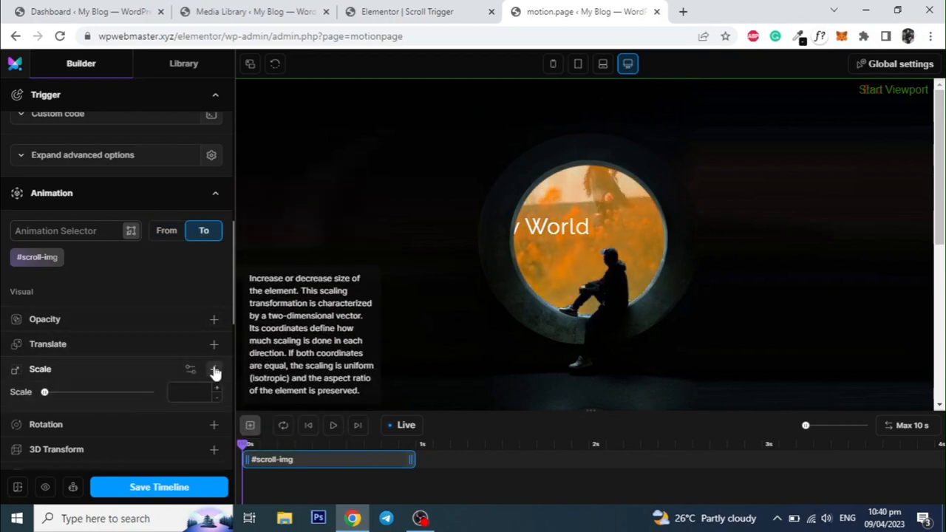
click(215, 369)
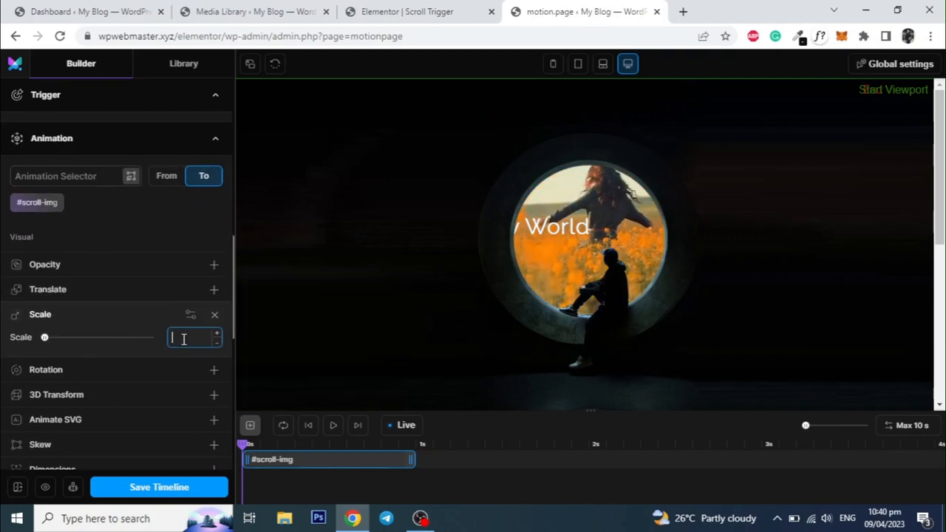
text(25)
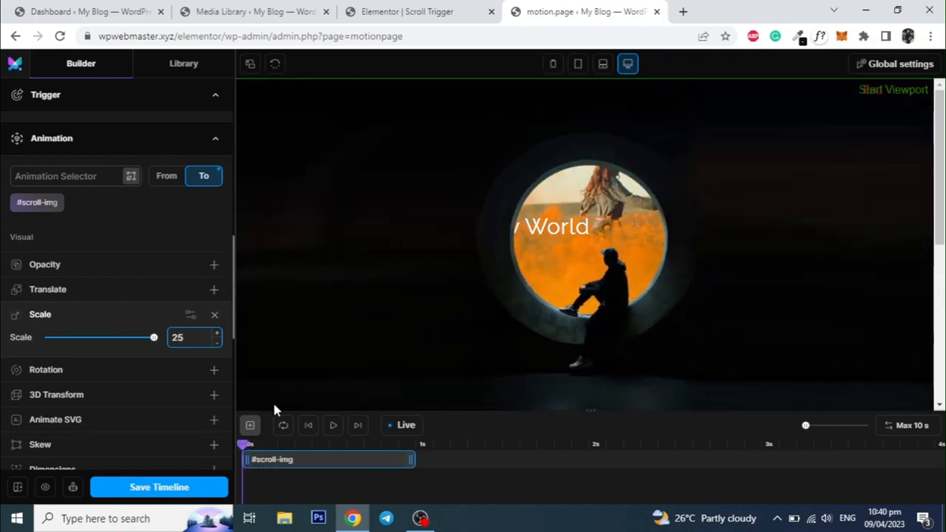
click(159, 486)
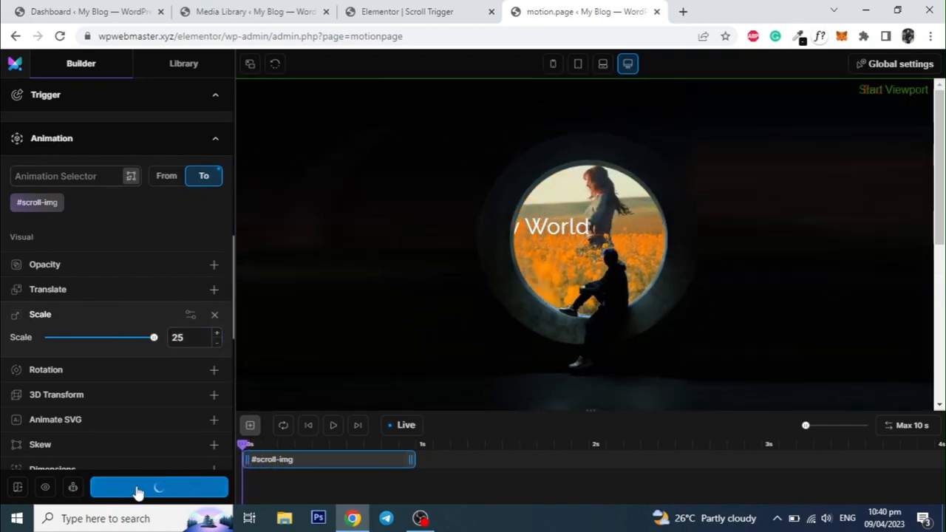
click(158, 487)
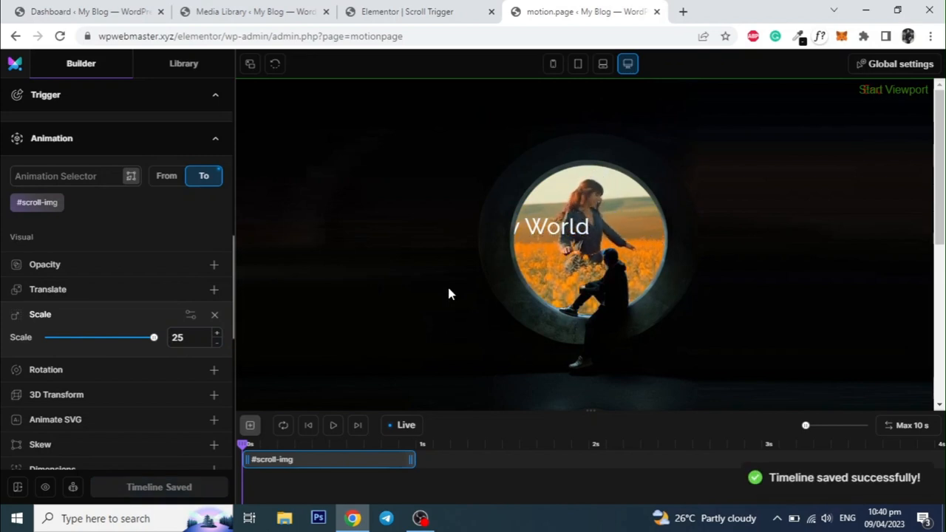
mouse_move(327, 261)
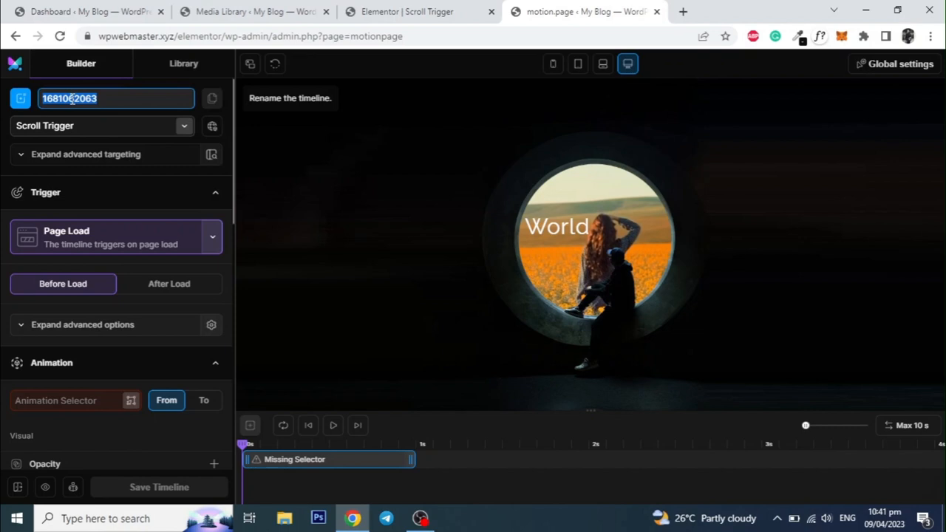
Type 'Split Text Animation' into the timeline name field
text(s)
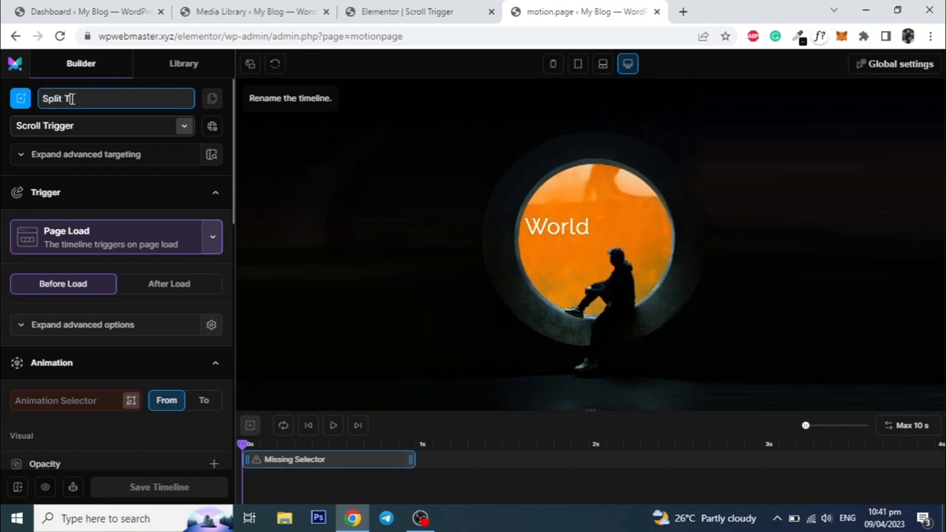
text(ext)
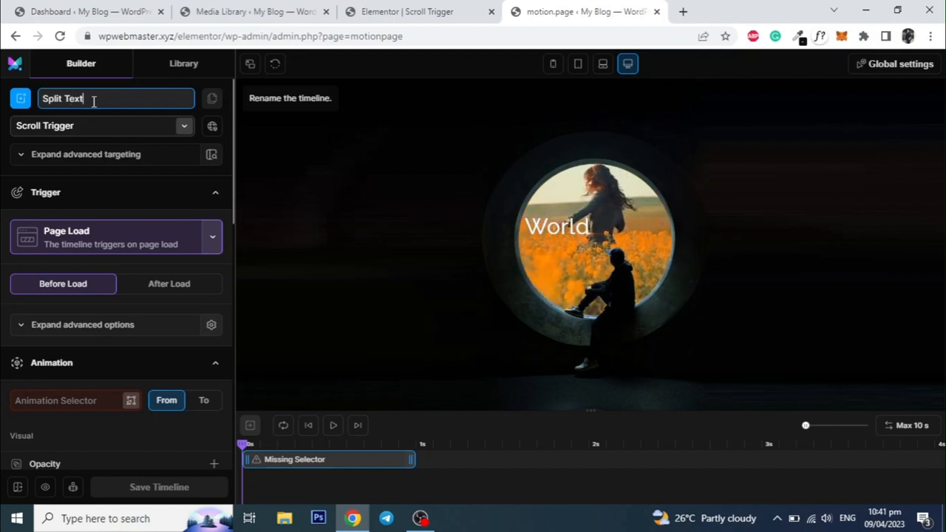
text(Animation)
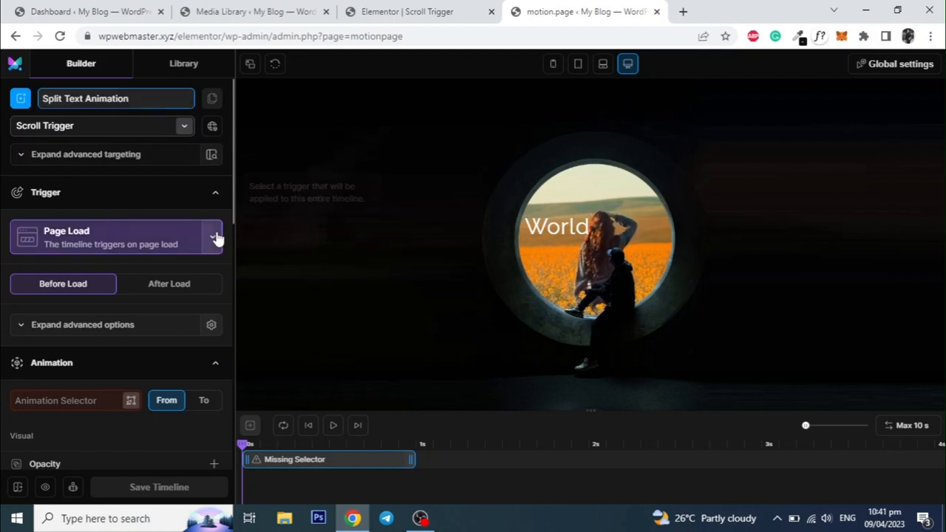
Change the trigger from Page Load to ScrollTrigger and browse its start settings
click(213, 236)
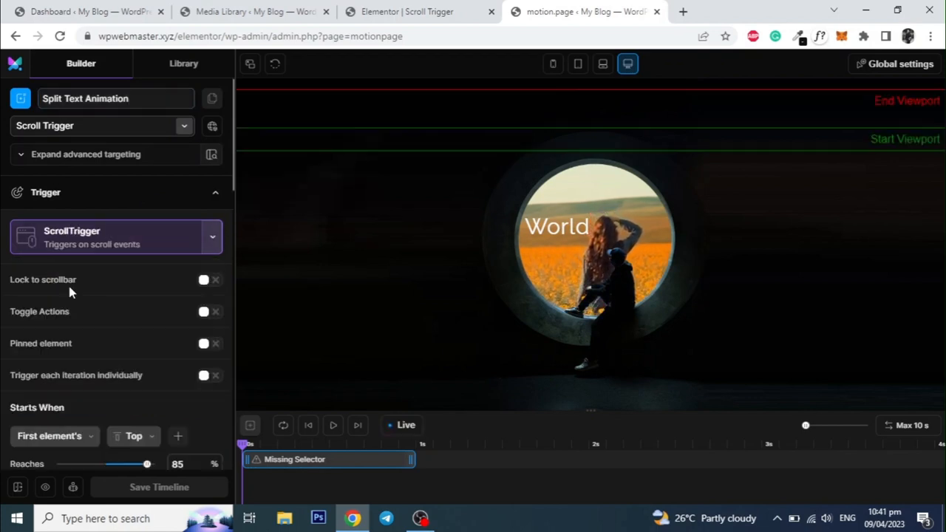
scroll(down, 3)
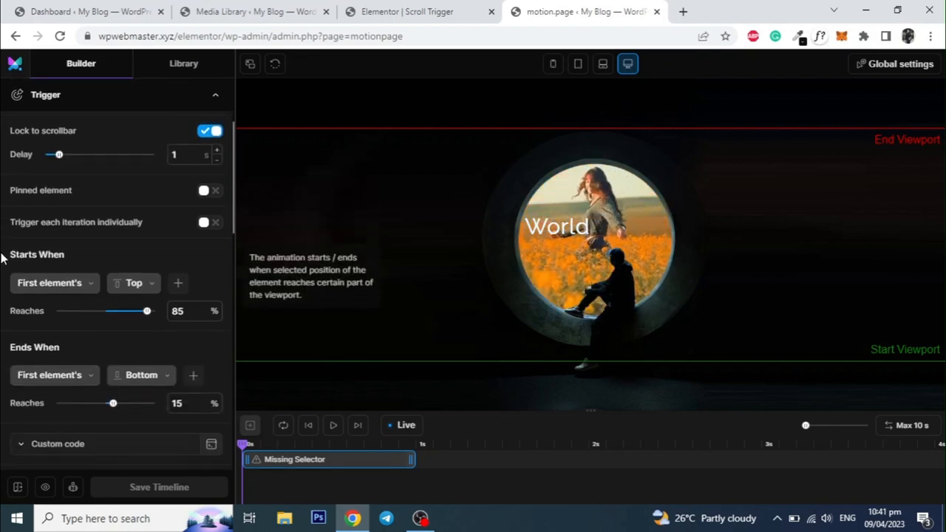
scroll(down, 3)
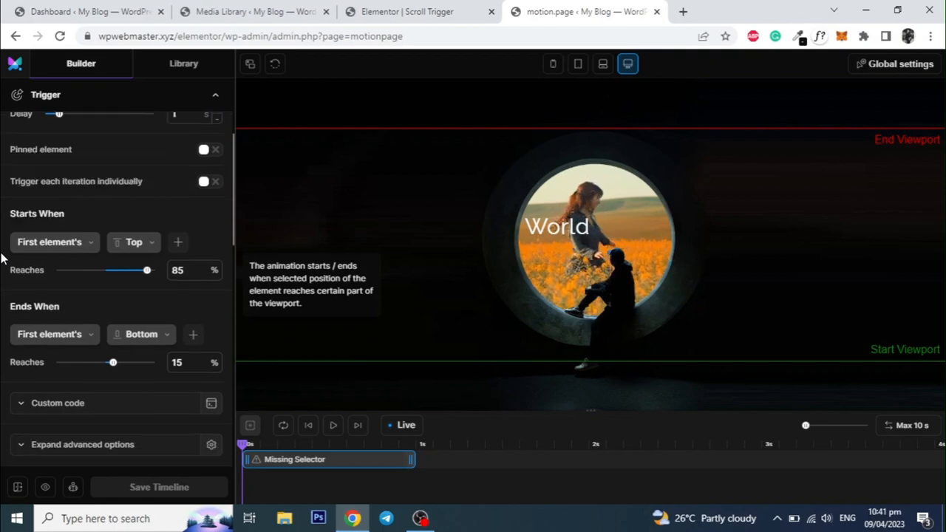
scroll(down, 3)
text(45)
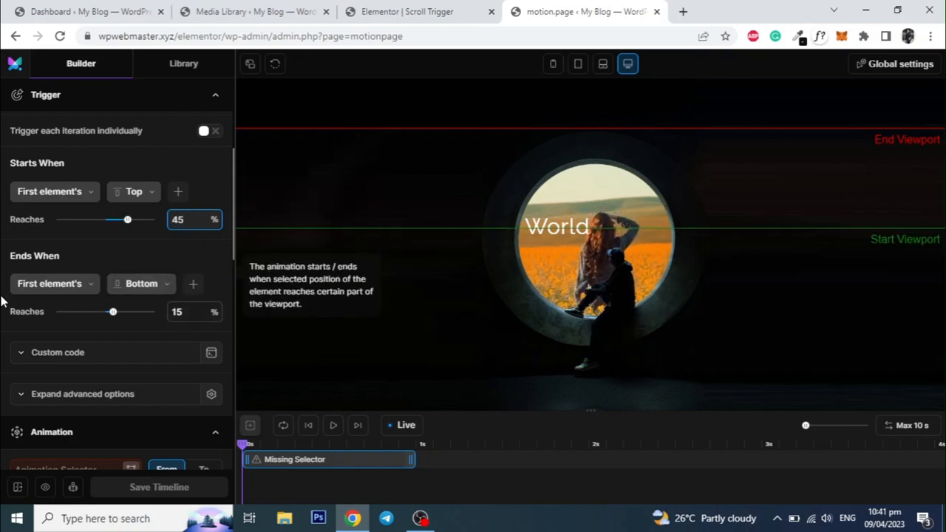
scroll(down, 3)
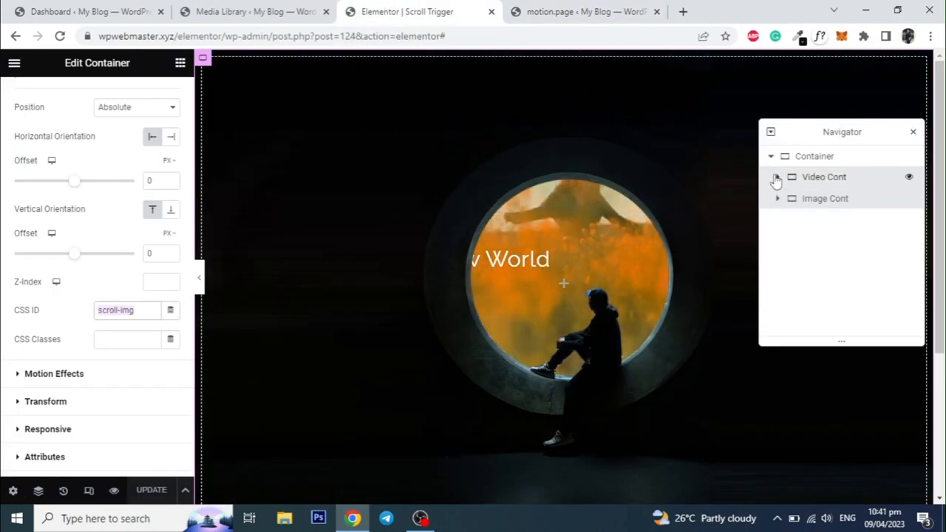
Select the first Welcome heading in Video Cont and set its CSS ID to anim-heading
click(776, 177)
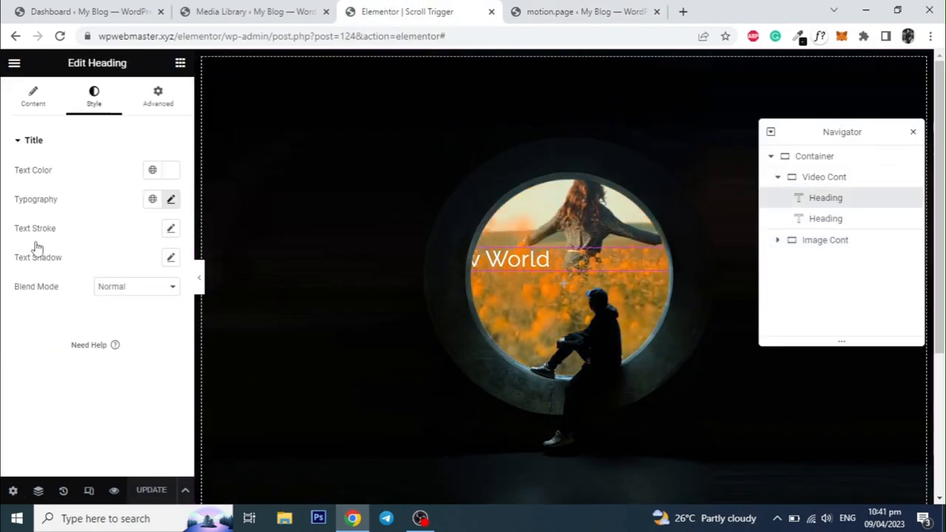
click(157, 96)
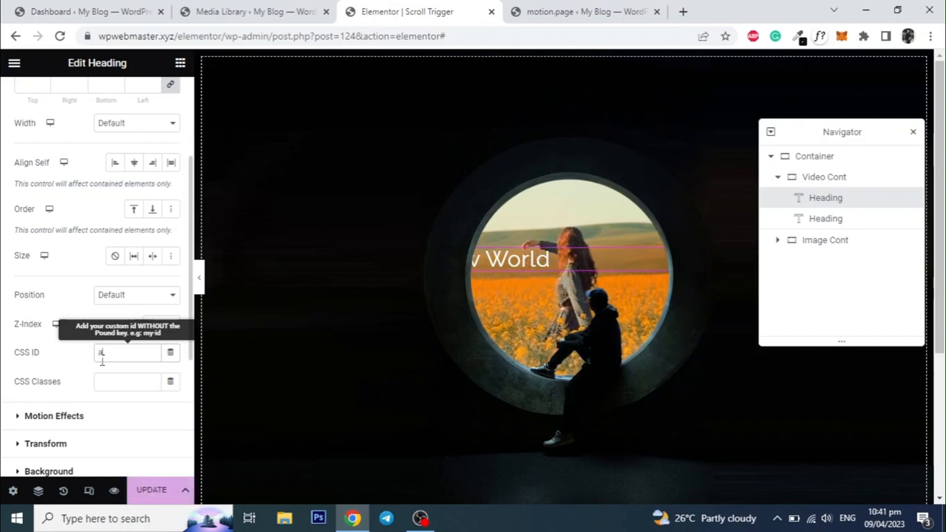
text(anim-)
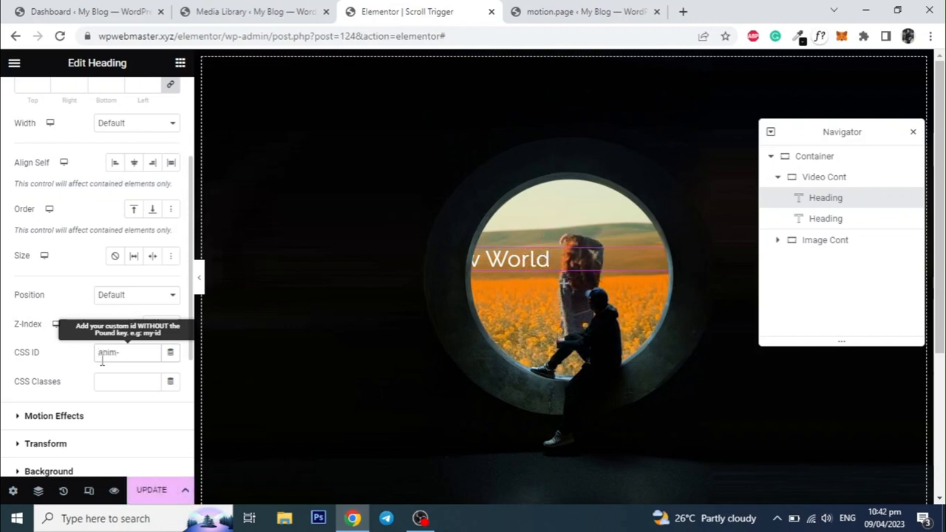
text(heading)
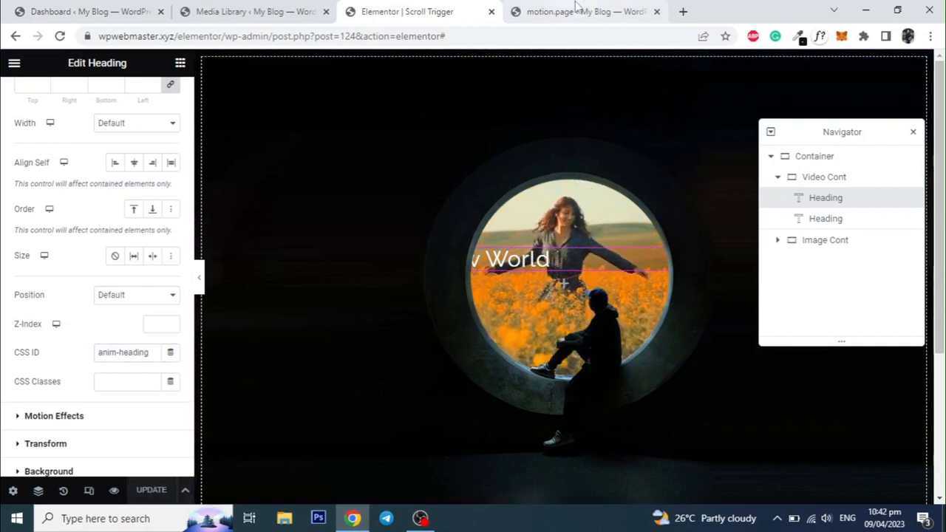
click(584, 11)
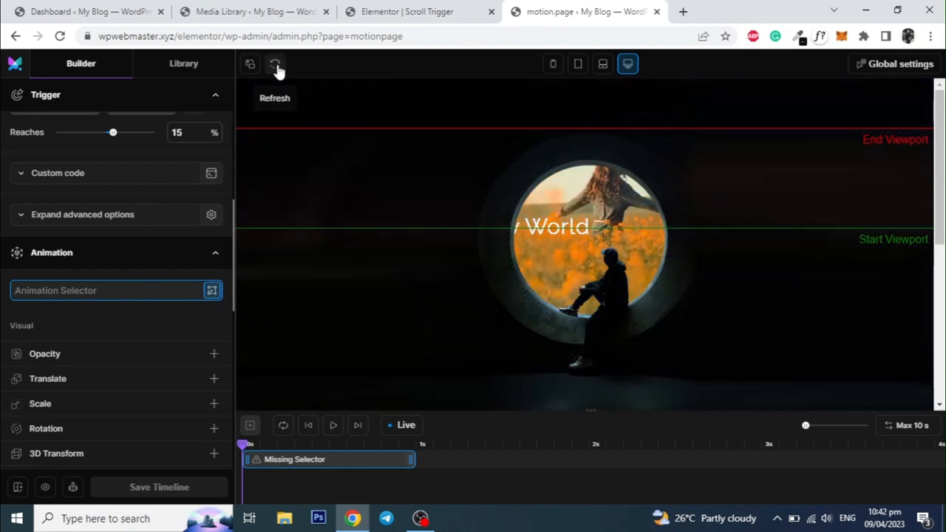
mouse_move(259, 81)
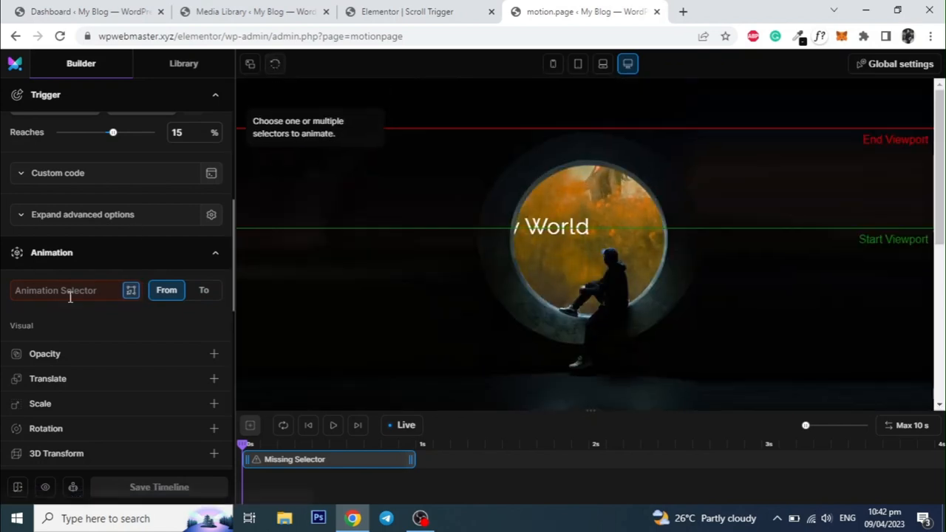
Target #anim-heading in the motion.page timeline and split its text into characters
click(66, 290)
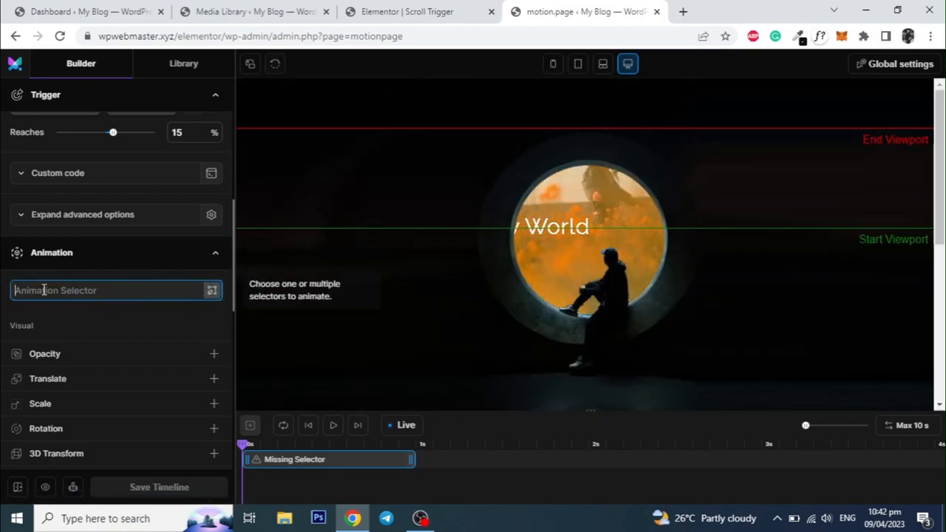
text(#anim_heading)
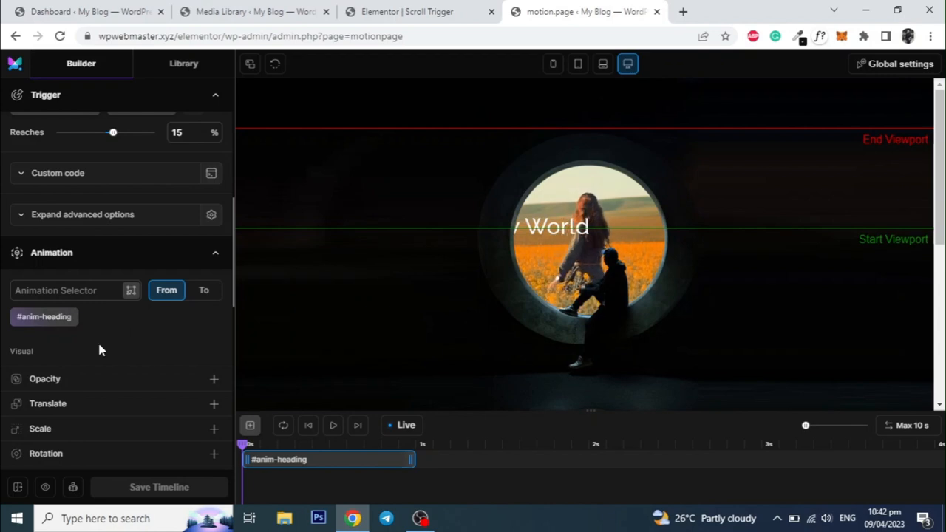
scroll(down, 3)
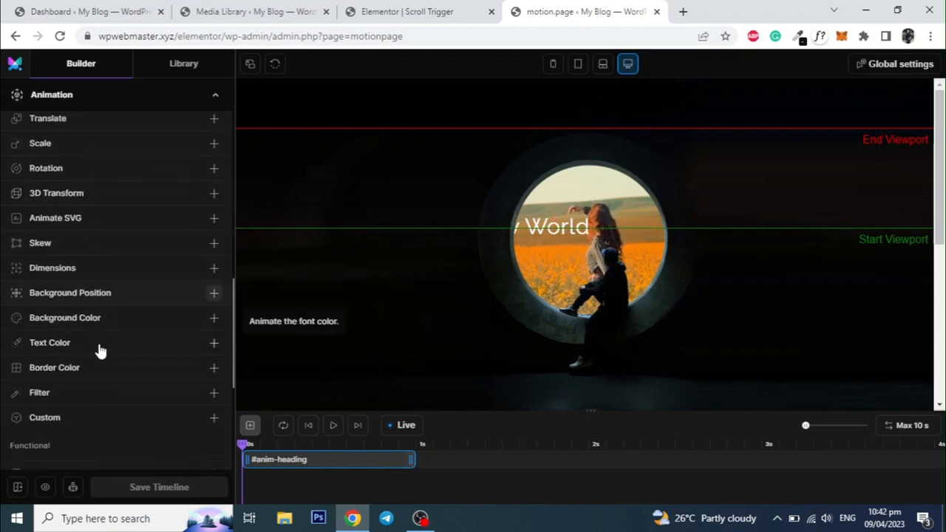
scroll(down, 3)
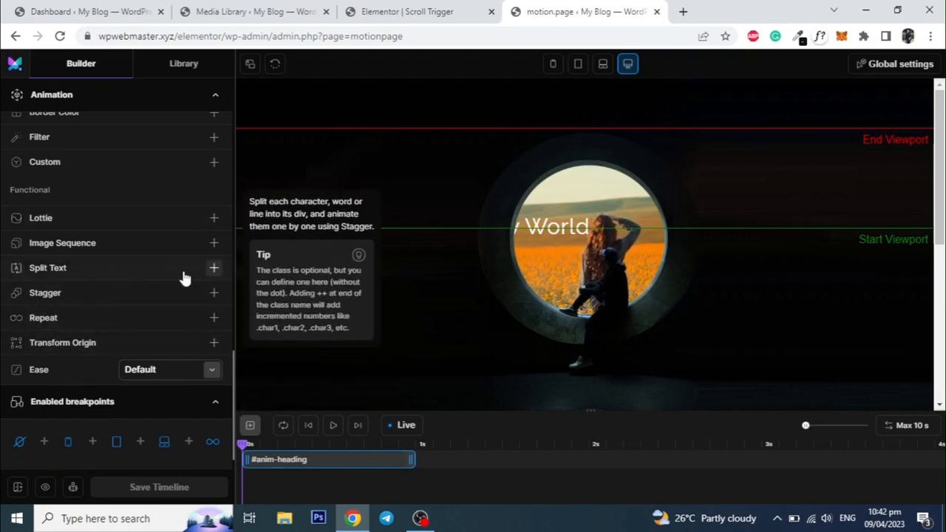
click(214, 267)
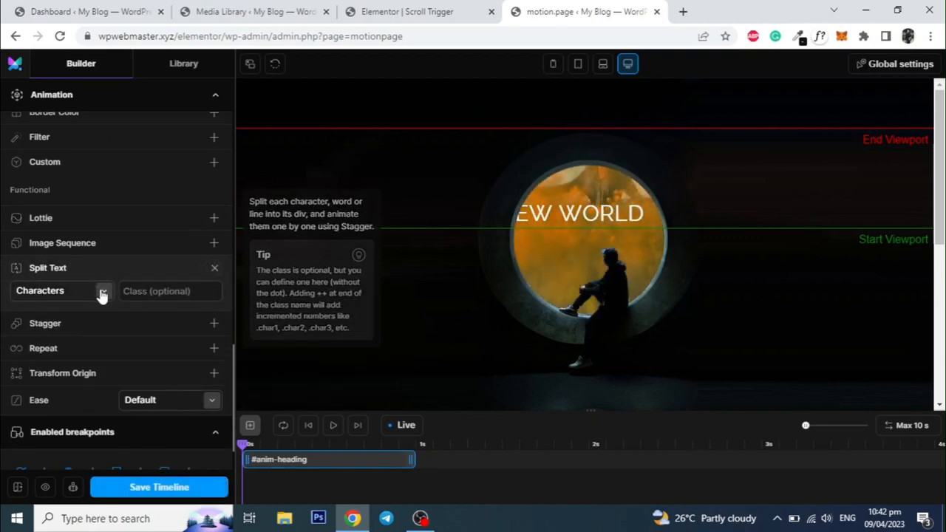
mouse_move(145, 341)
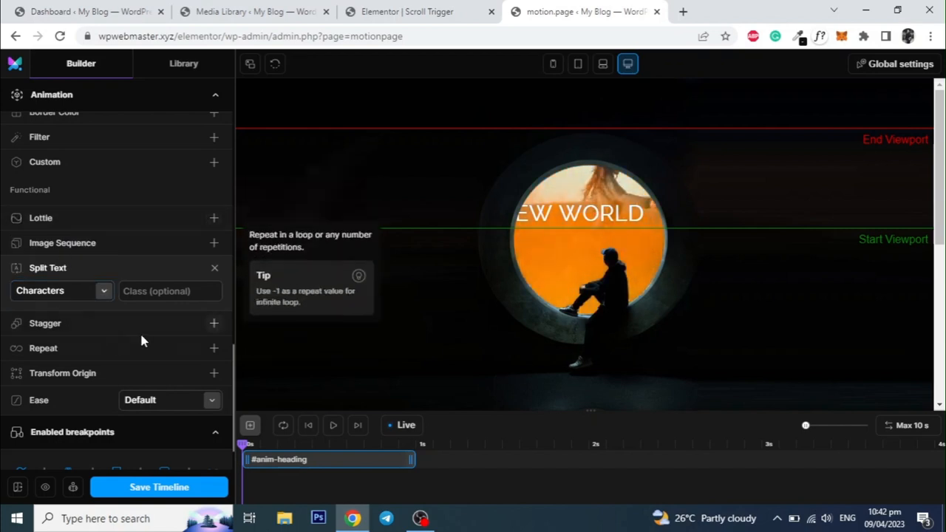
click(214, 323)
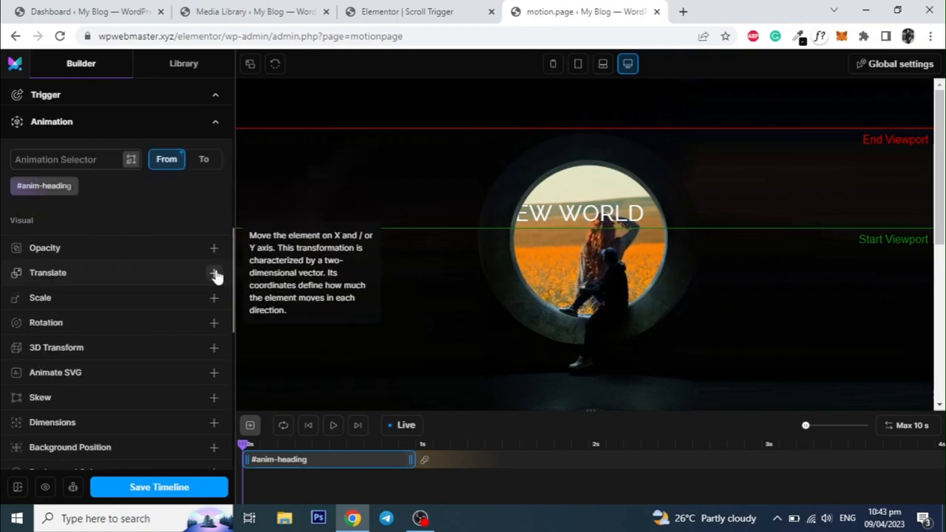
Add a Translate property with X 300% and Y -120%
click(214, 272)
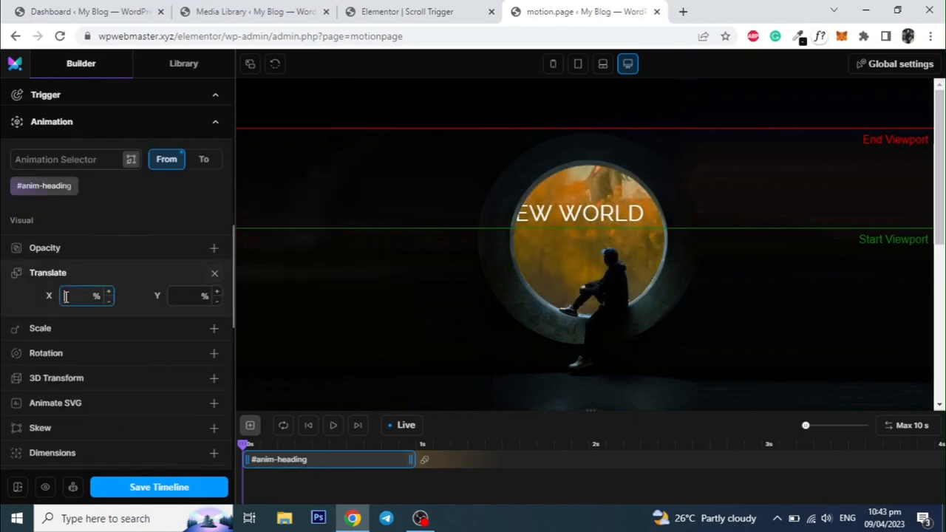
text(300)
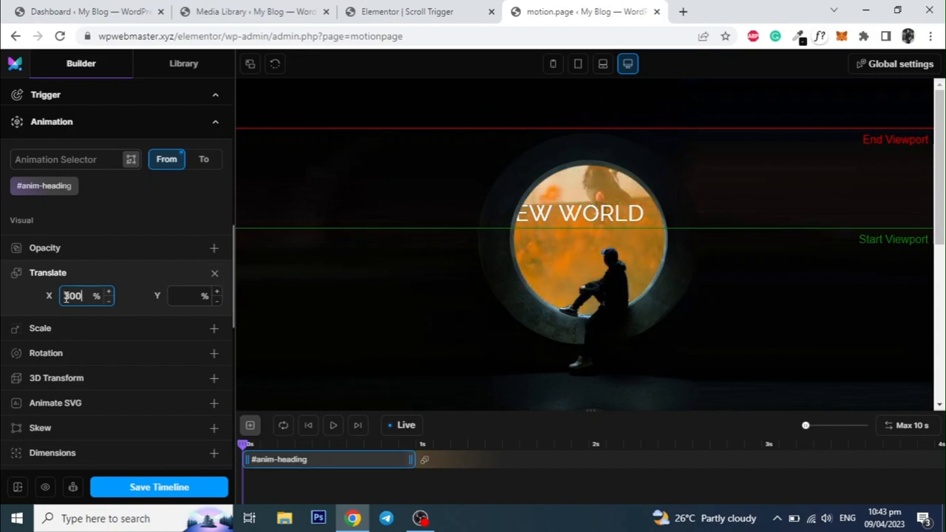
click(189, 296)
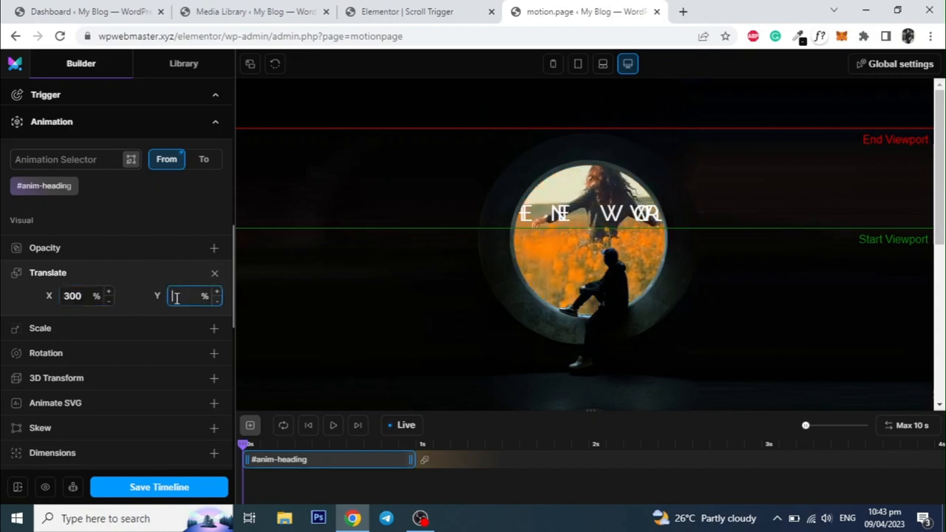
text(-120)
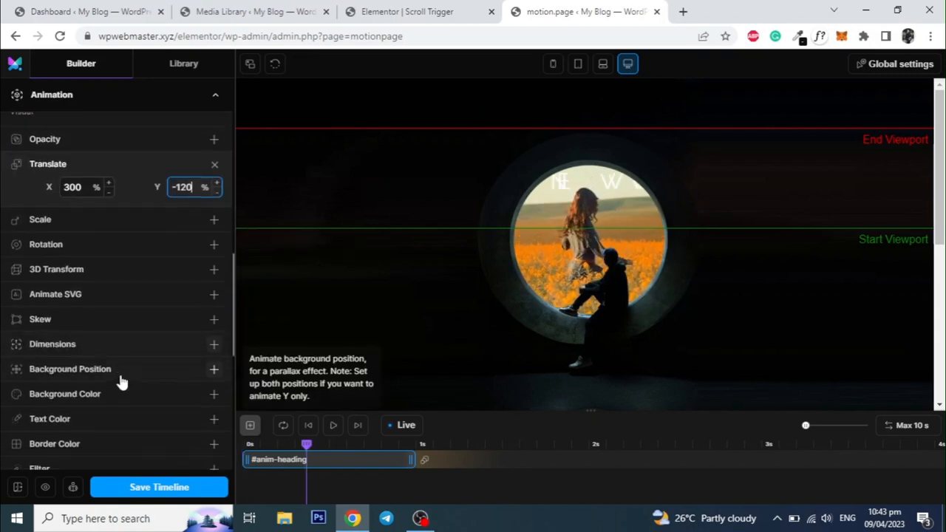
scroll(down, 3)
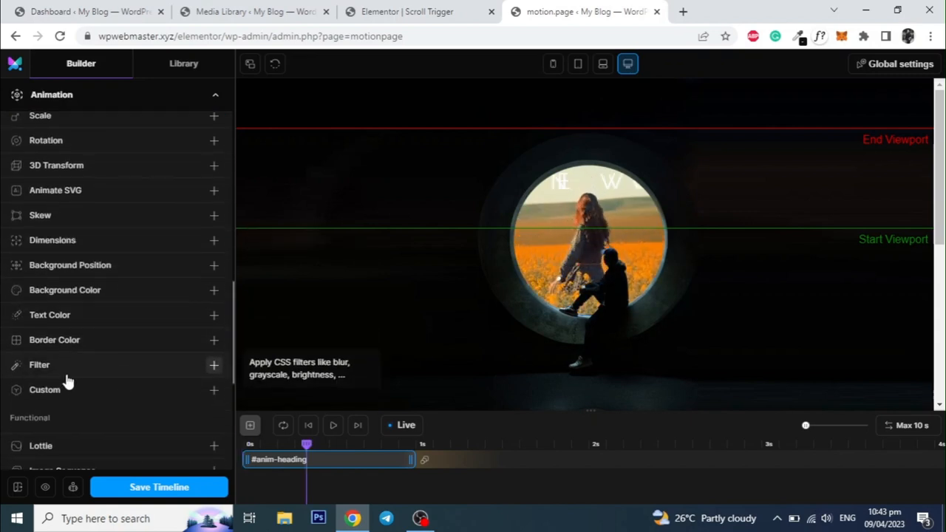
Add a 10px Blur filter and save the timeline
click(214, 364)
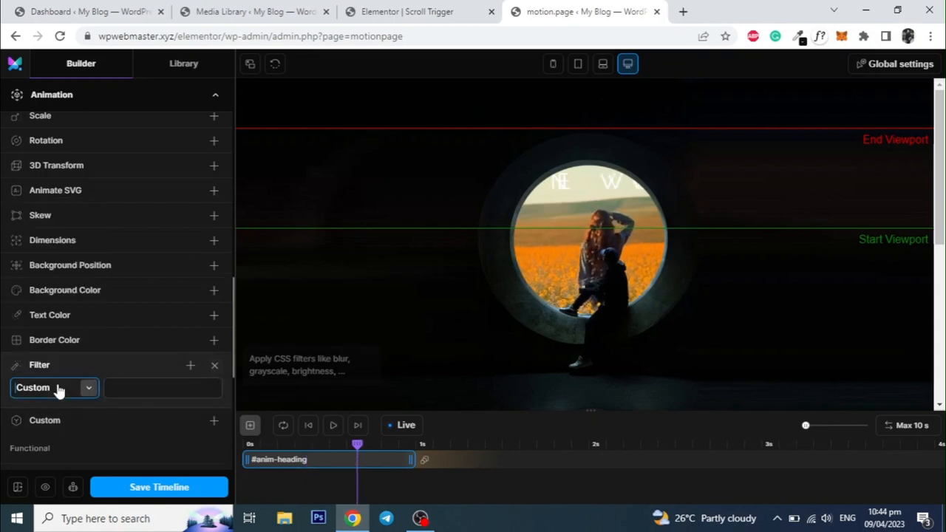
click(52, 387)
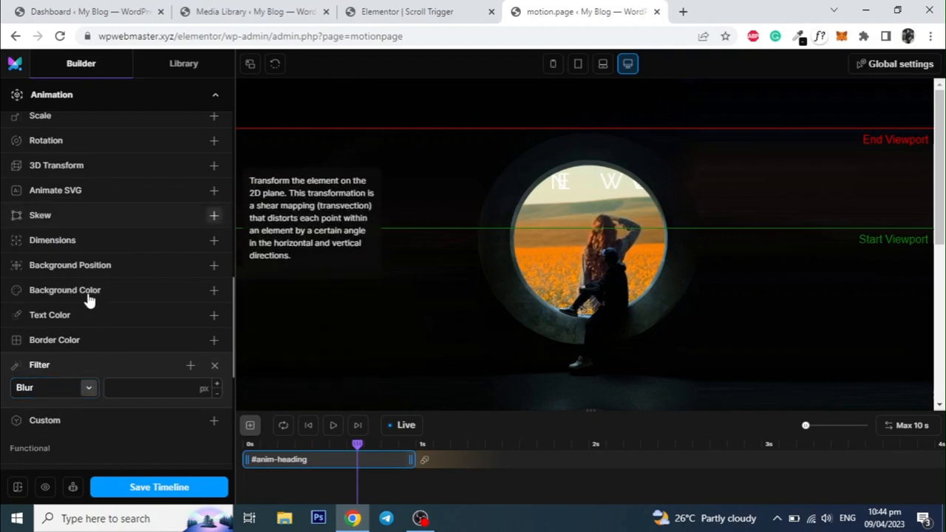
click(155, 388)
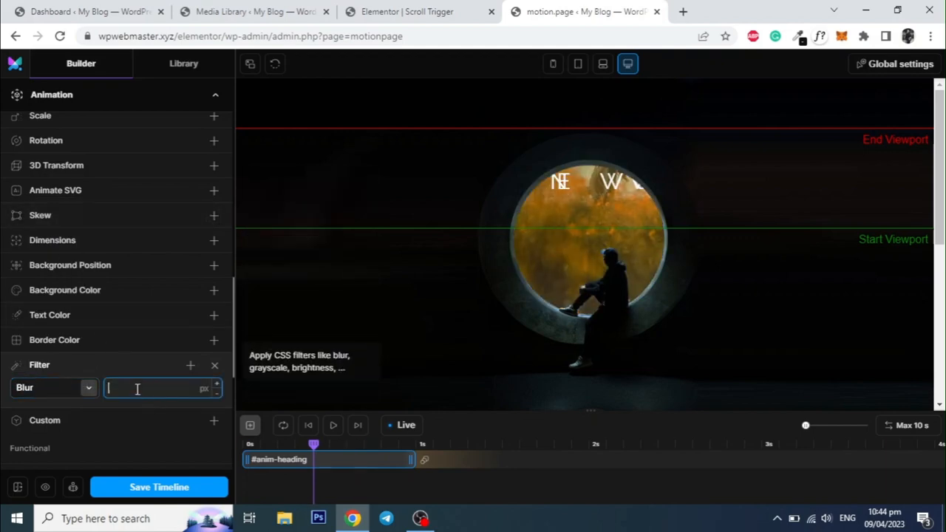
text(10)
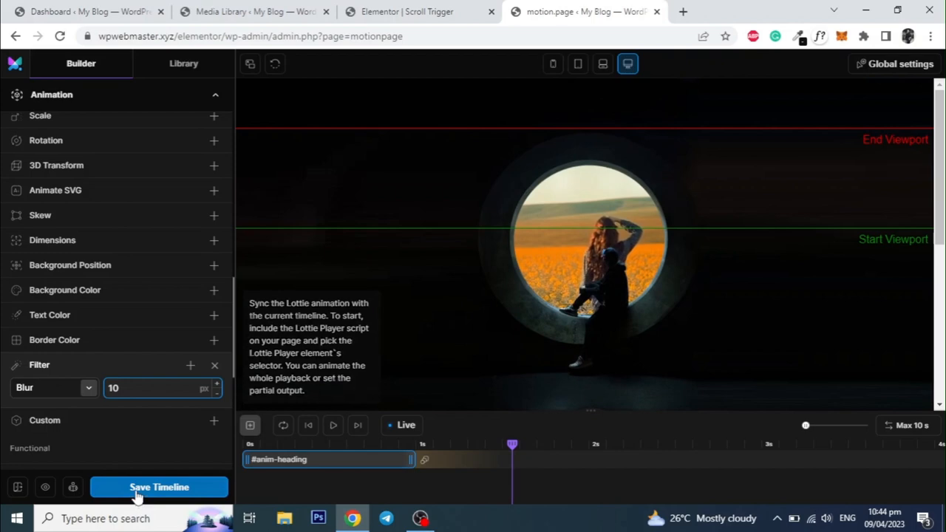
click(159, 487)
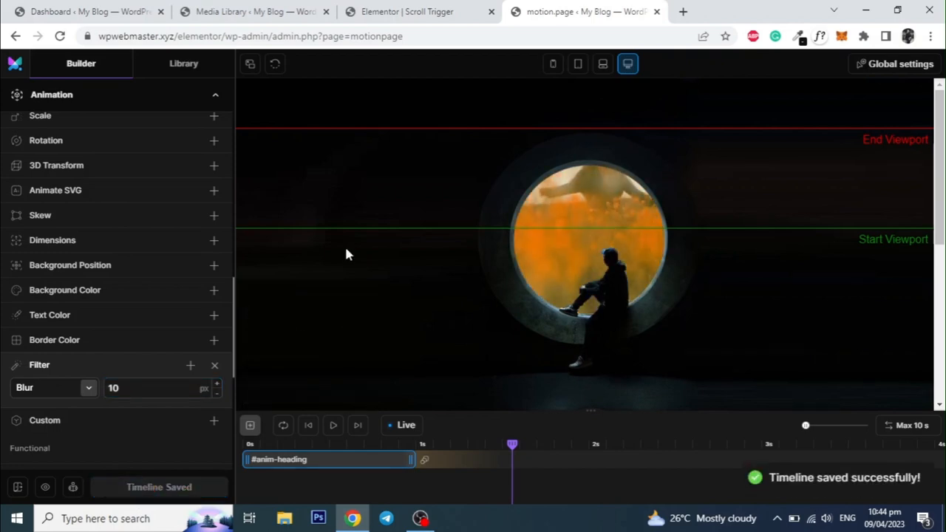
click(418, 11)
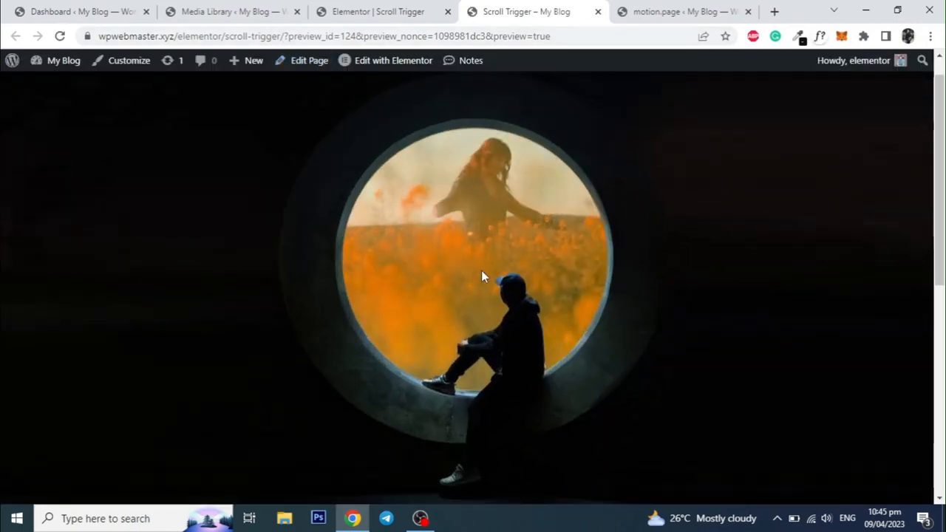
Scroll the Scroll Trigger preview to watch the image reveal, then return to Elementor
scroll(down, 3)
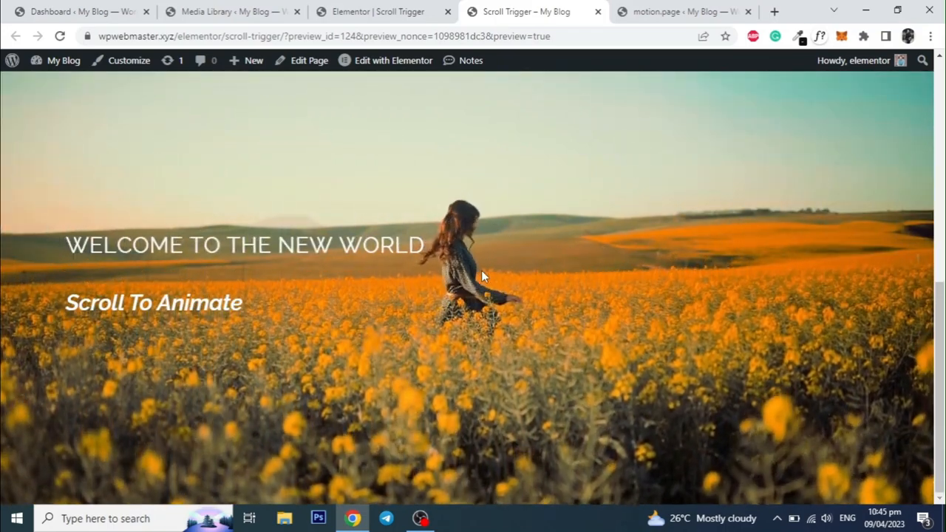
scroll(down, 3)
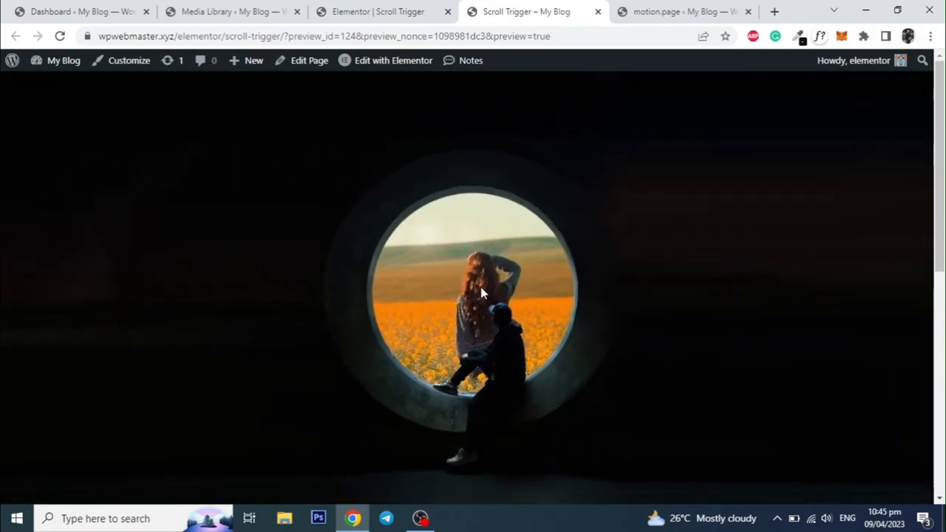
click(377, 11)
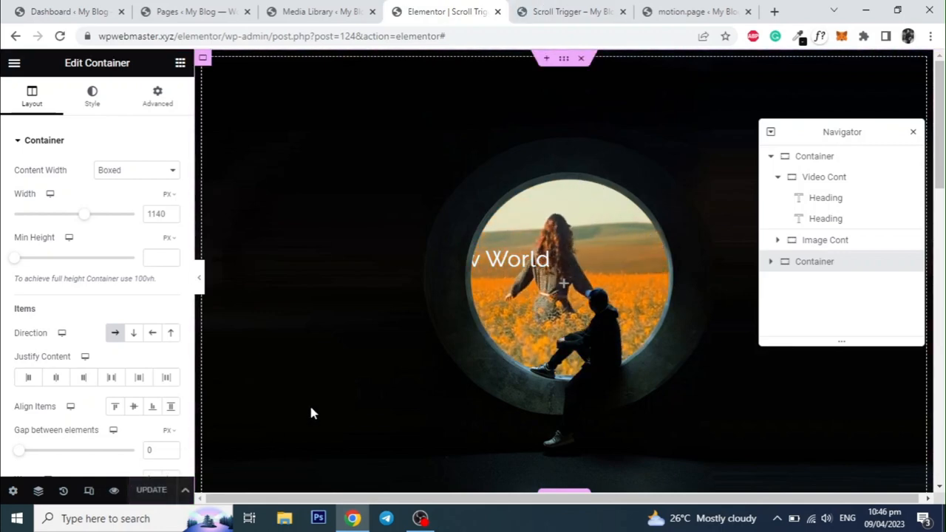
Scroll up and down the Scroll Trigger – My Blog preview to test the heading fly-in
click(569, 11)
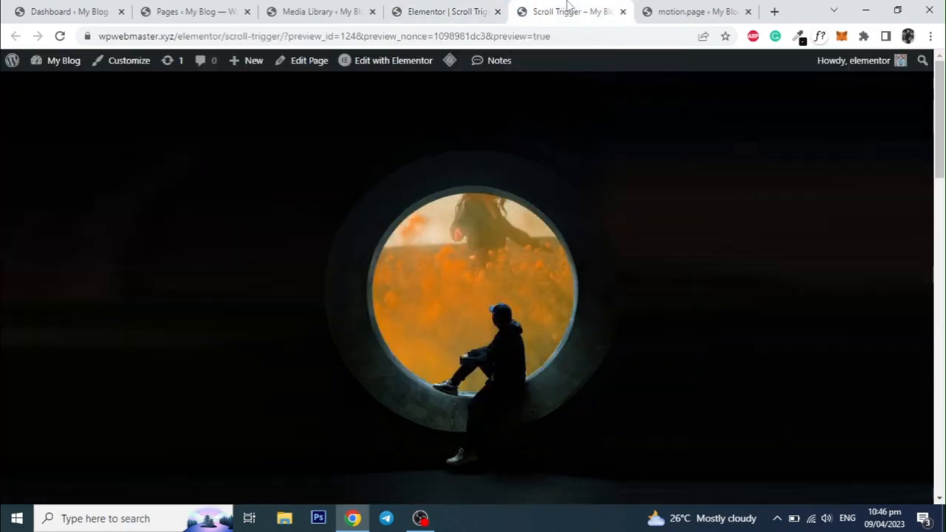
scroll(down, 3)
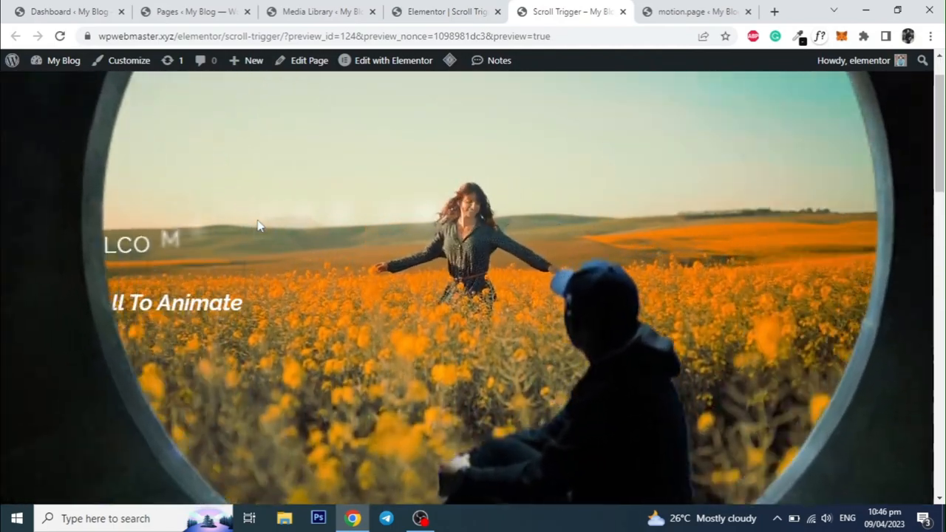
scroll(down, 3)
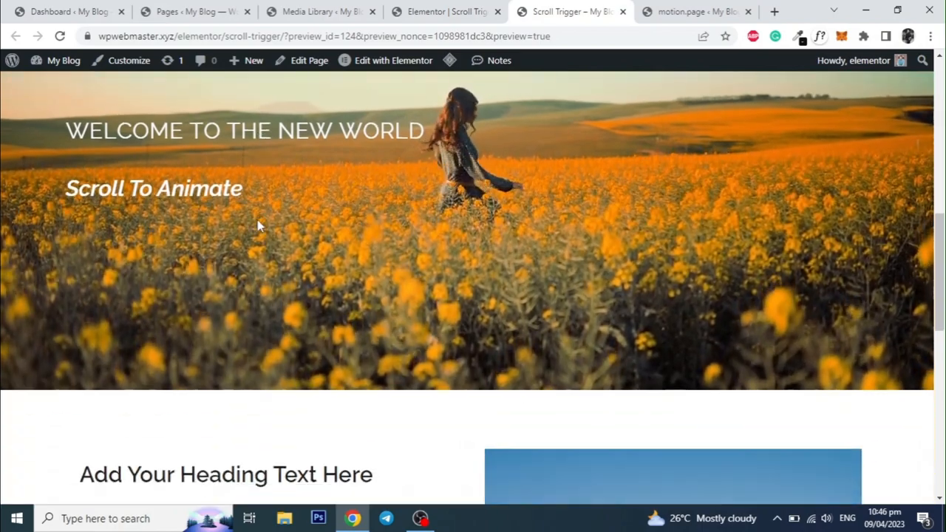
scroll(down, 3)
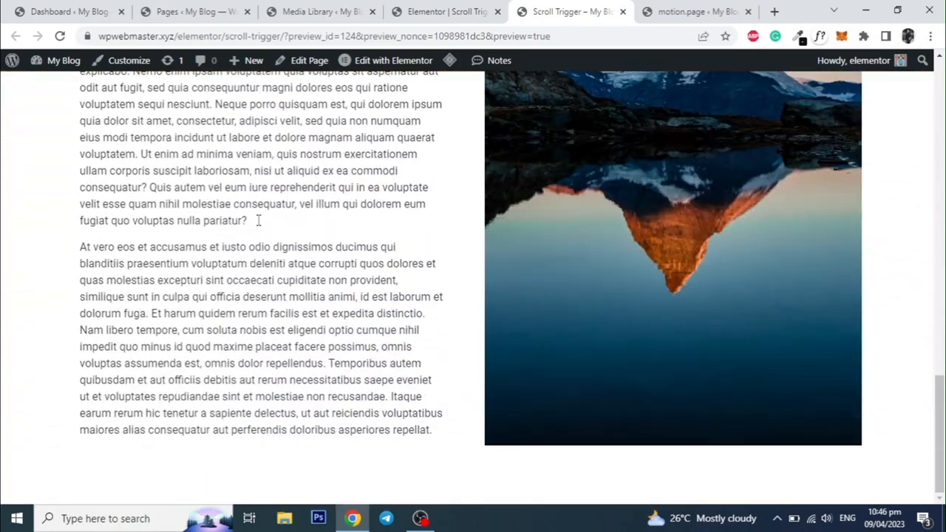
scroll(up, 3)
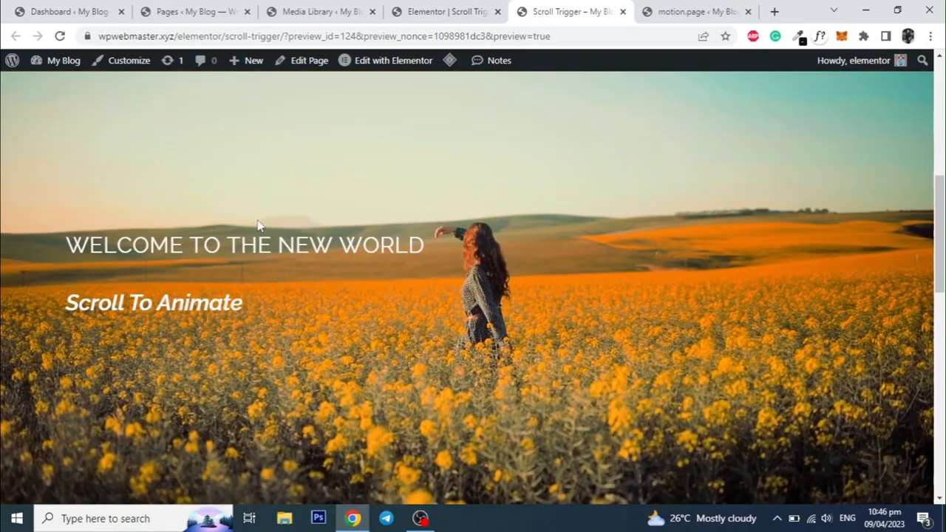
scroll(down, 3)
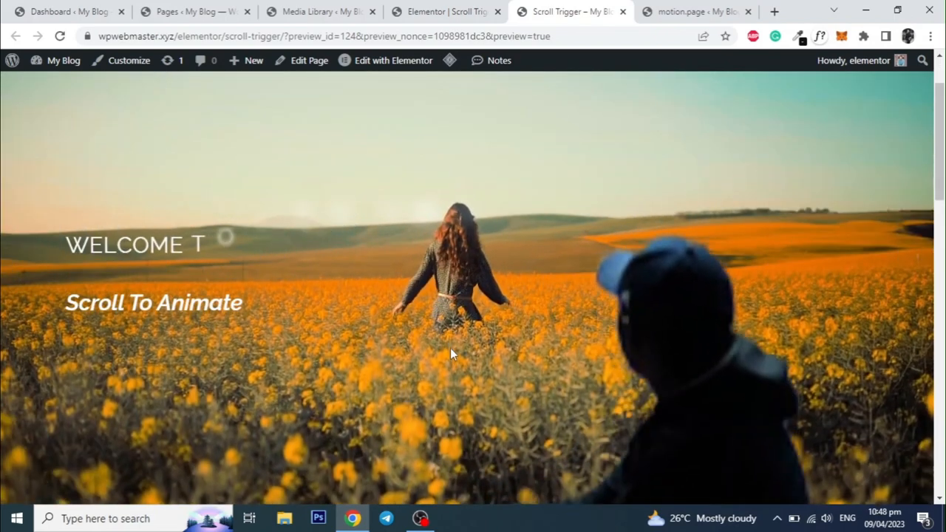
scroll(down, 3)
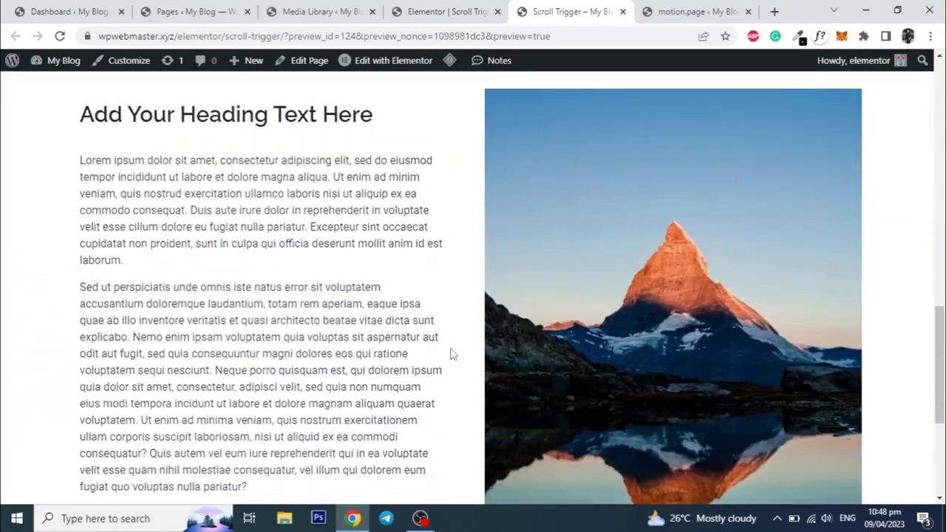
scroll(up, 3)
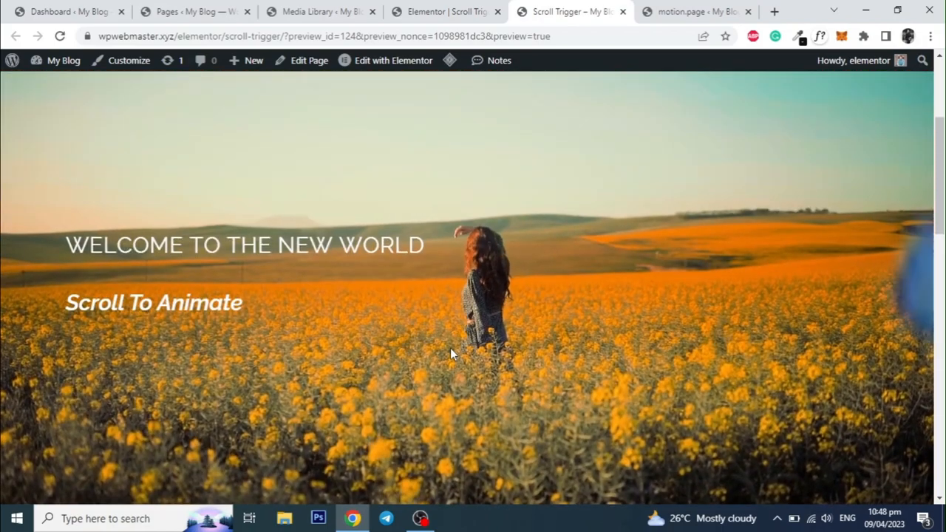
scroll(down, 3)
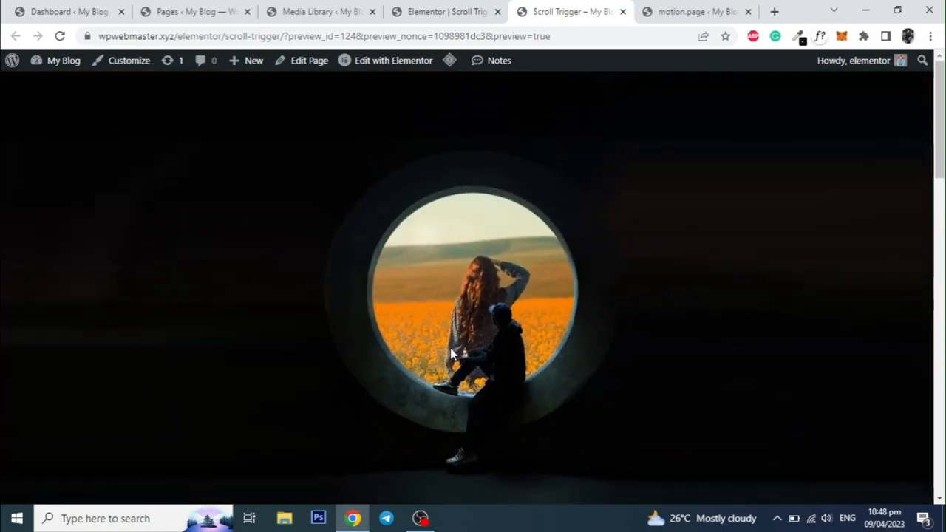